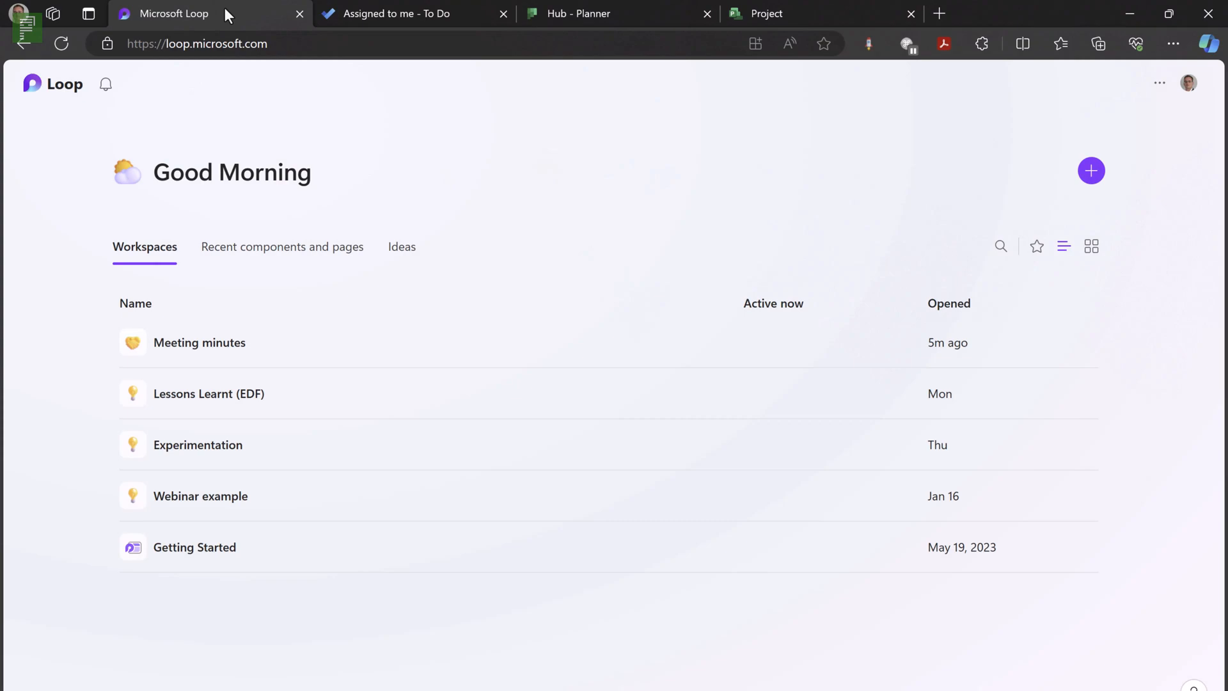
{"action": "mouse_move", "coordinate": [578, 13]}
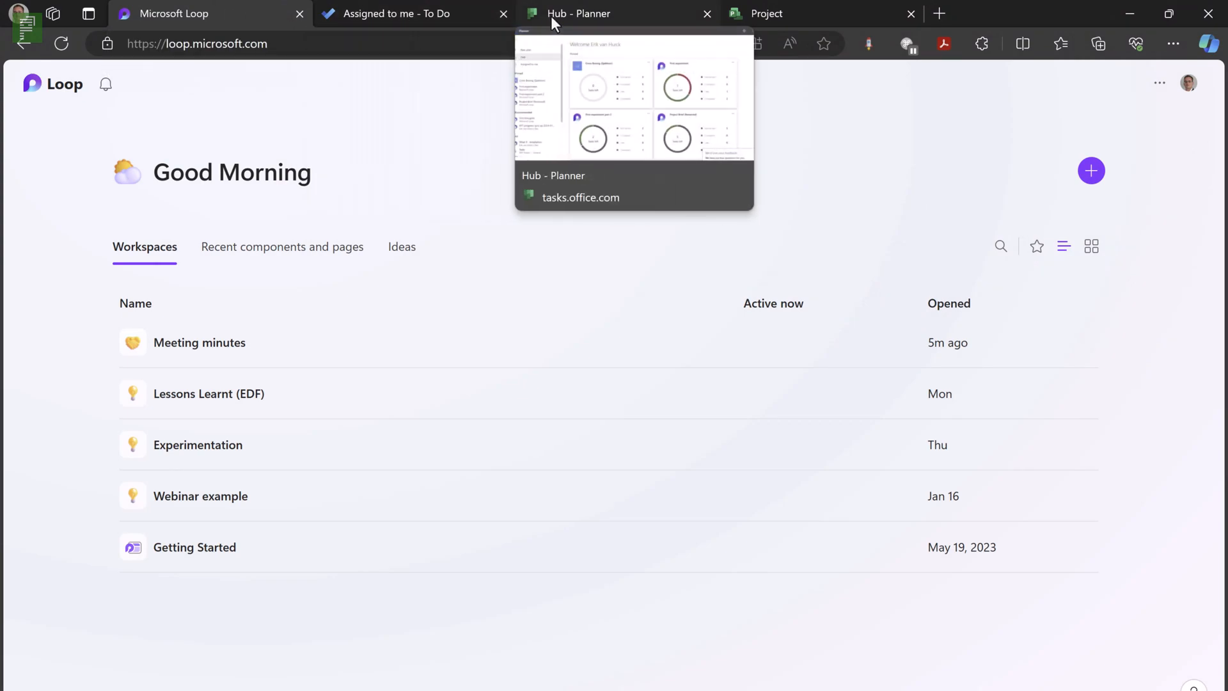
{"action": "mouse_move", "coordinate": [823, 30]}
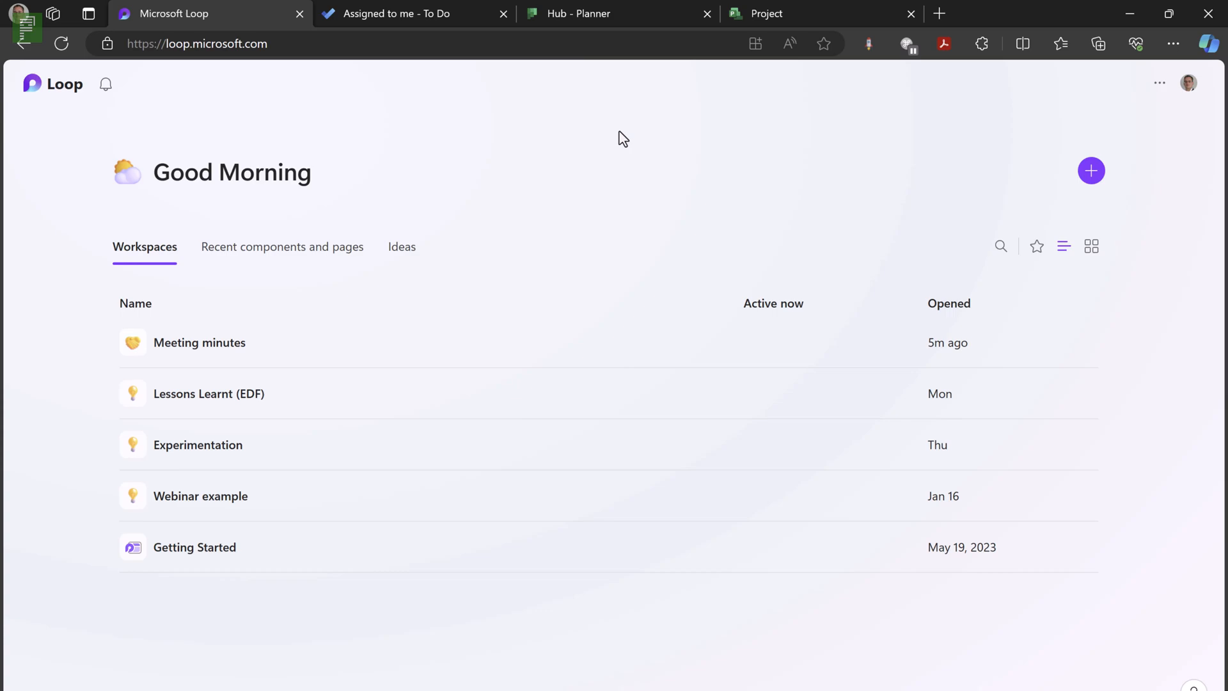
{"action": "mouse_move", "coordinate": [400, 189]}
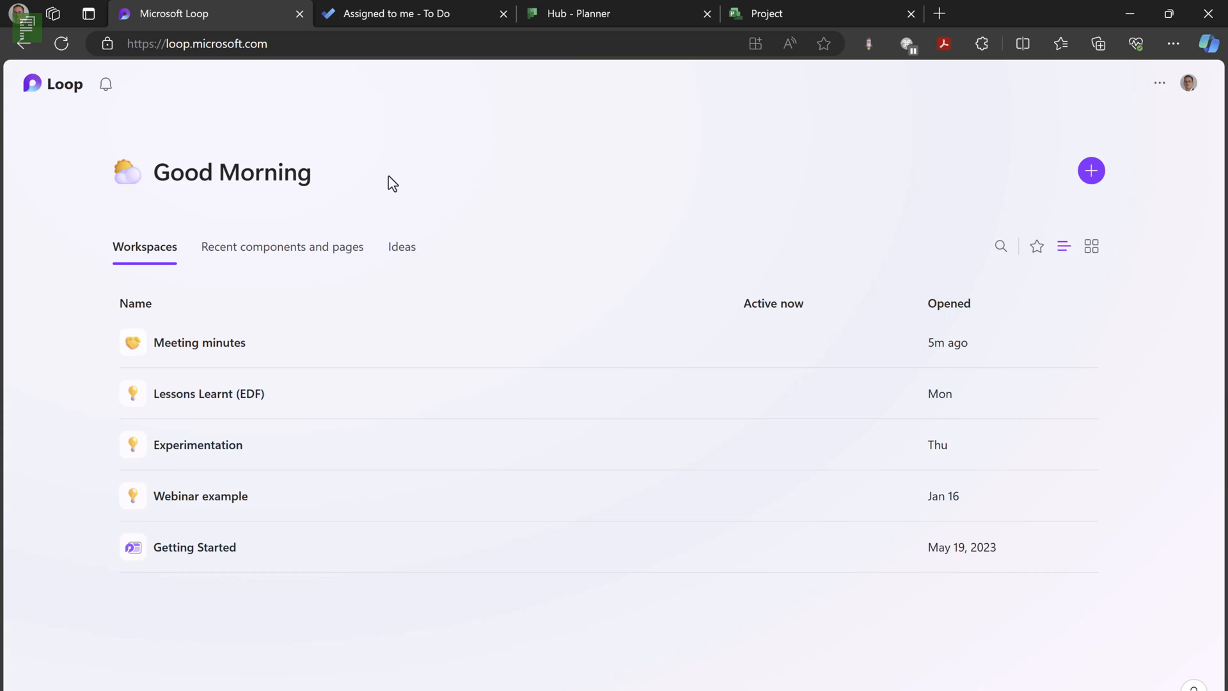
- Show the Ideas list on Loop's home page, listing First thoughts and Project Brief
{"action": "left_click", "coordinate": [402, 247]}
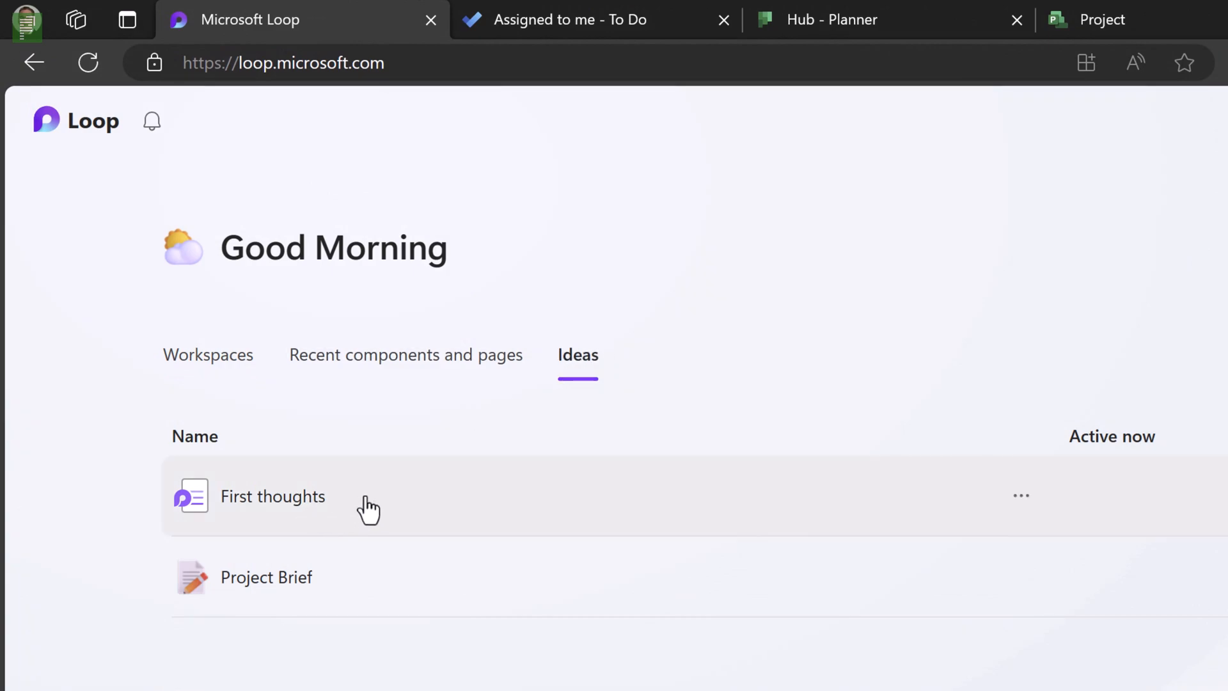
{"action": "mouse_move", "coordinate": [366, 573]}
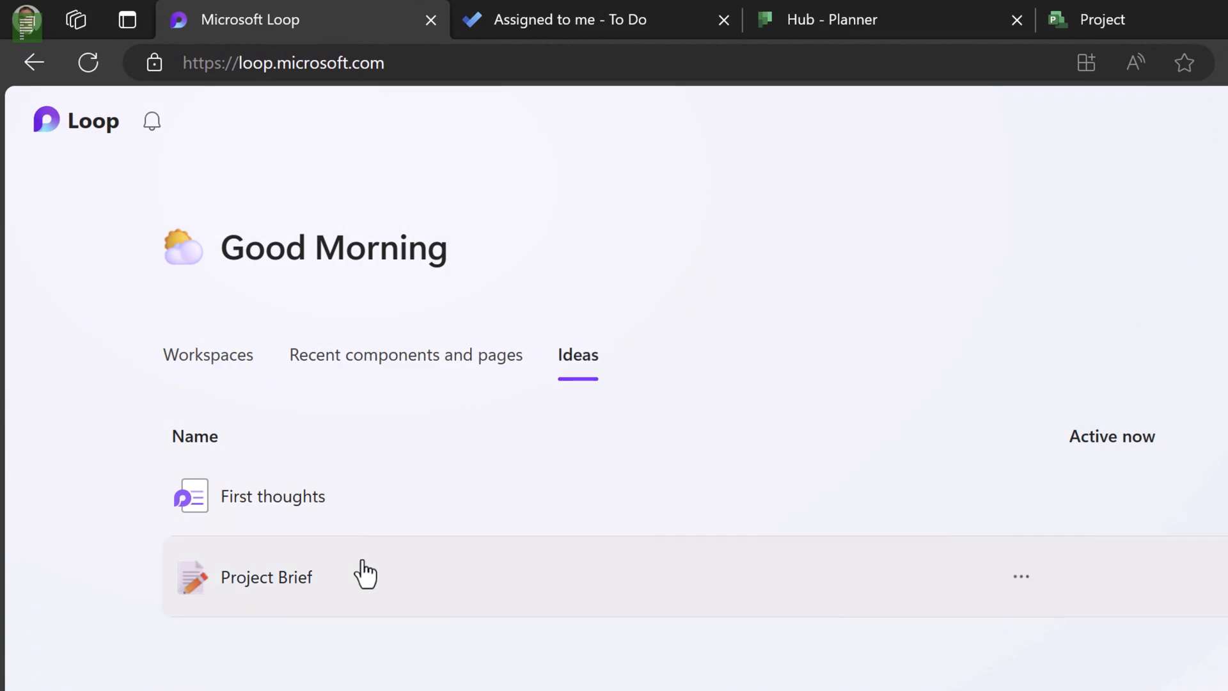
{"action": "mouse_move", "coordinate": [300, 594]}
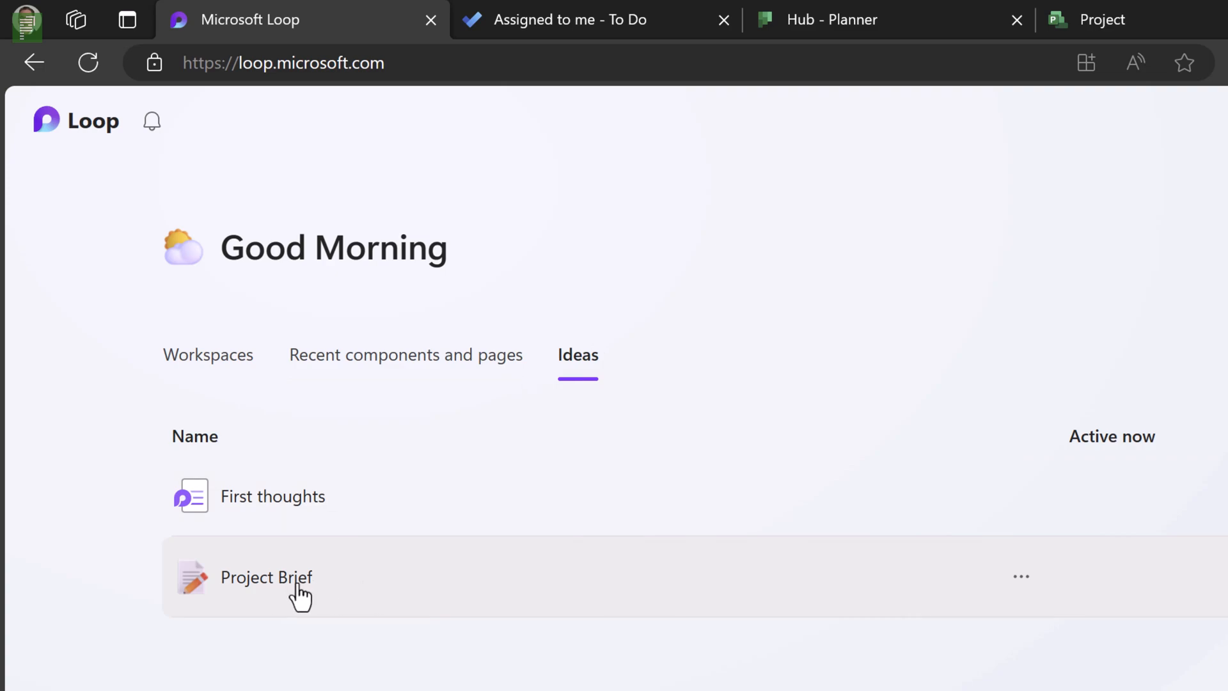
{"action": "mouse_move", "coordinate": [252, 601]}
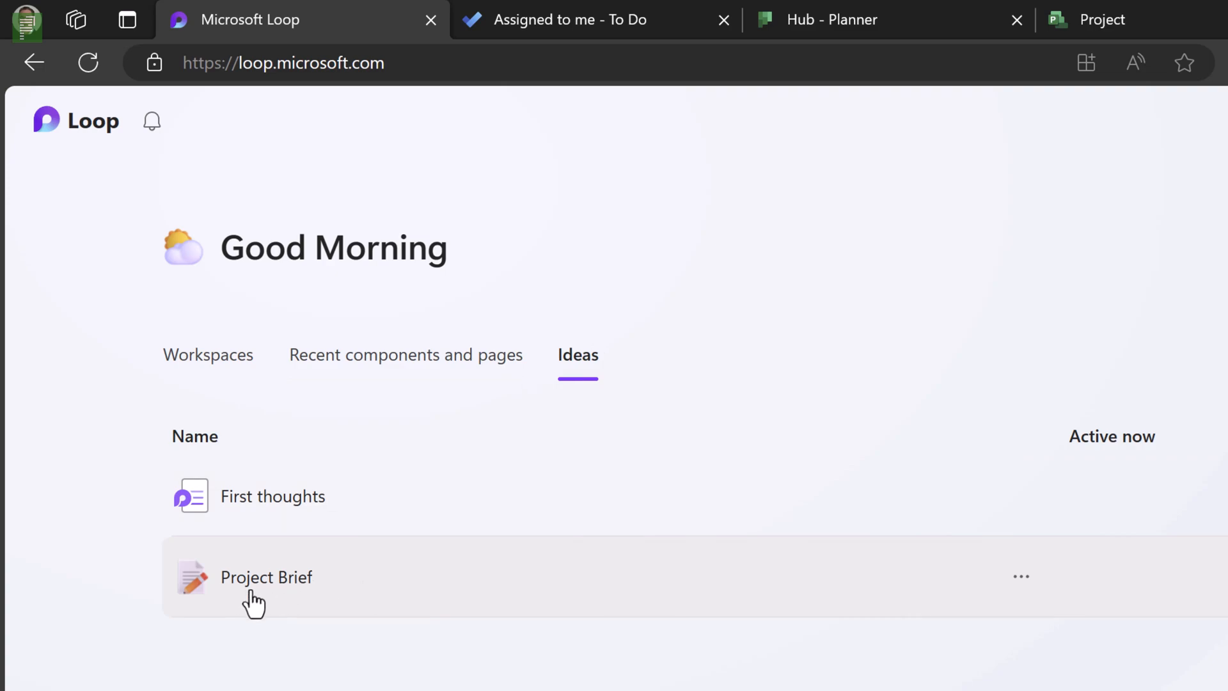
{"action": "mouse_move", "coordinate": [264, 610]}
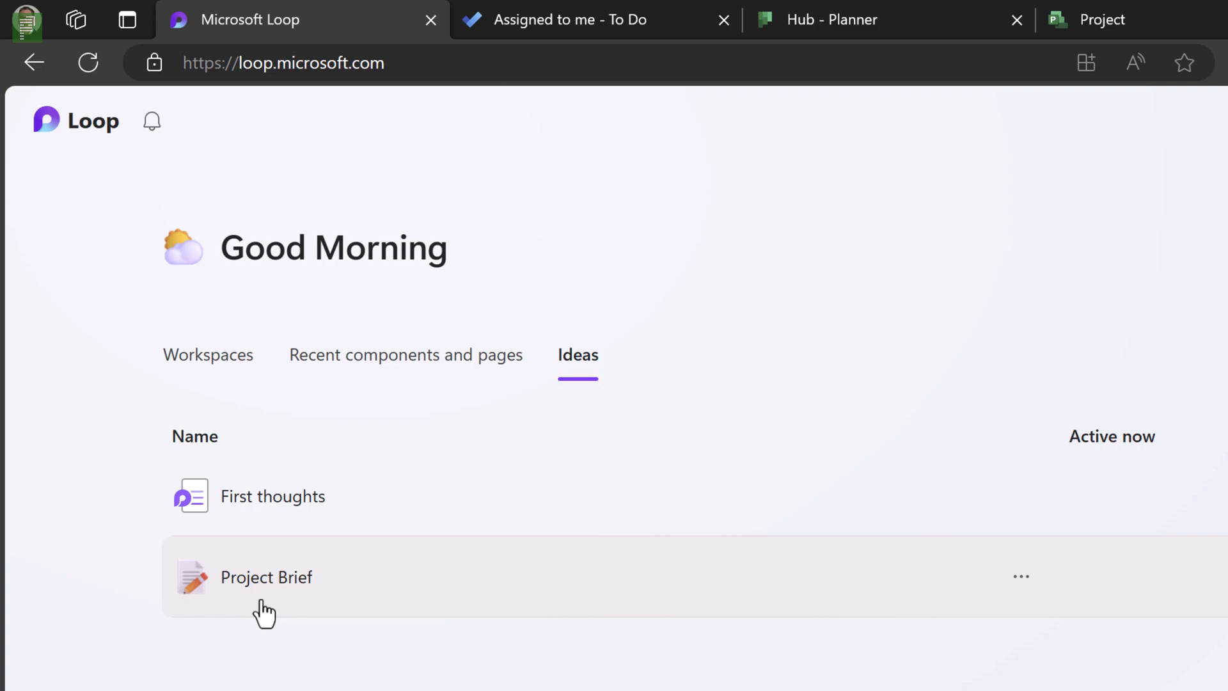
{"action": "mouse_move", "coordinate": [984, 529]}
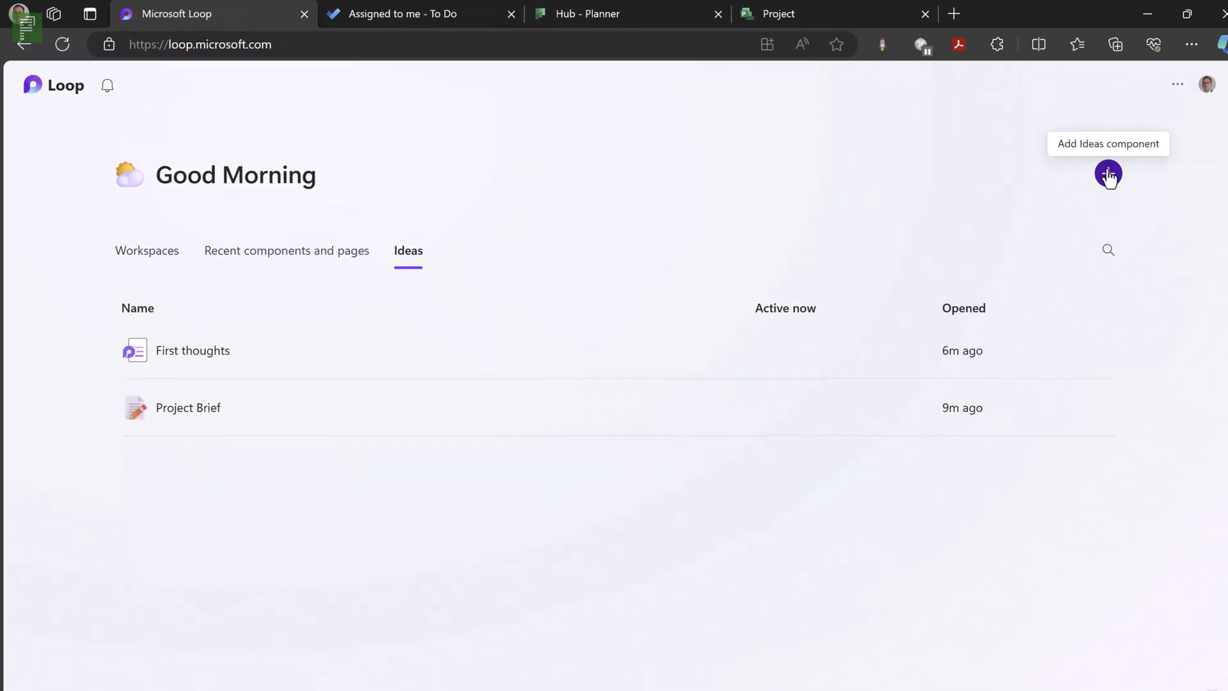
- Add a new blank untitled idea page from the Ideas list
{"action": "left_click", "coordinate": [1107, 174]}
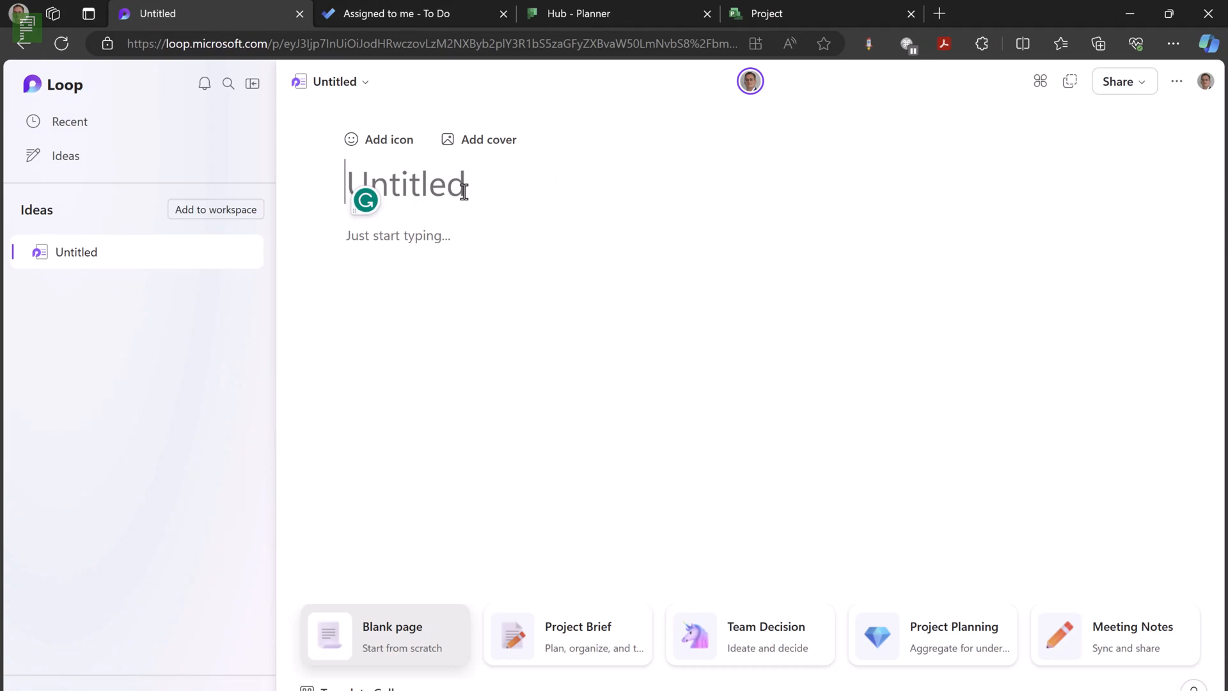
{"action": "mouse_move", "coordinate": [507, 422]}
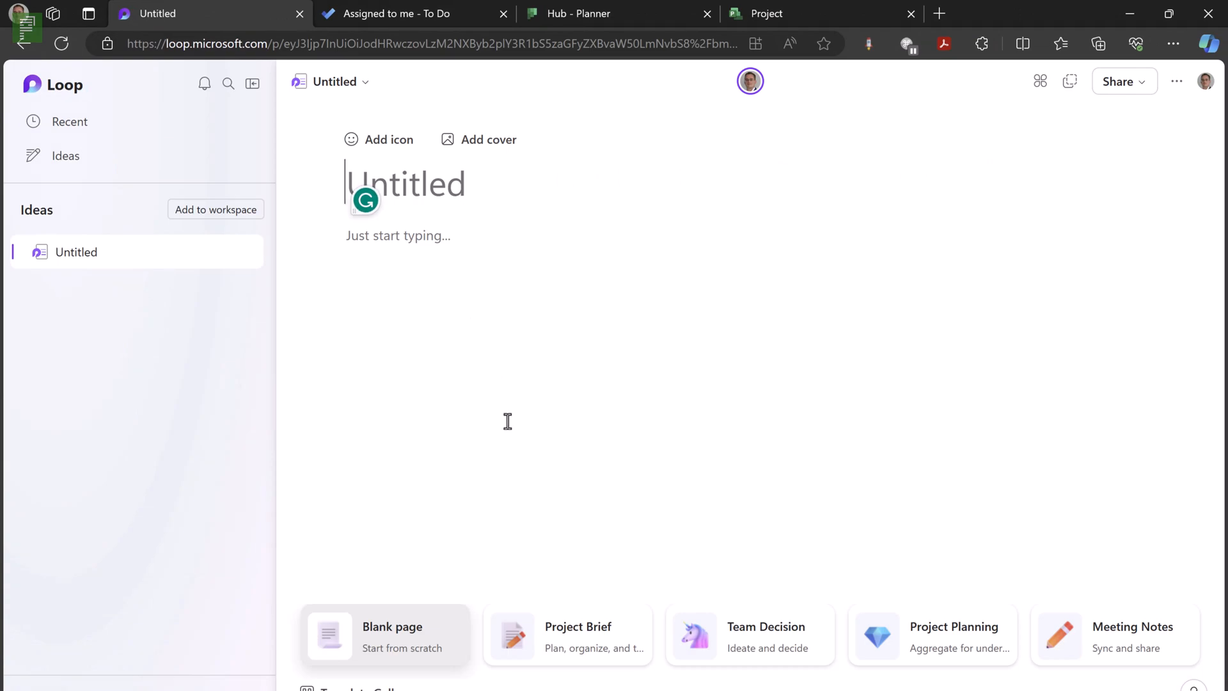
{"action": "mouse_move", "coordinate": [605, 647]}
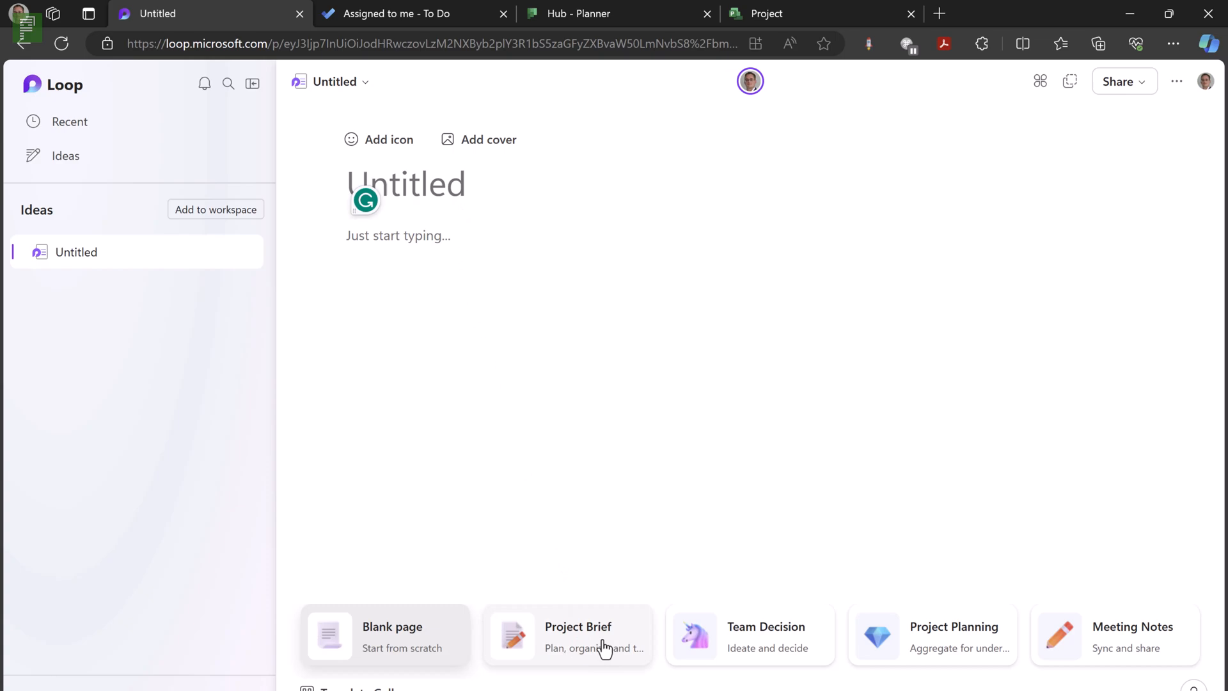
{"action": "mouse_move", "coordinate": [613, 638]}
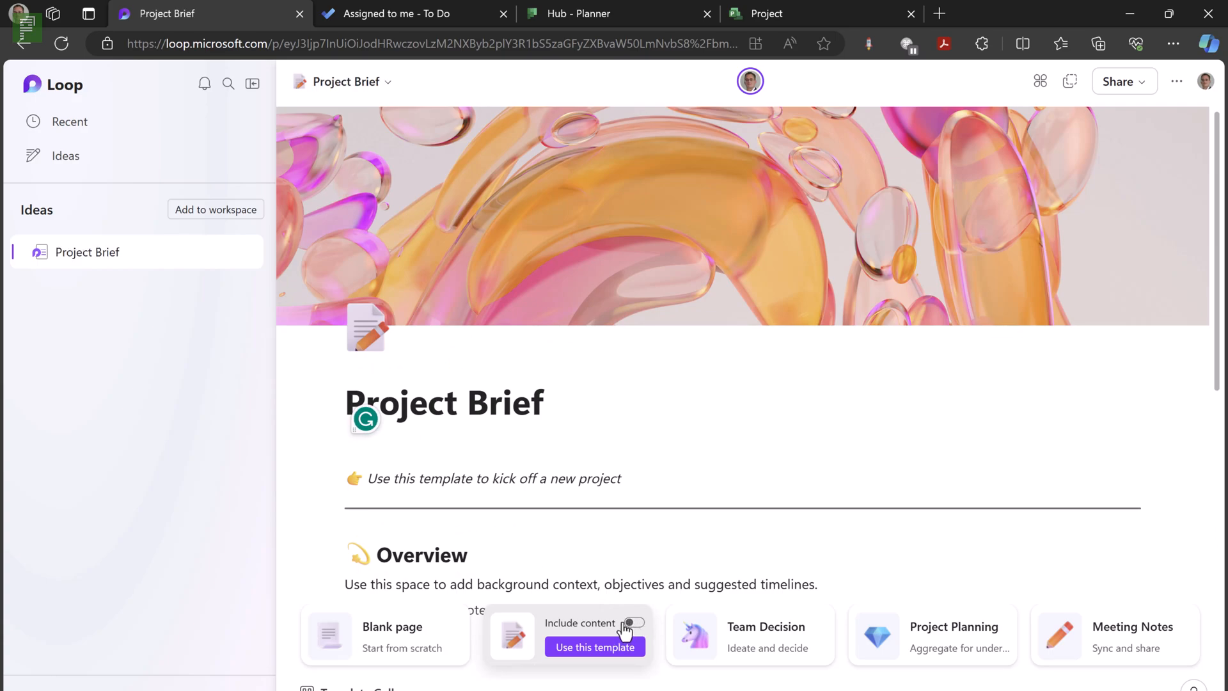
{"action": "mouse_move", "coordinate": [590, 611]}
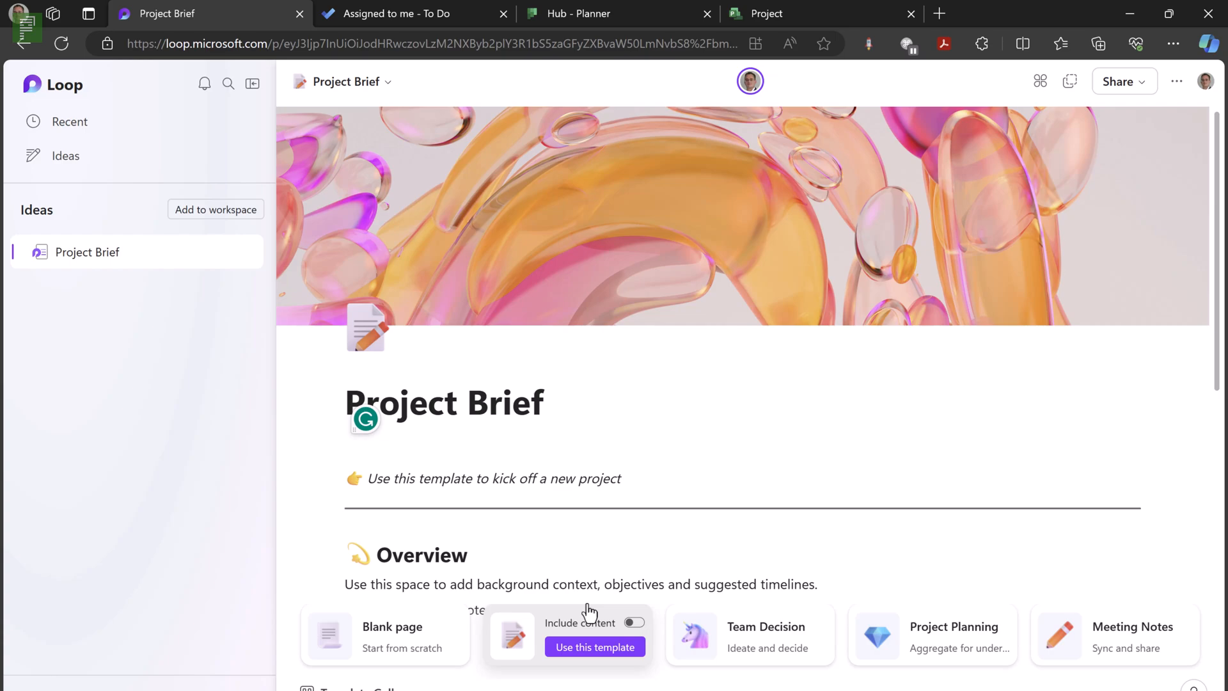
{"action": "mouse_move", "coordinate": [503, 564]}
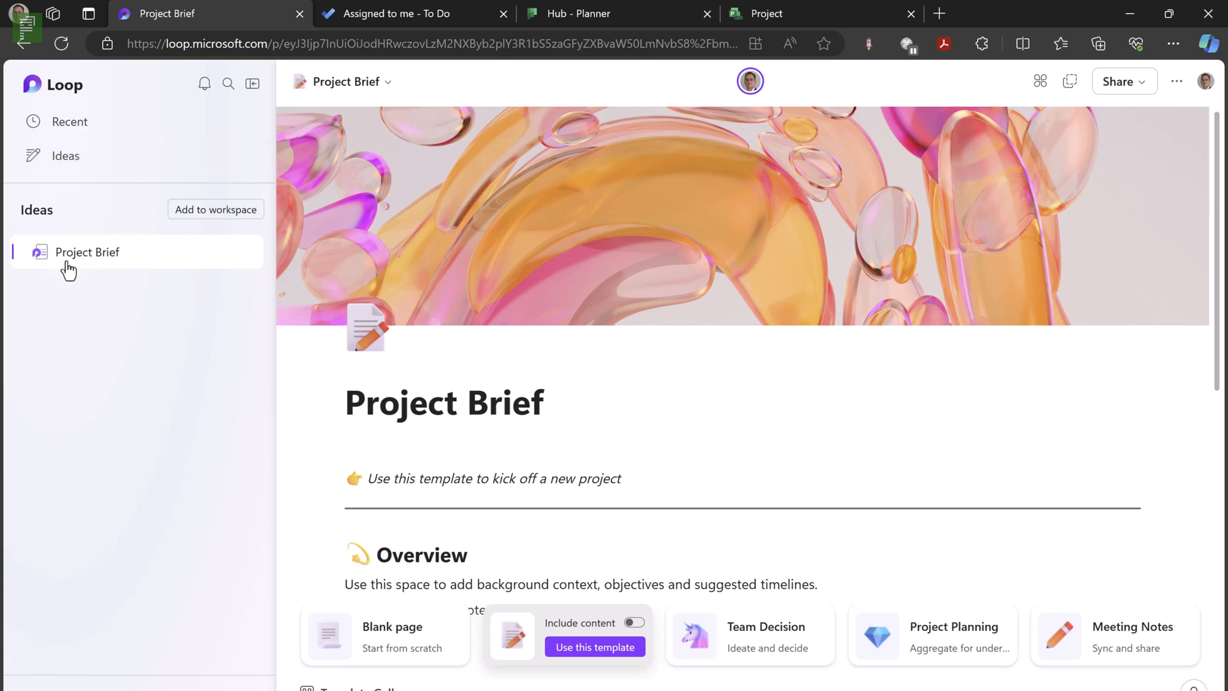
{"action": "mouse_move", "coordinate": [315, 286]}
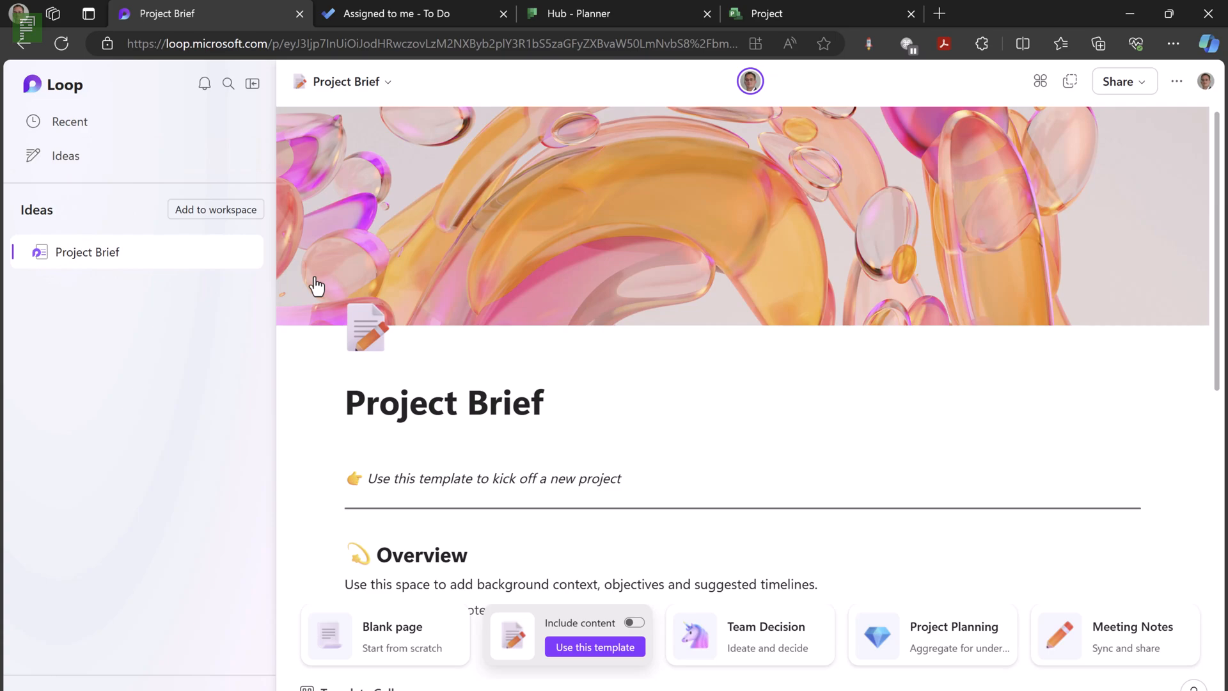
{"action": "mouse_move", "coordinate": [1125, 304]}
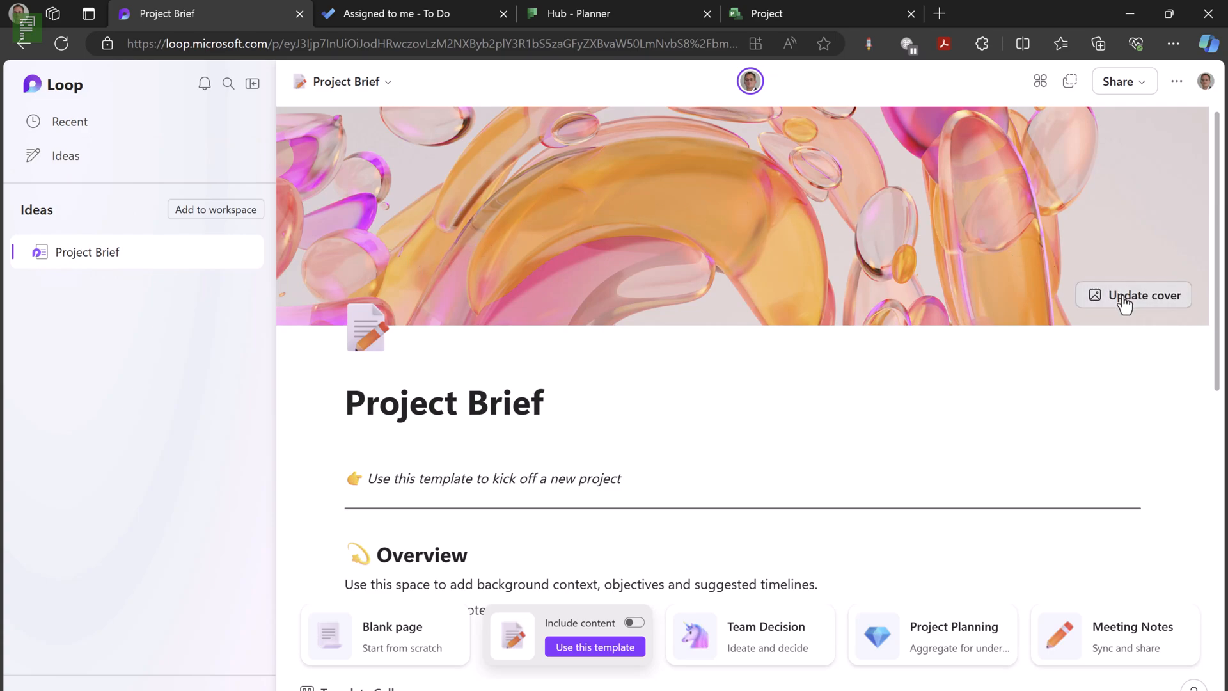
- Swap the pink abstract cover for the garden landscape stock image
{"action": "left_click", "coordinate": [1133, 296]}
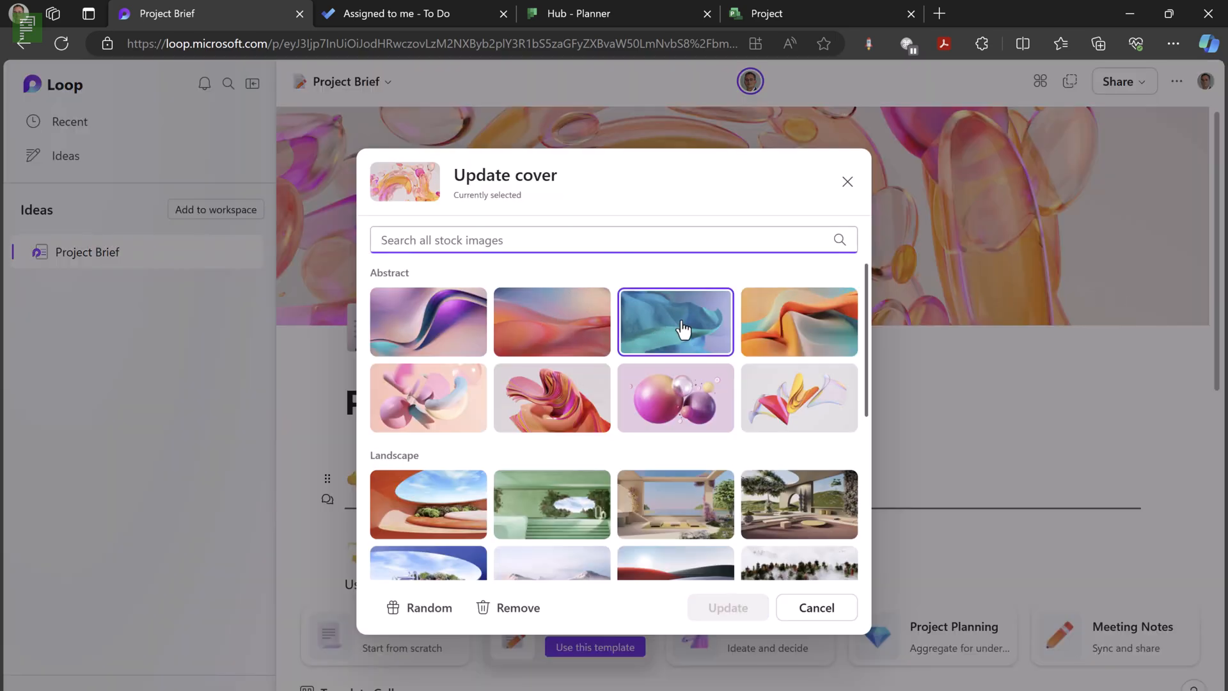
{"action": "left_click", "coordinate": [799, 503]}
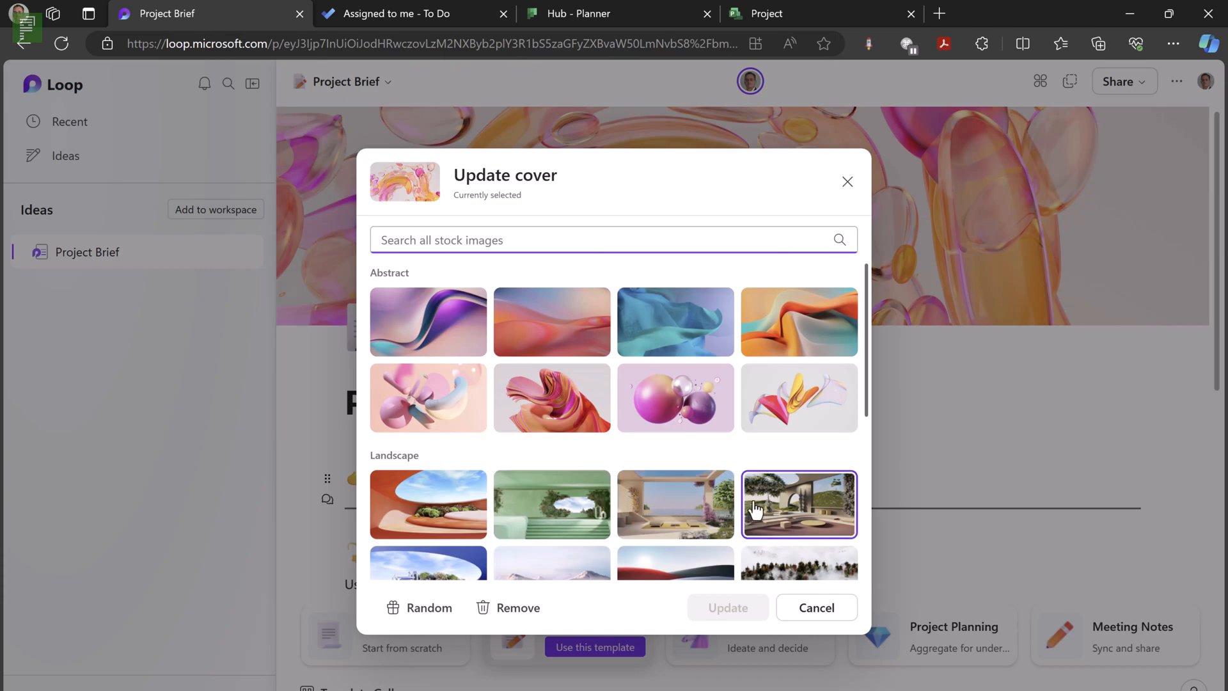
{"action": "left_click", "coordinate": [799, 504]}
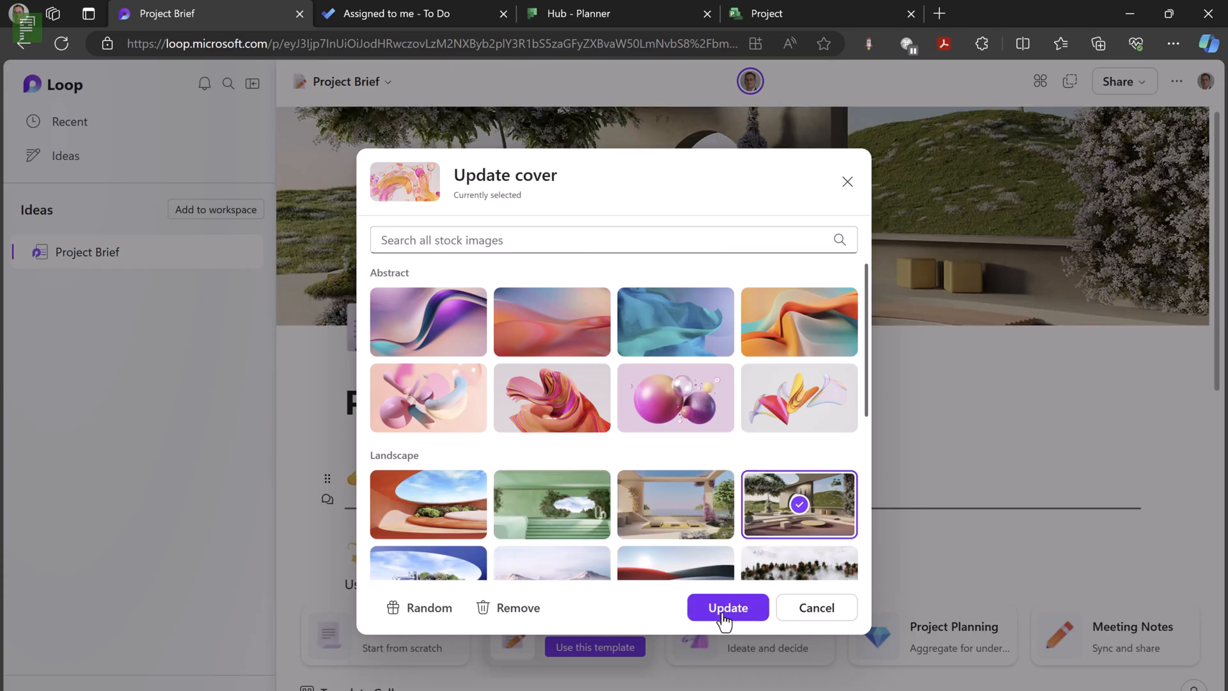
{"action": "left_click", "coordinate": [727, 608]}
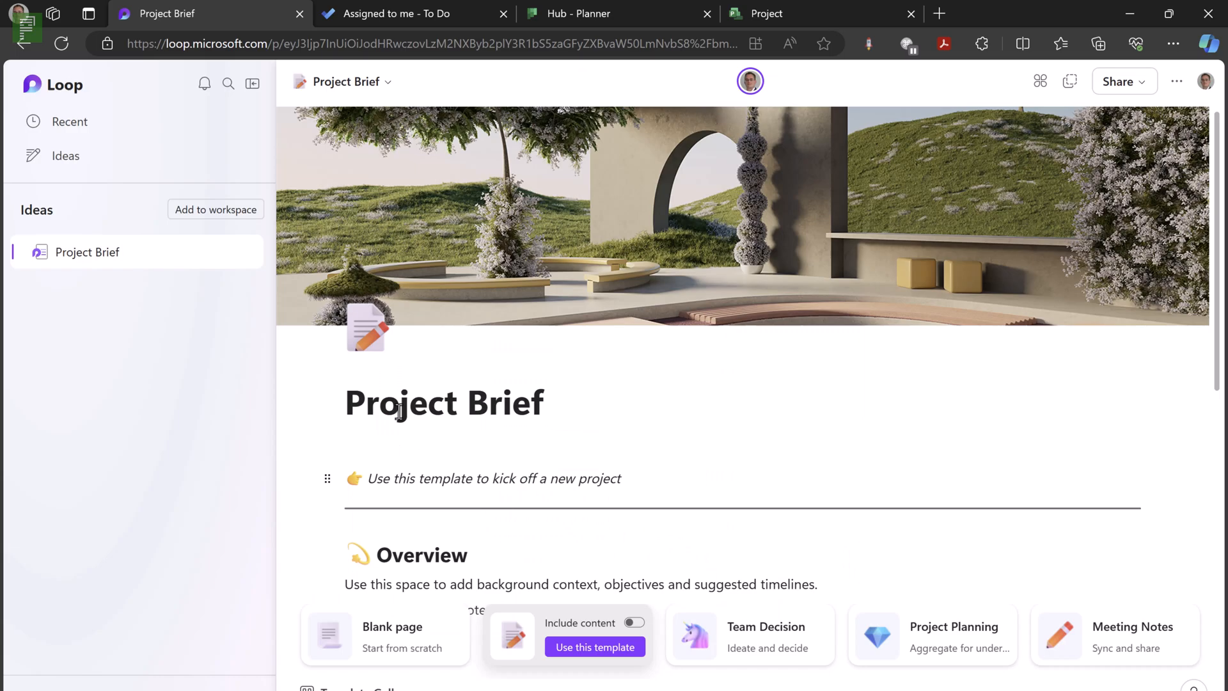
{"action": "mouse_move", "coordinate": [419, 404]}
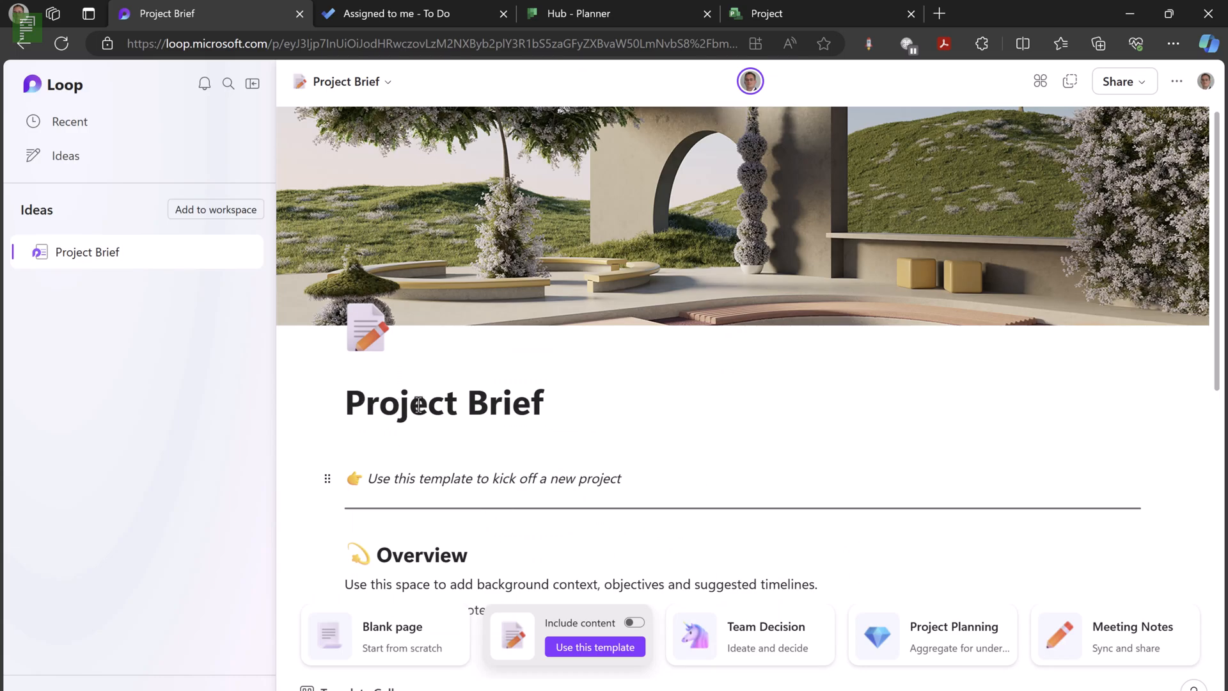
- Retitle the page 'Project For YouTube video' and remove the divider under the title
{"action": "double_click", "coordinate": [506, 402]}
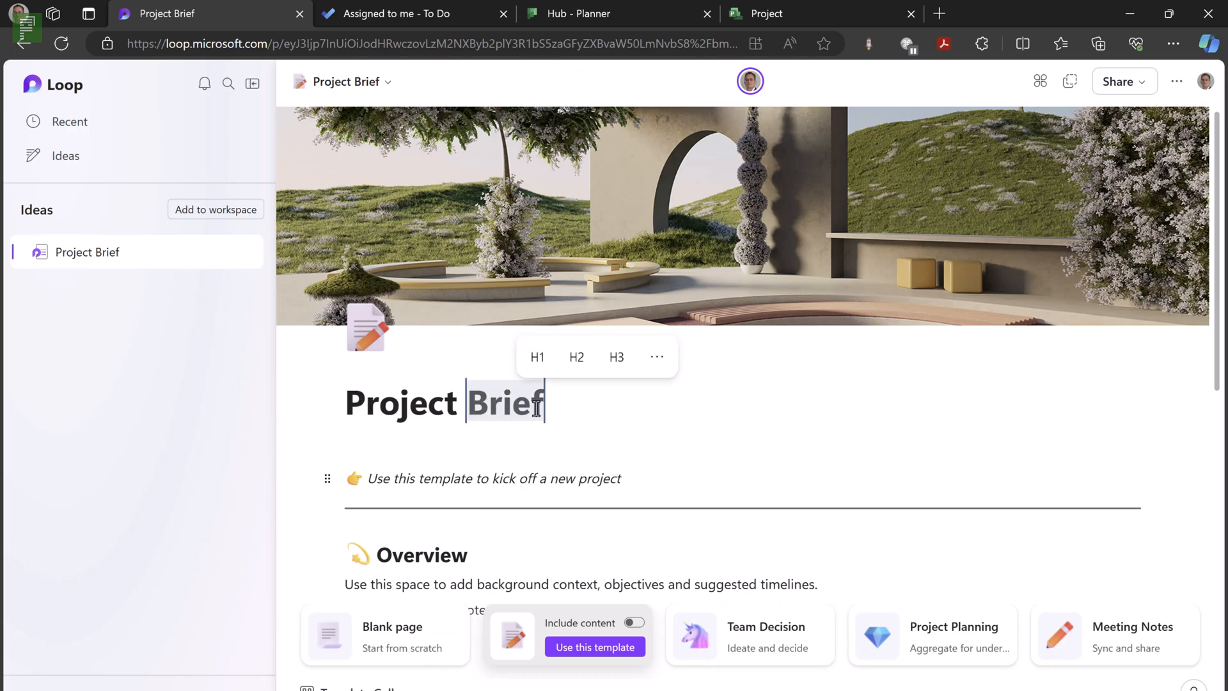
{"action": "type", "text": "For YouTube video"}
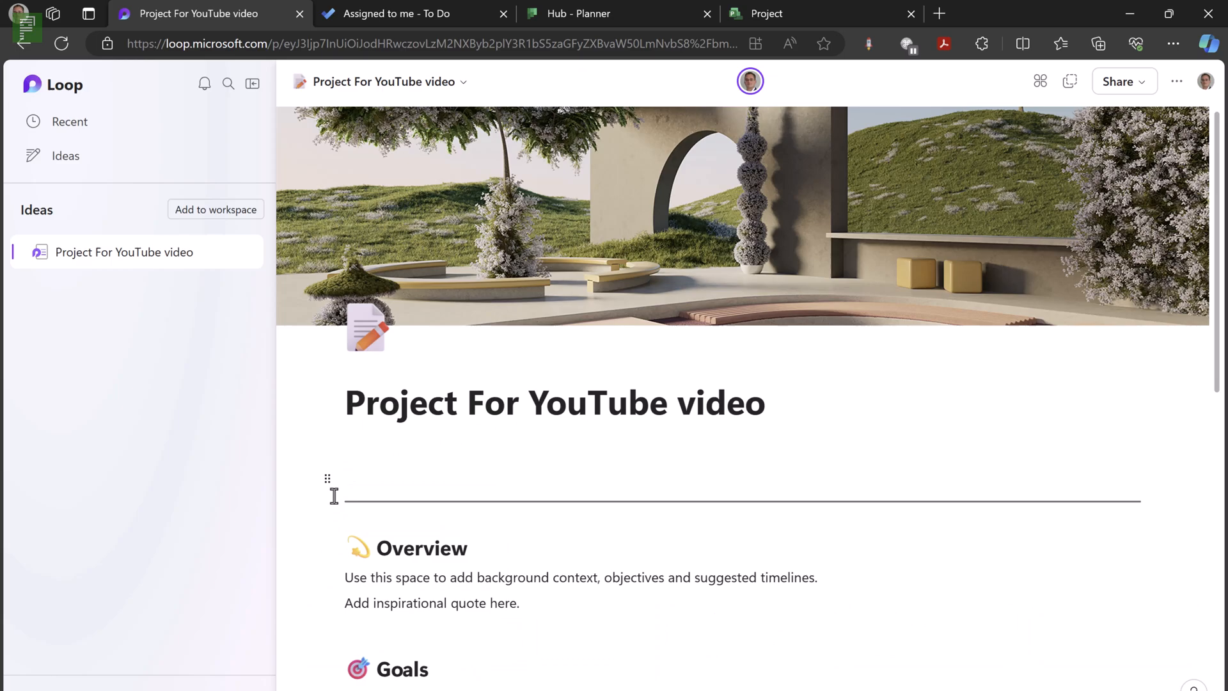
{"action": "left_click", "coordinate": [328, 479]}
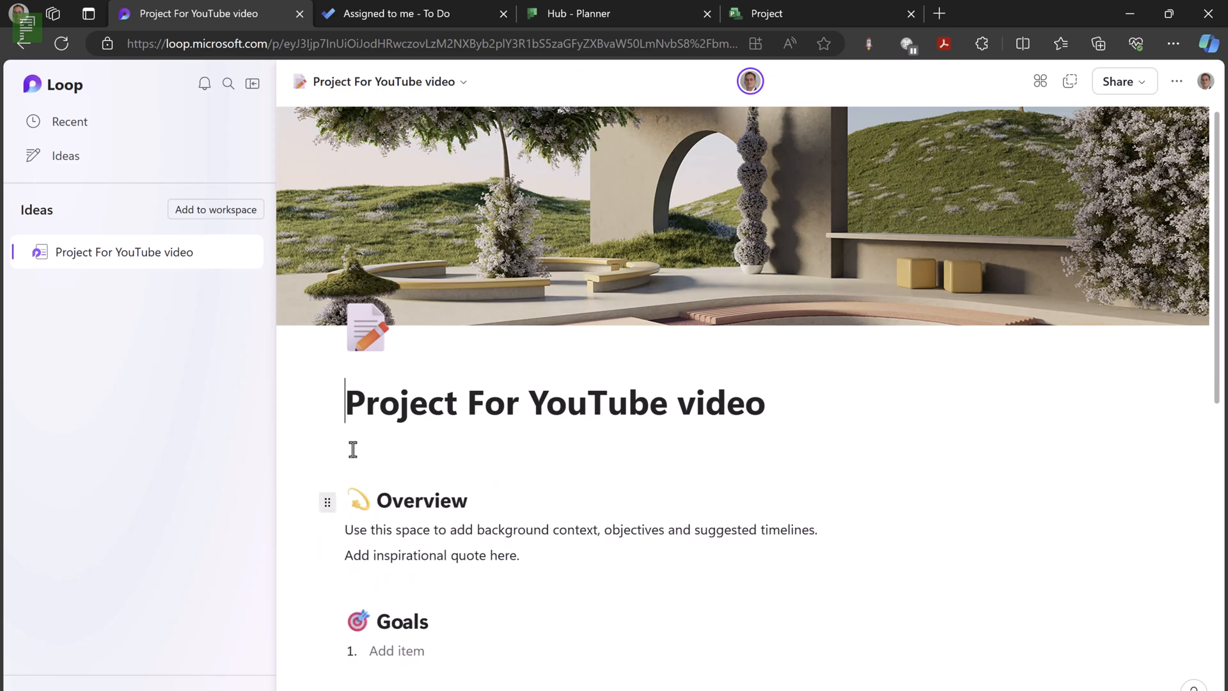
- Replace the Overview placeholder with 'This project is going to be awesome!'
{"action": "scroll", "scroll_direction": "down", "scroll_amount": 3}
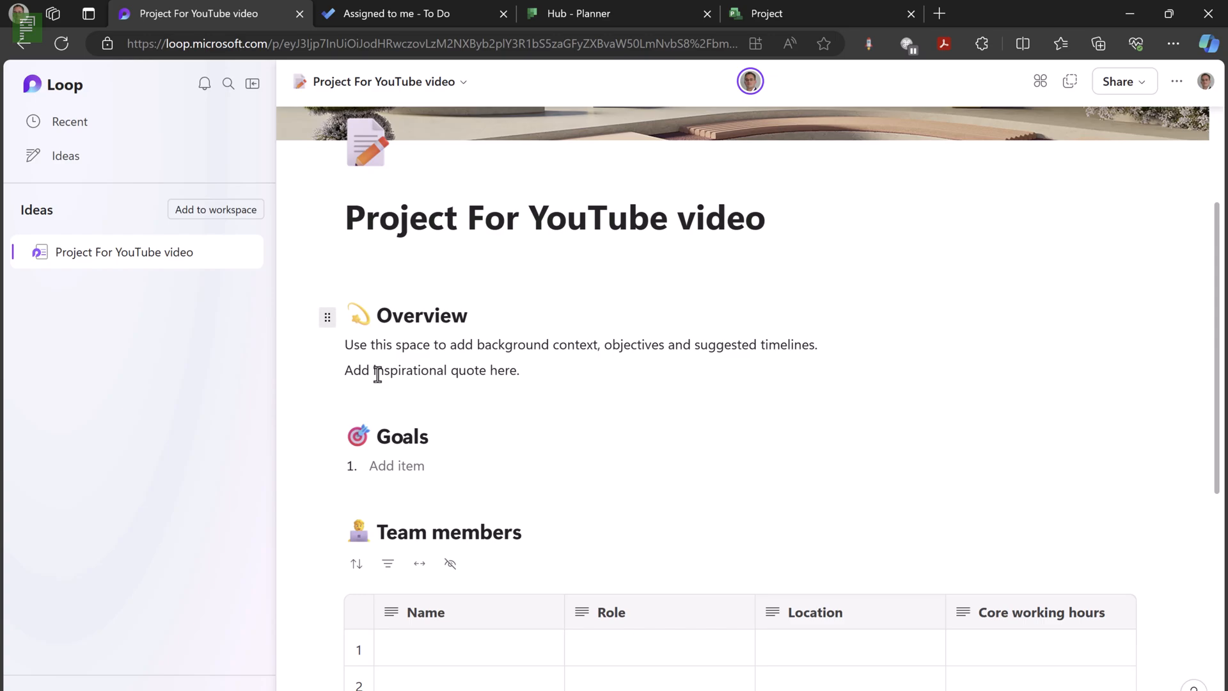
{"action": "left_click", "coordinate": [346, 218]}
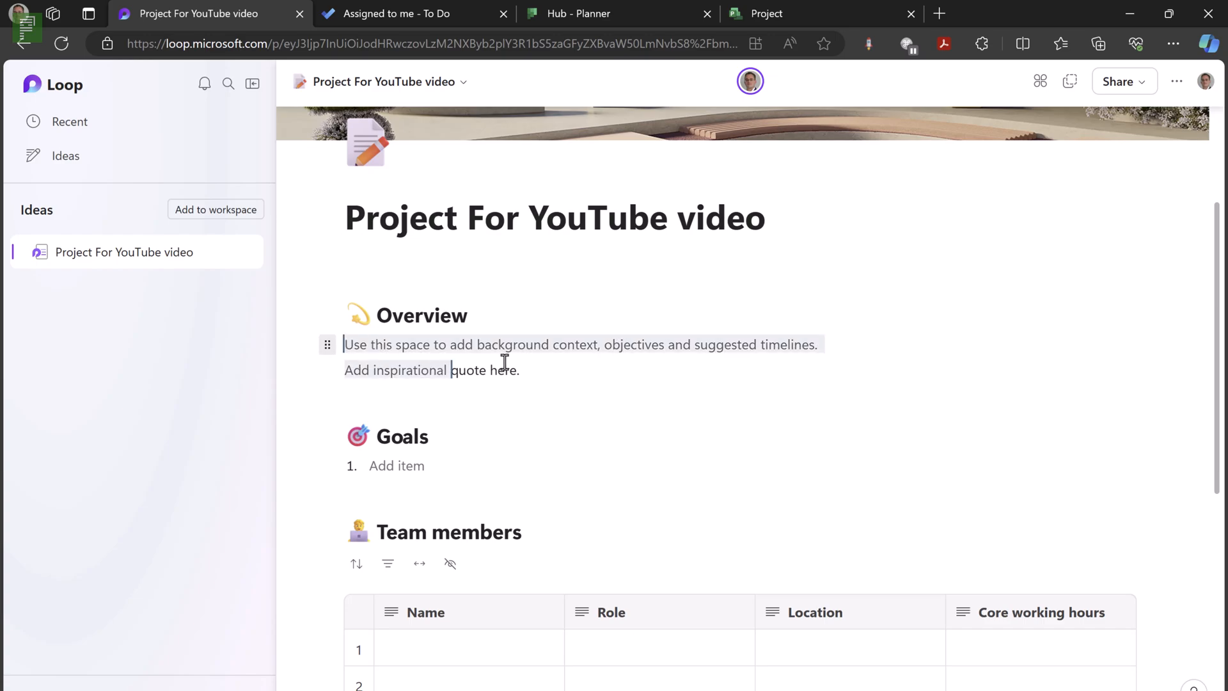
{"action": "type", "text": "This project is going to be awesome!"}
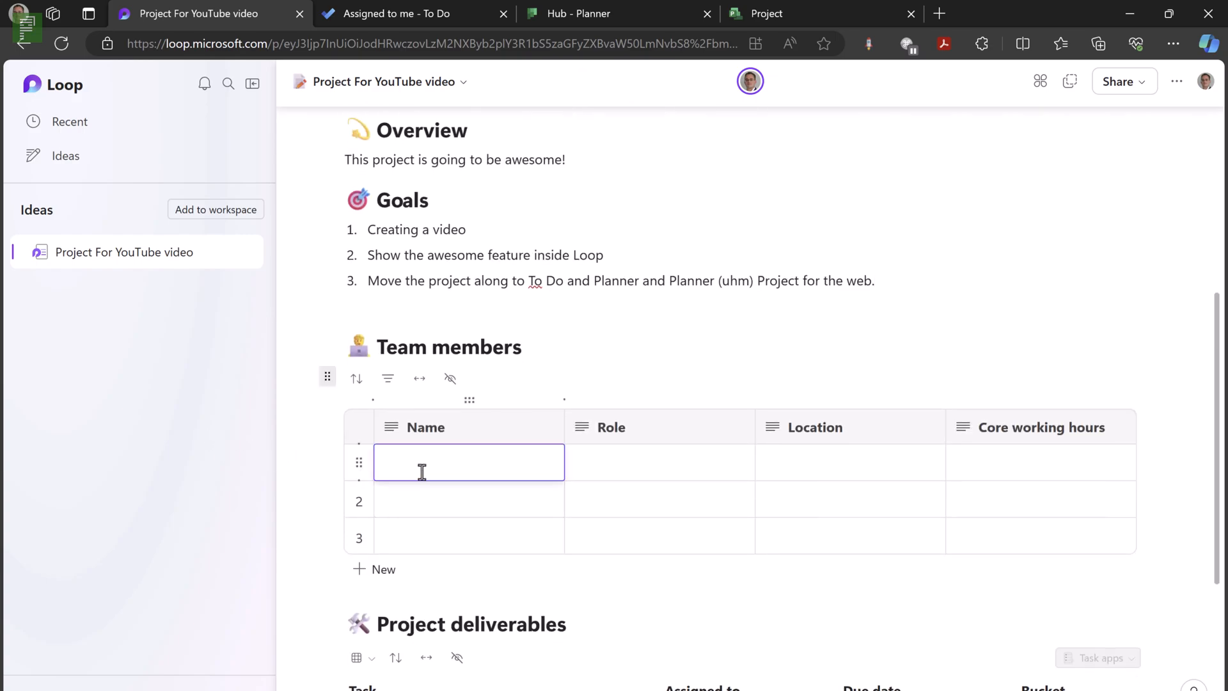
- Enter Erik van Hurck, Solution lead, The Netherlands, 'Everytime you need me.' in row one
{"action": "type", "text": "Erik"}
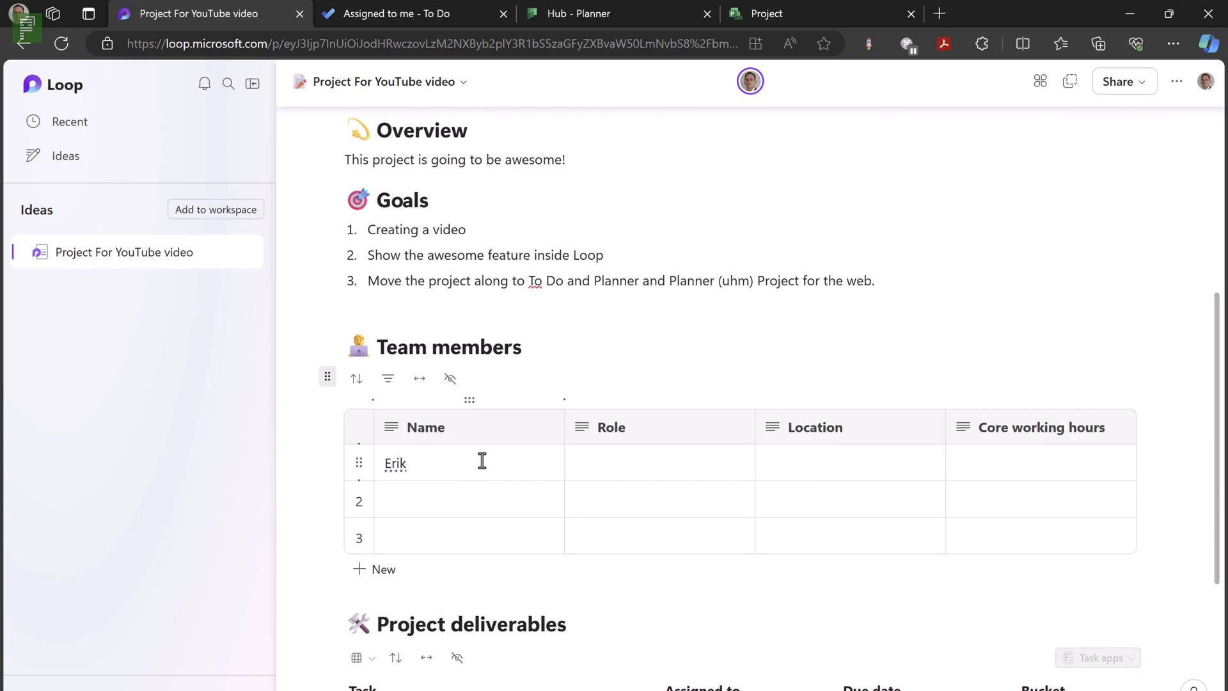
{"action": "type", "text": "van Hu"}
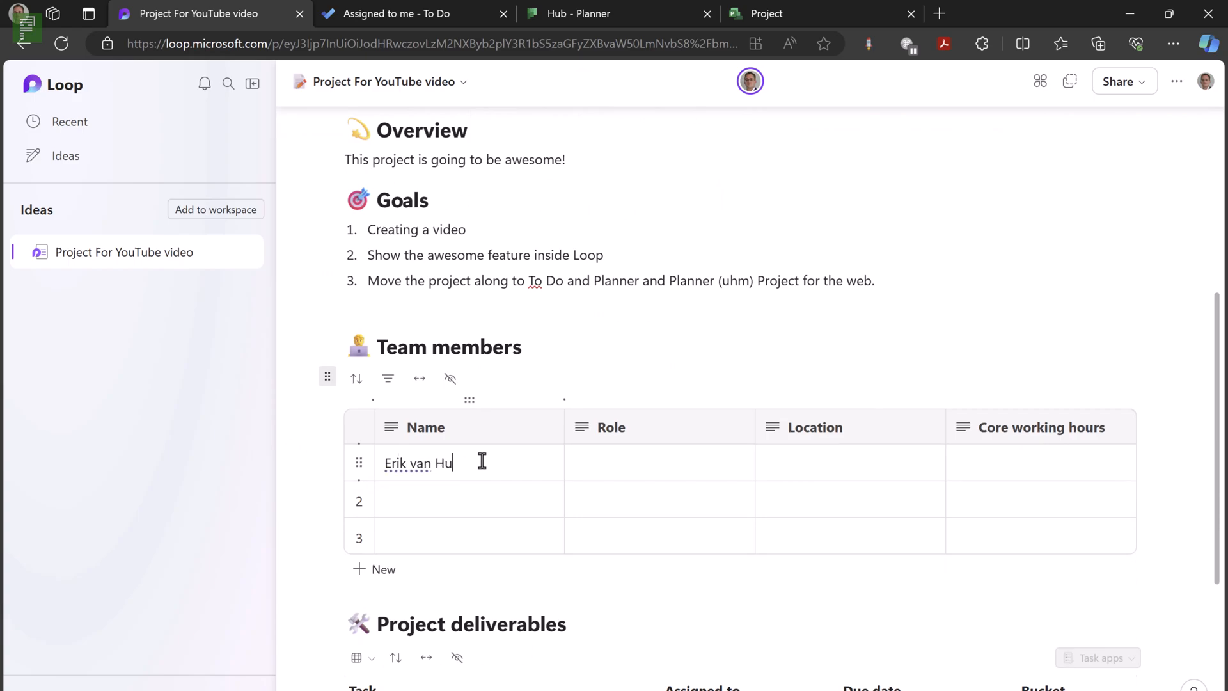
{"action": "type", "text": "Solution lead"}
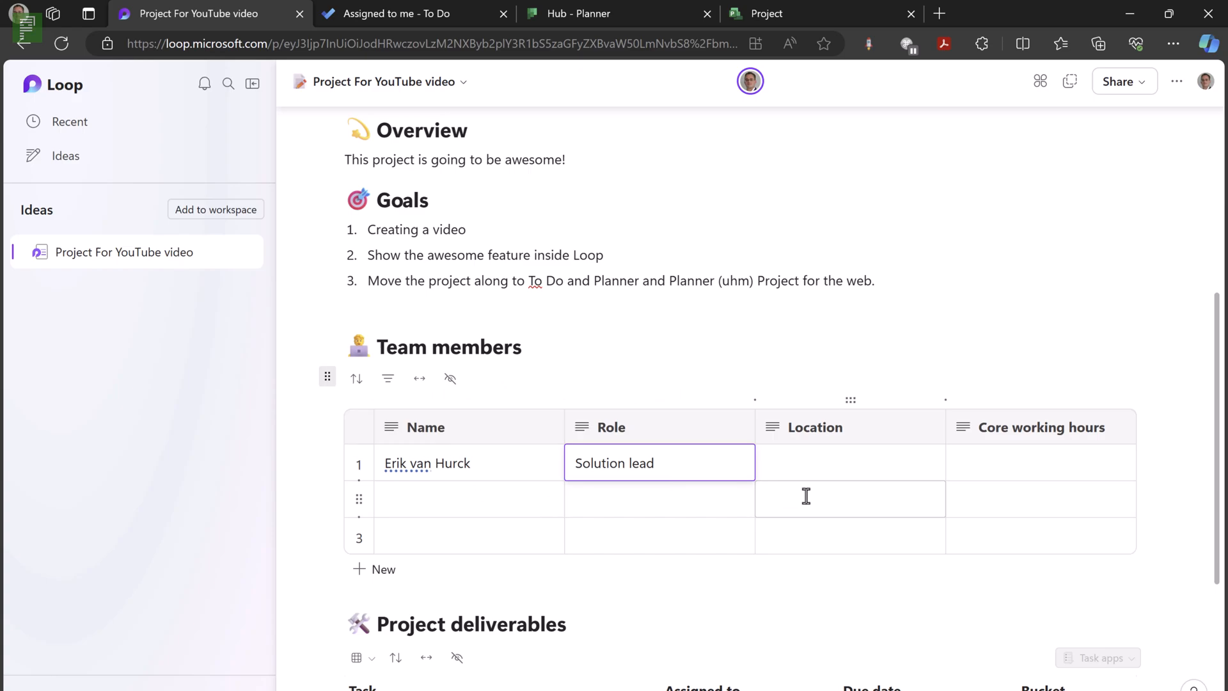
{"action": "type", "text": "Everytime you need me."}
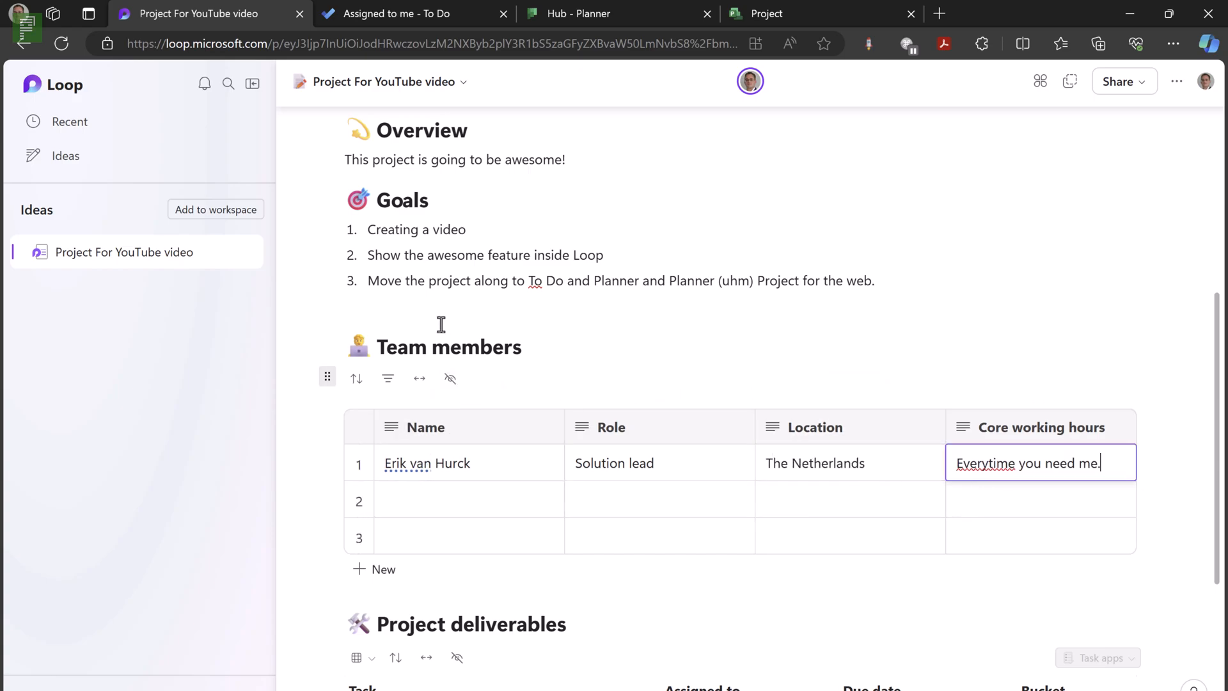
{"action": "mouse_move", "coordinate": [440, 344]}
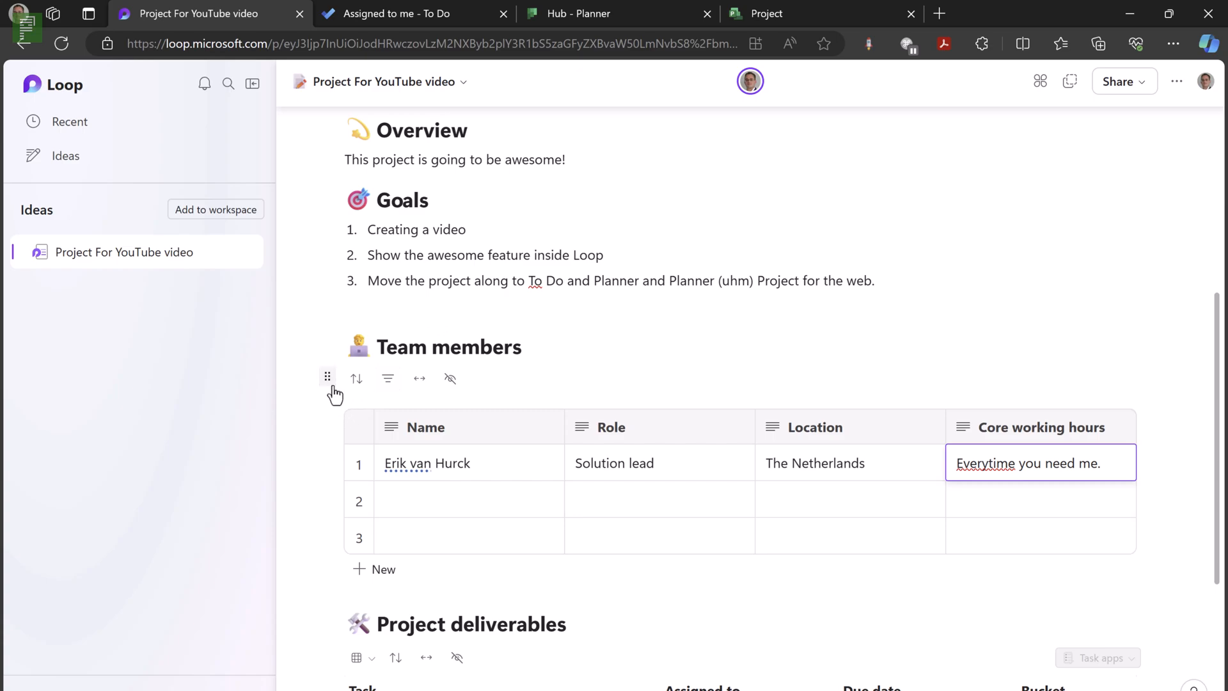
- Convert the Team members table into a Loop component and copy it
{"action": "left_click", "coordinate": [327, 377]}
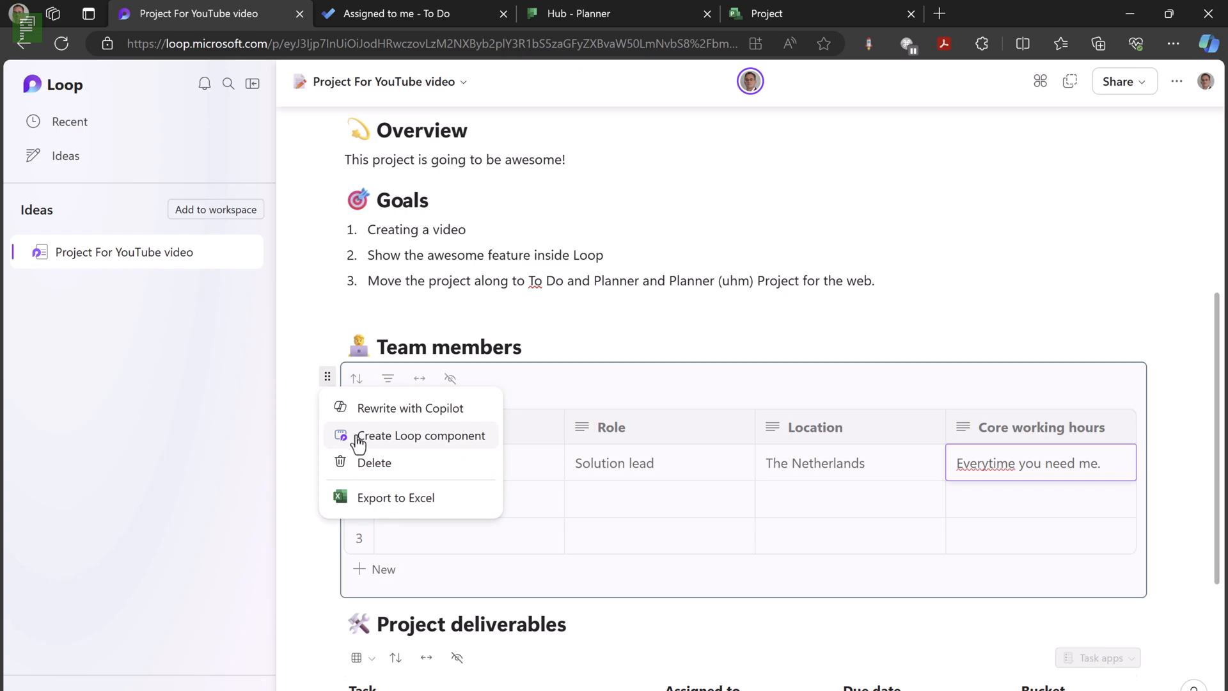
{"action": "left_click", "coordinate": [423, 435]}
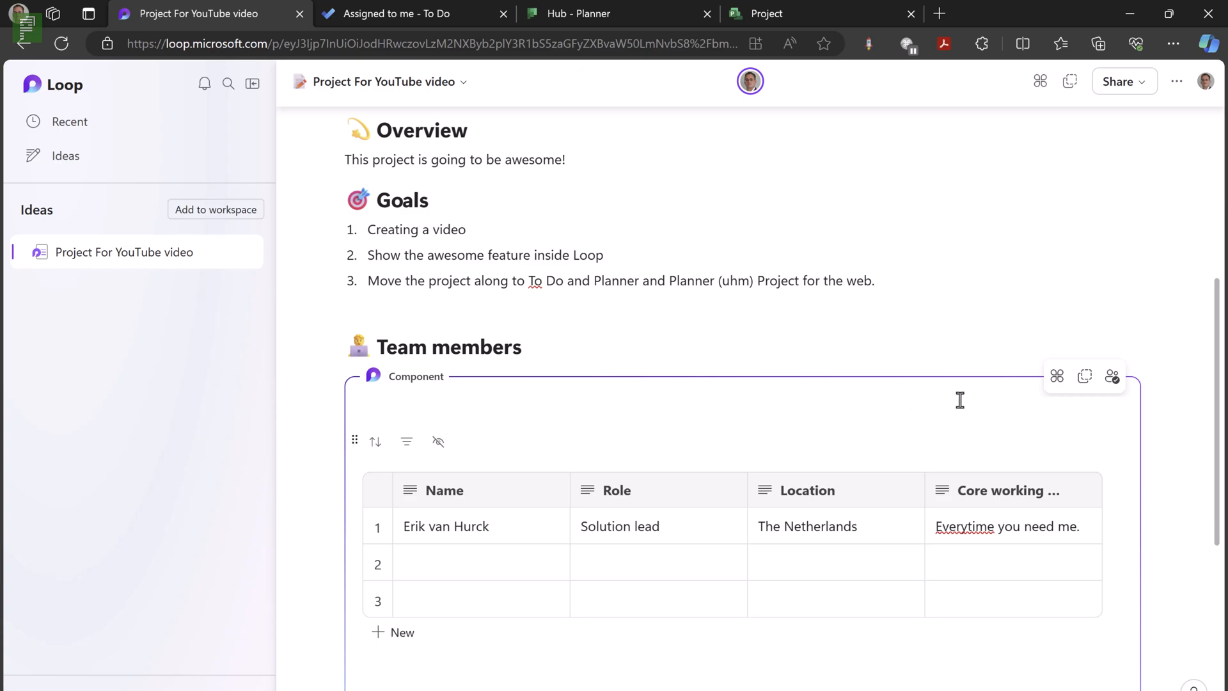
{"action": "left_click", "coordinate": [1084, 376]}
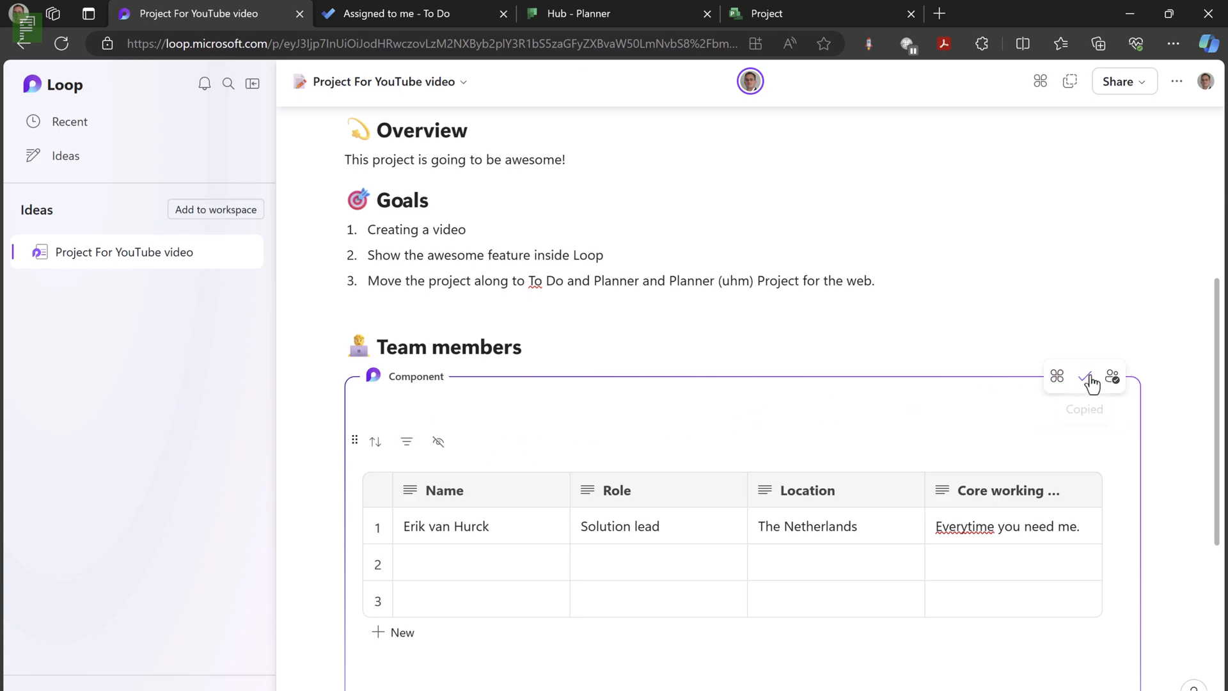
{"action": "type", "text": "w"}
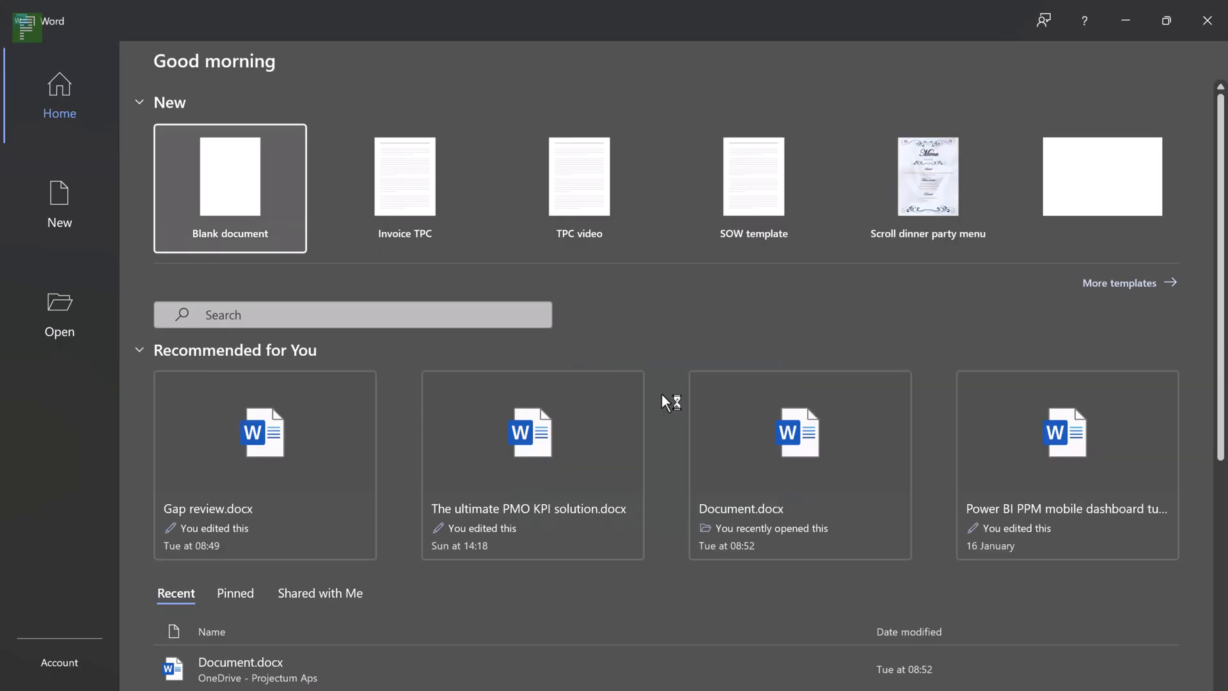
- Open a blank Word document and close the Draft with Copilot panel
{"action": "left_click", "coordinate": [230, 188]}
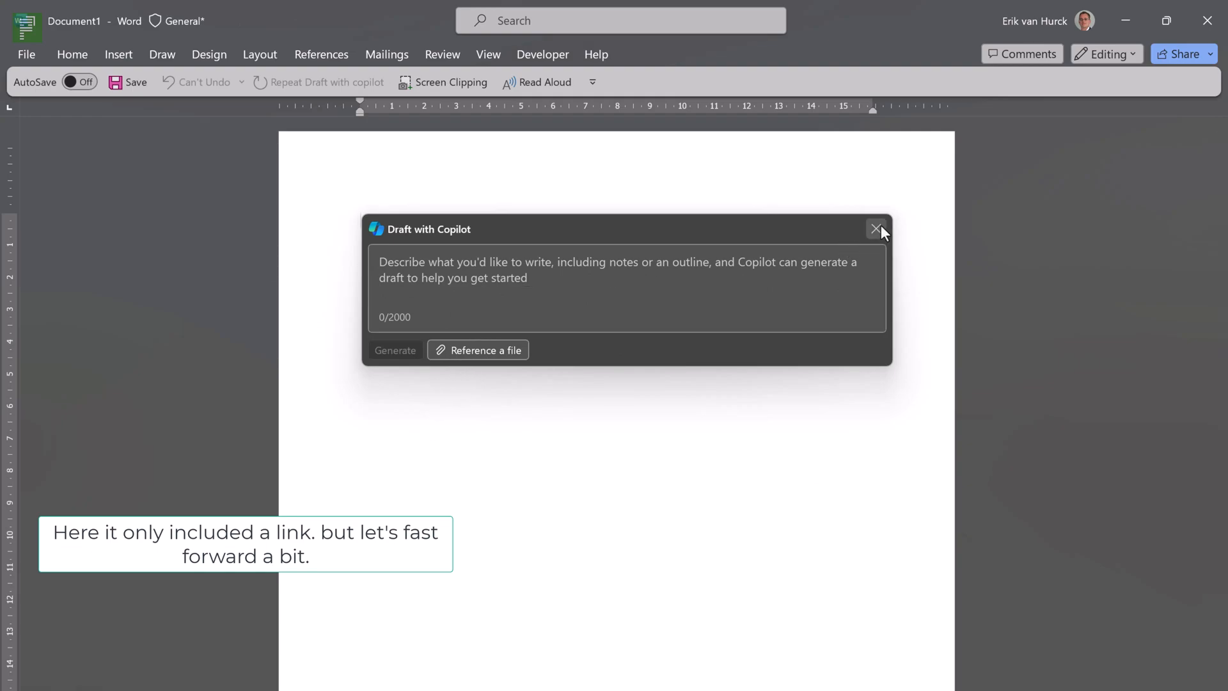
{"action": "left_click", "coordinate": [876, 229]}
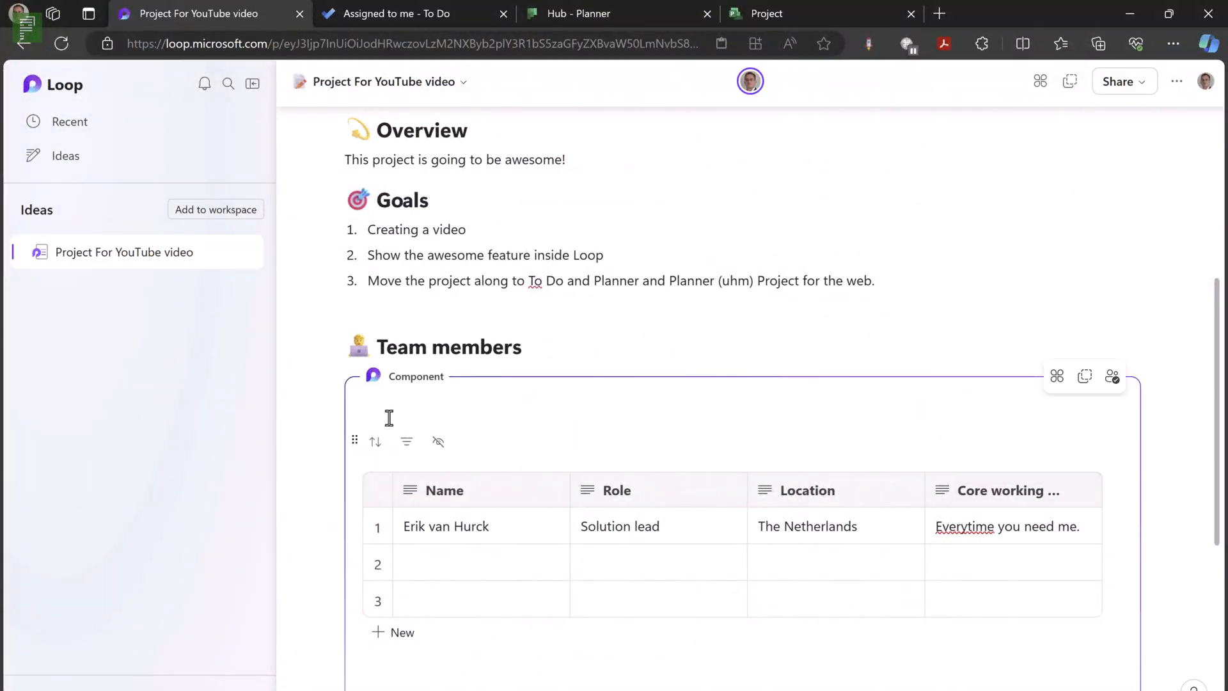
- Copy the Team members component link, close the notice, and switch to the New mail draft
{"action": "left_click", "coordinate": [1085, 377]}
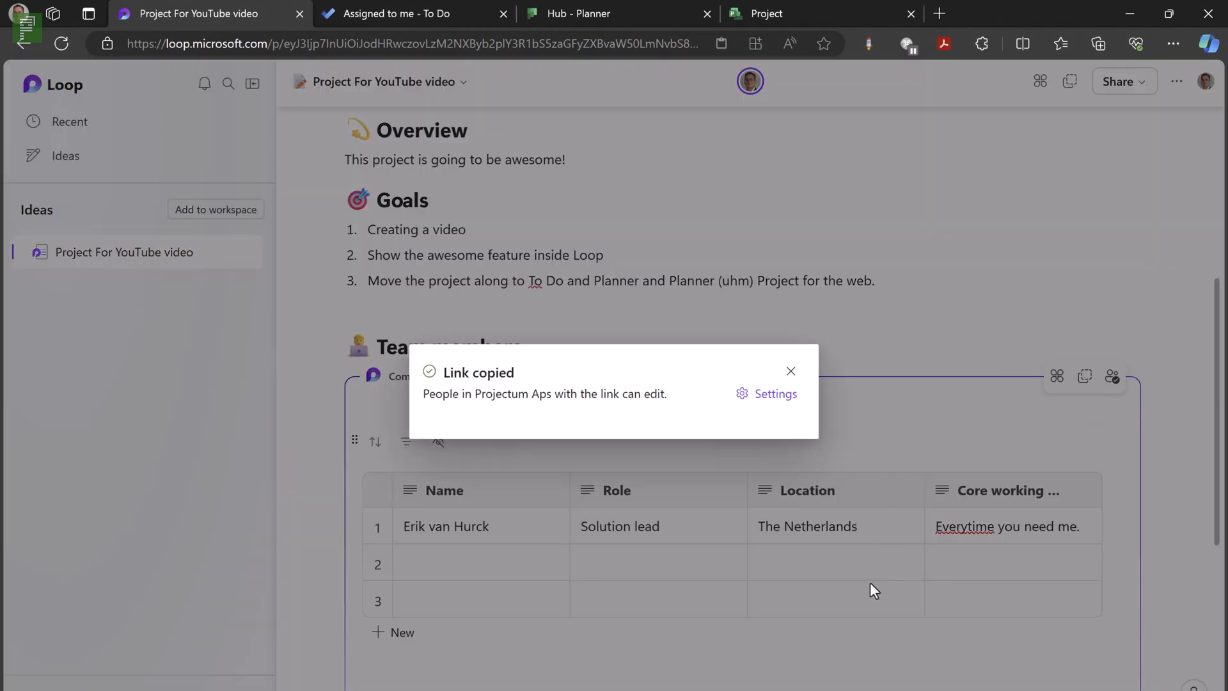
{"action": "mouse_move", "coordinate": [791, 373]}
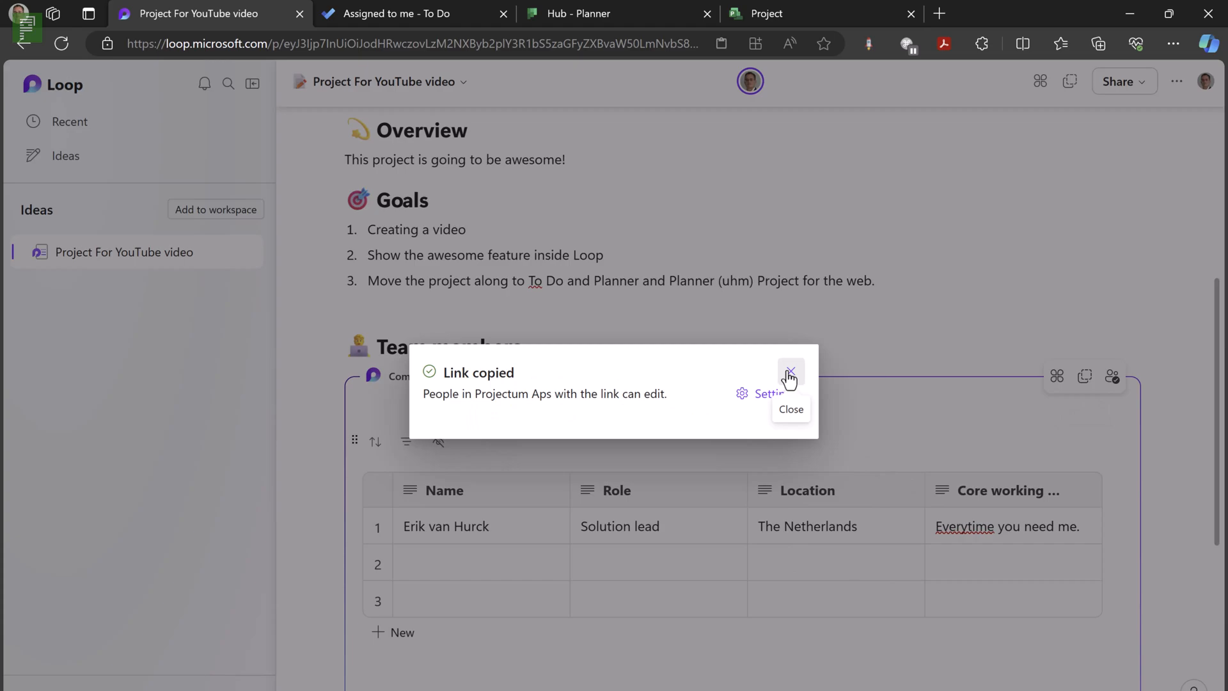
{"action": "left_click", "coordinate": [791, 374]}
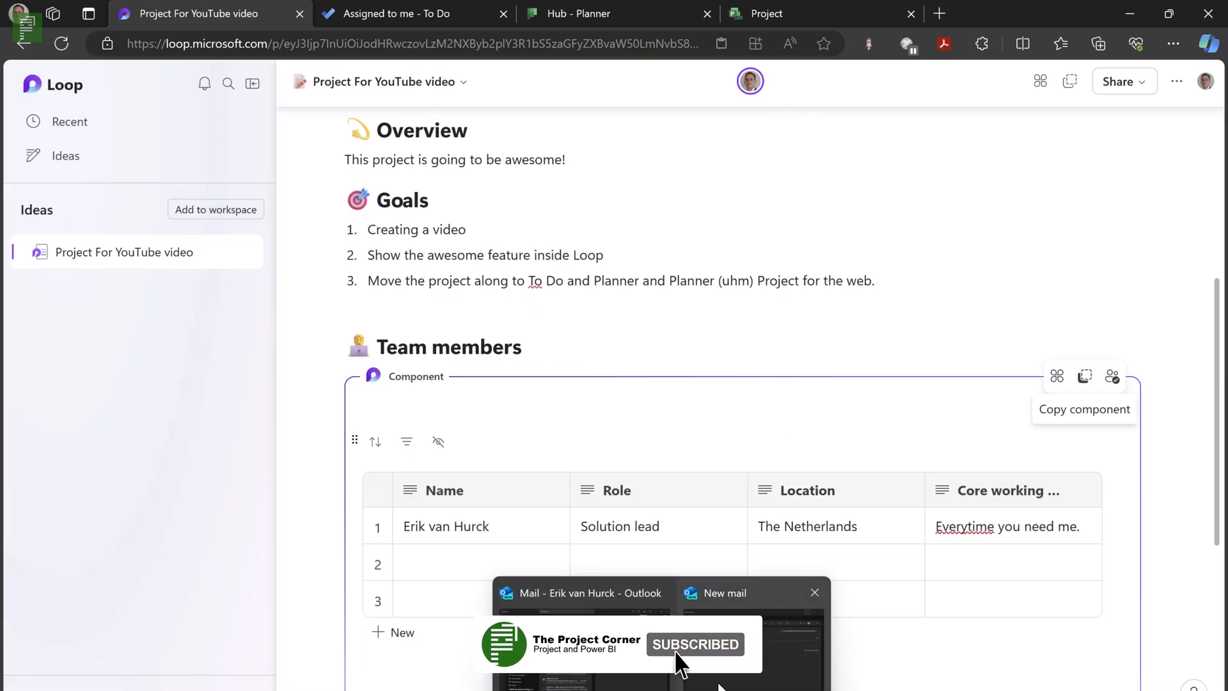
{"action": "left_click", "coordinate": [716, 592]}
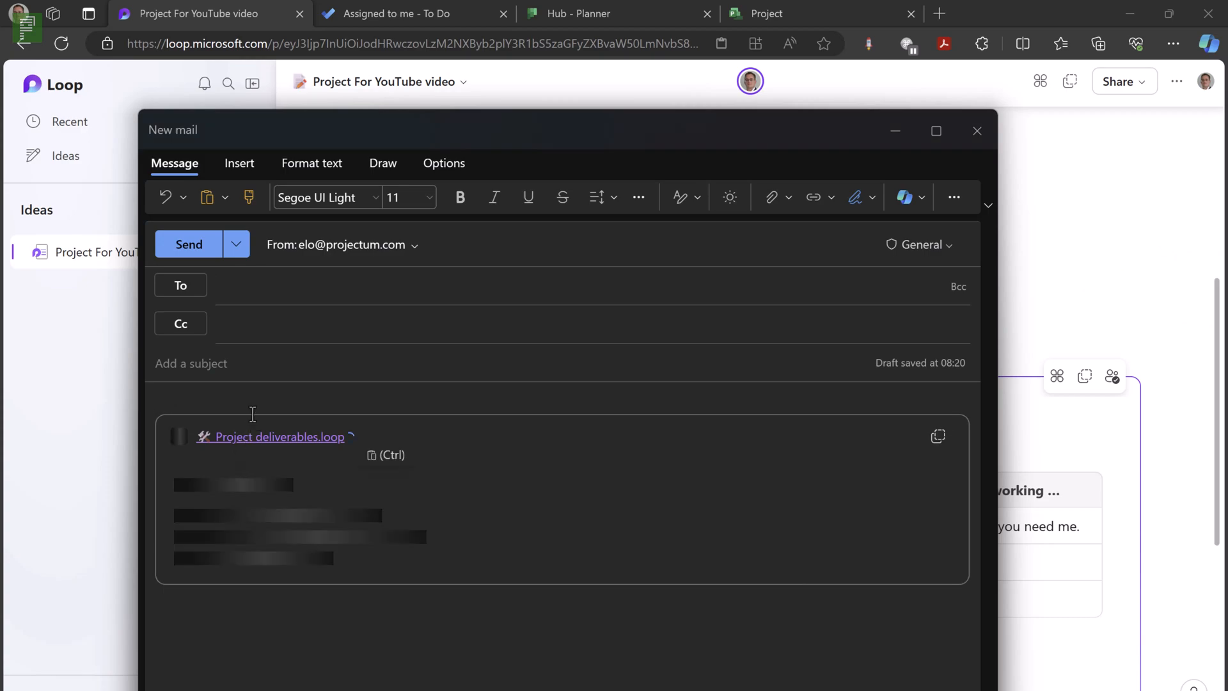
- Paste the team table into the email, adding an intro line, Dennis as Manager, Wil as Sponsor
{"action": "left_click", "coordinate": [271, 436]}
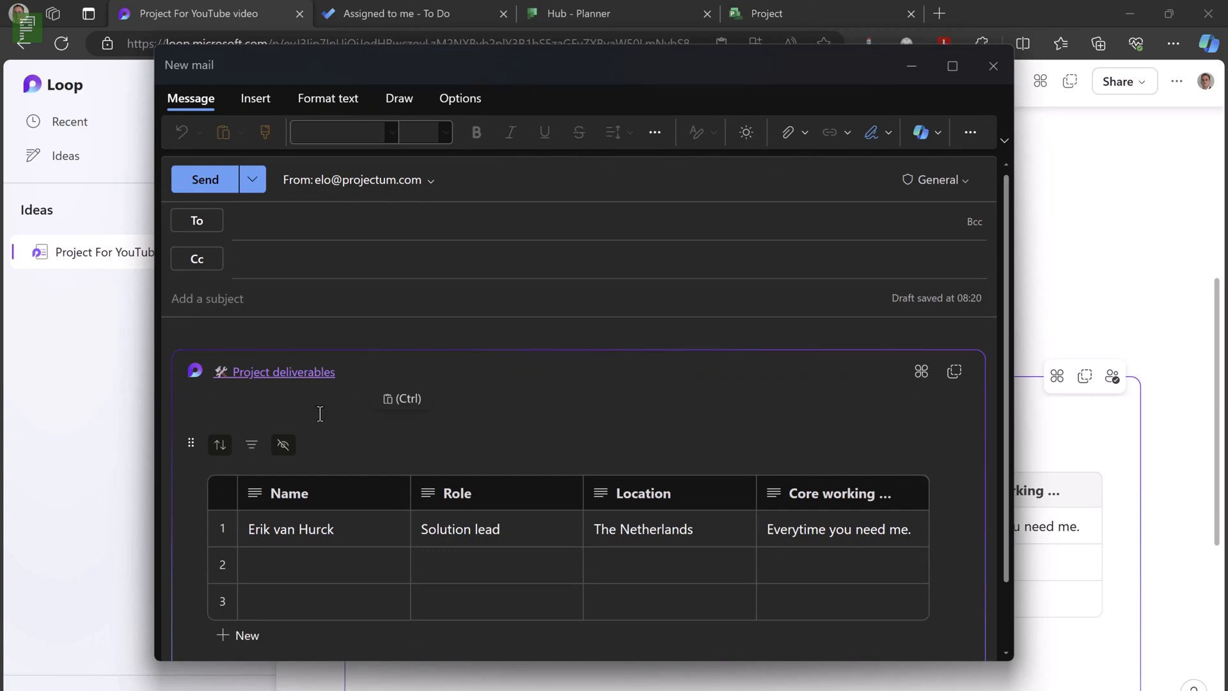
{"action": "type", "text": "Sponsor"}
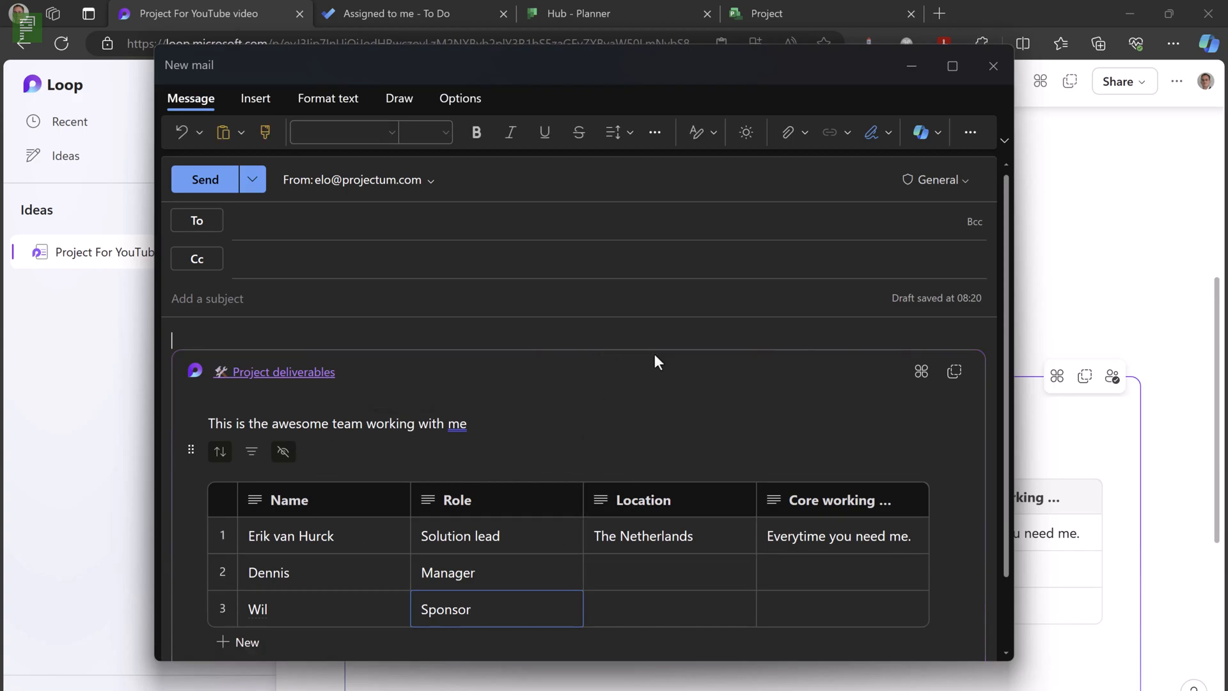
{"action": "left_click", "coordinate": [994, 65]}
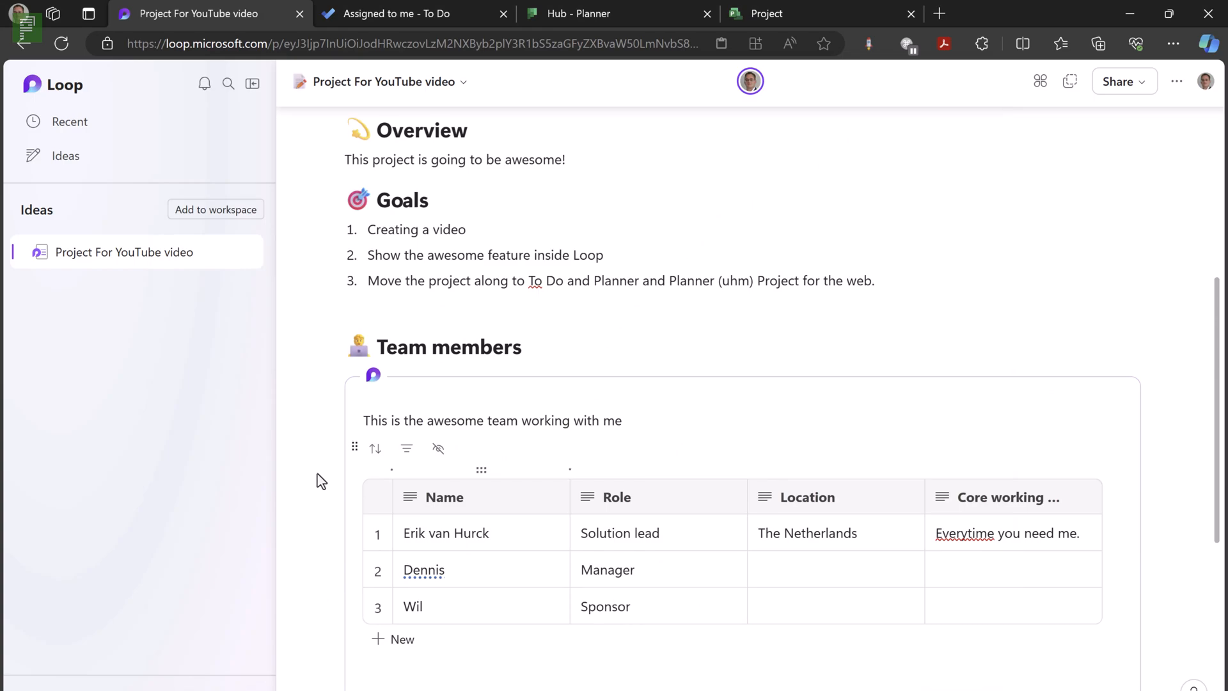
{"action": "mouse_move", "coordinate": [314, 463]}
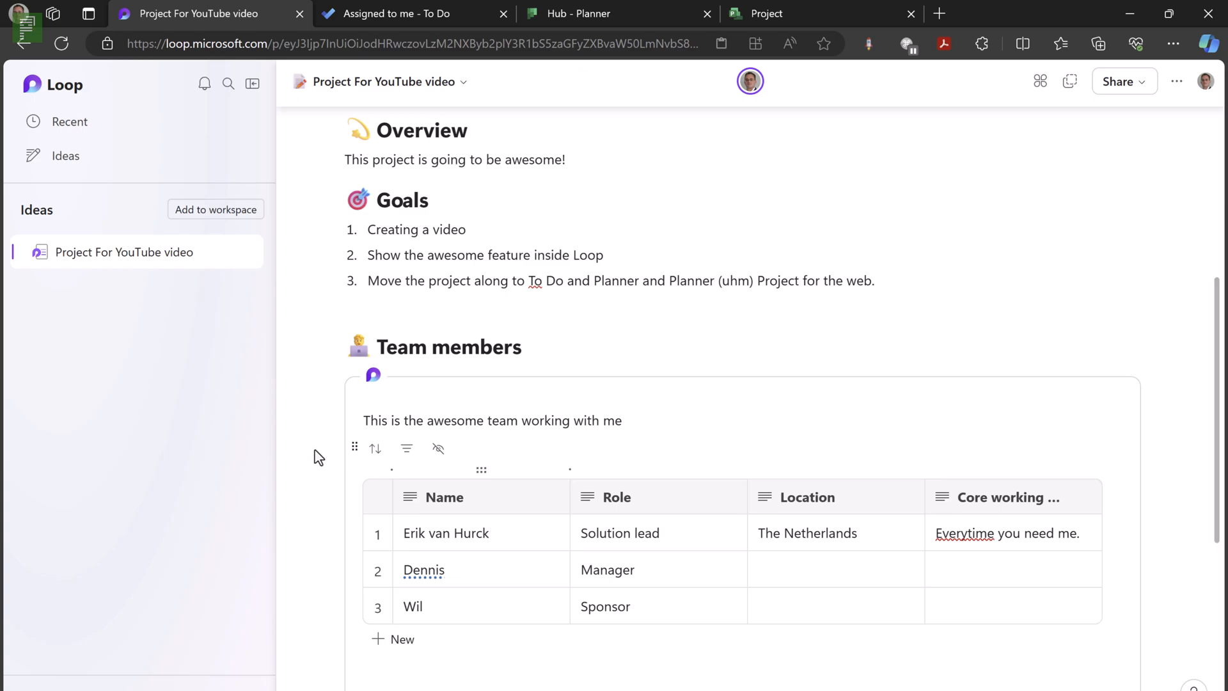
- Scroll the Loop page past the synced team table to Project deliverables
{"action": "scroll", "scroll_direction": "down", "scroll_amount": 3}
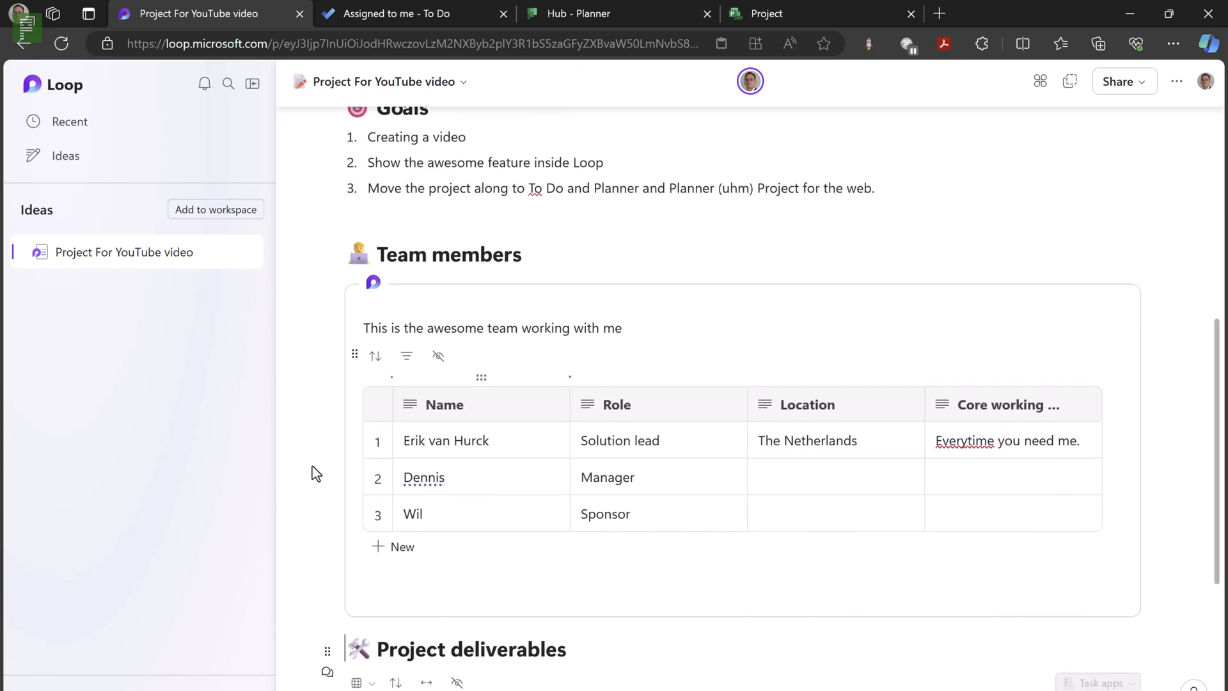
- Assign the first deliverable task to Erik van Hurck and set it due Wednesday, January 31
{"action": "scroll", "scroll_direction": "down", "scroll_amount": 3}
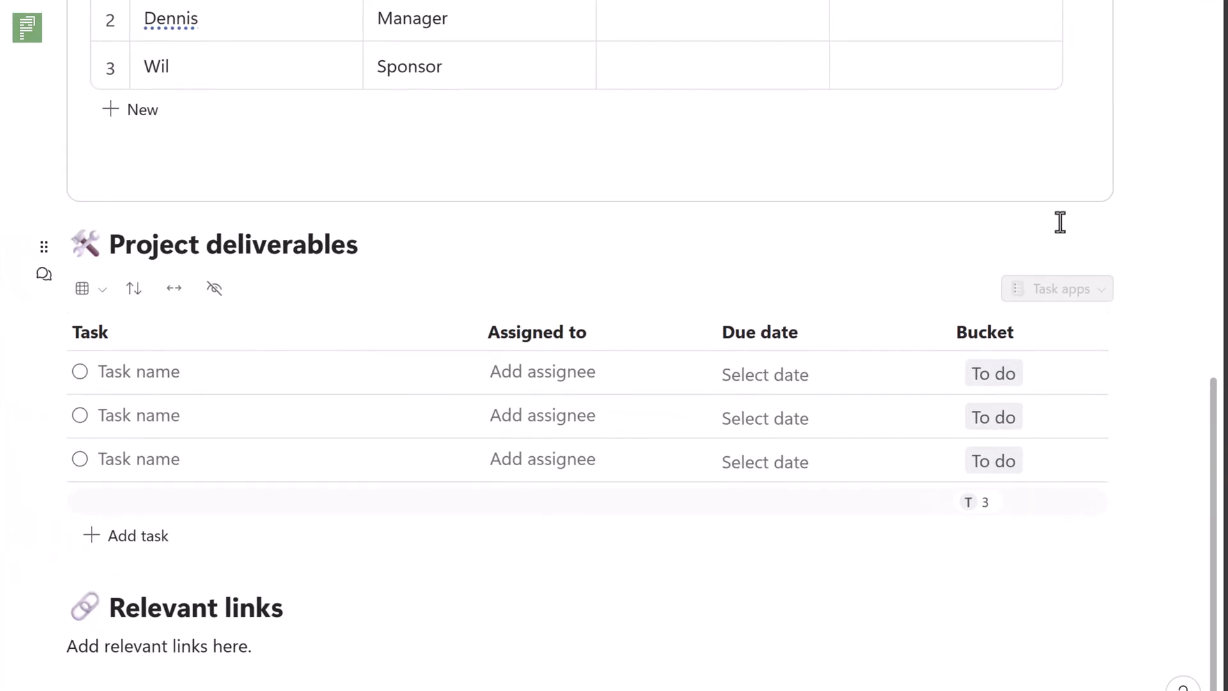
{"action": "mouse_move", "coordinate": [1087, 322]}
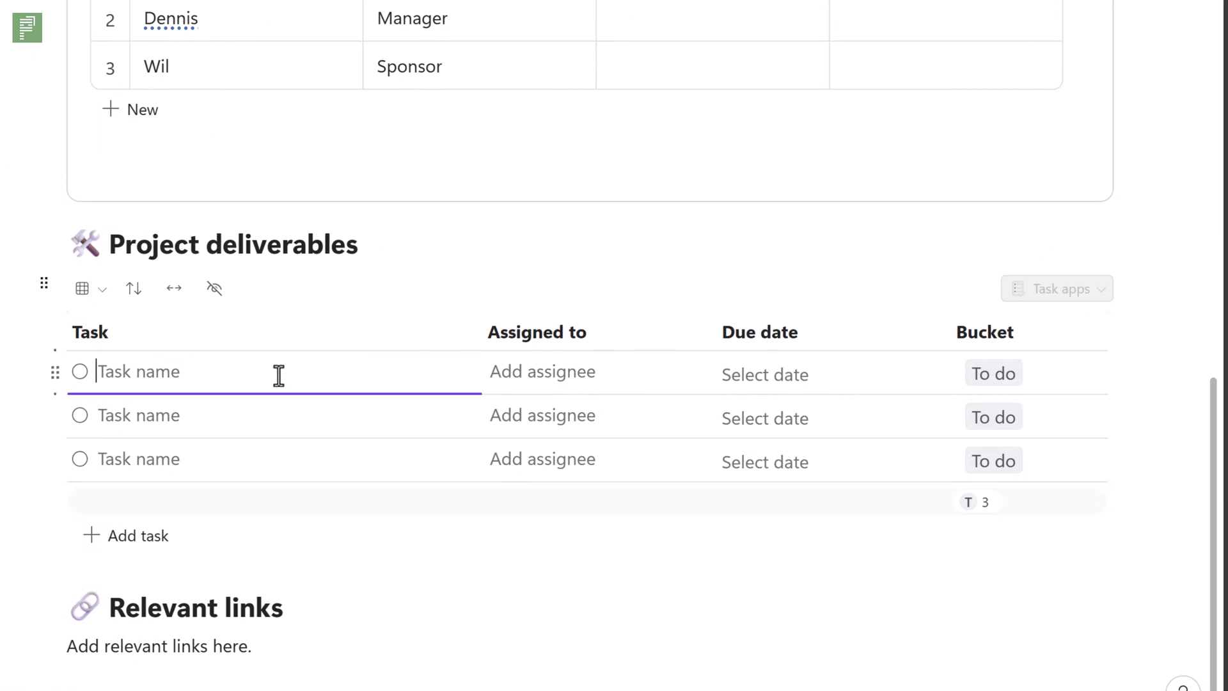
{"action": "left_click", "coordinate": [542, 371]}
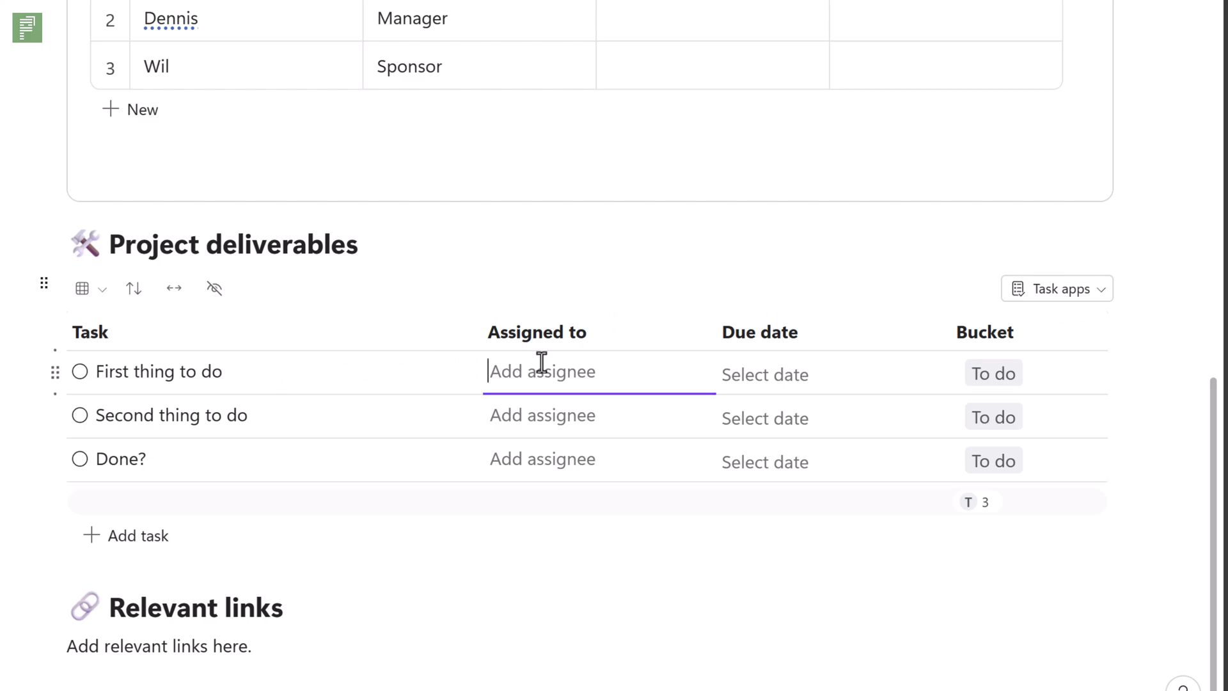
{"action": "type", "text": "Erik"}
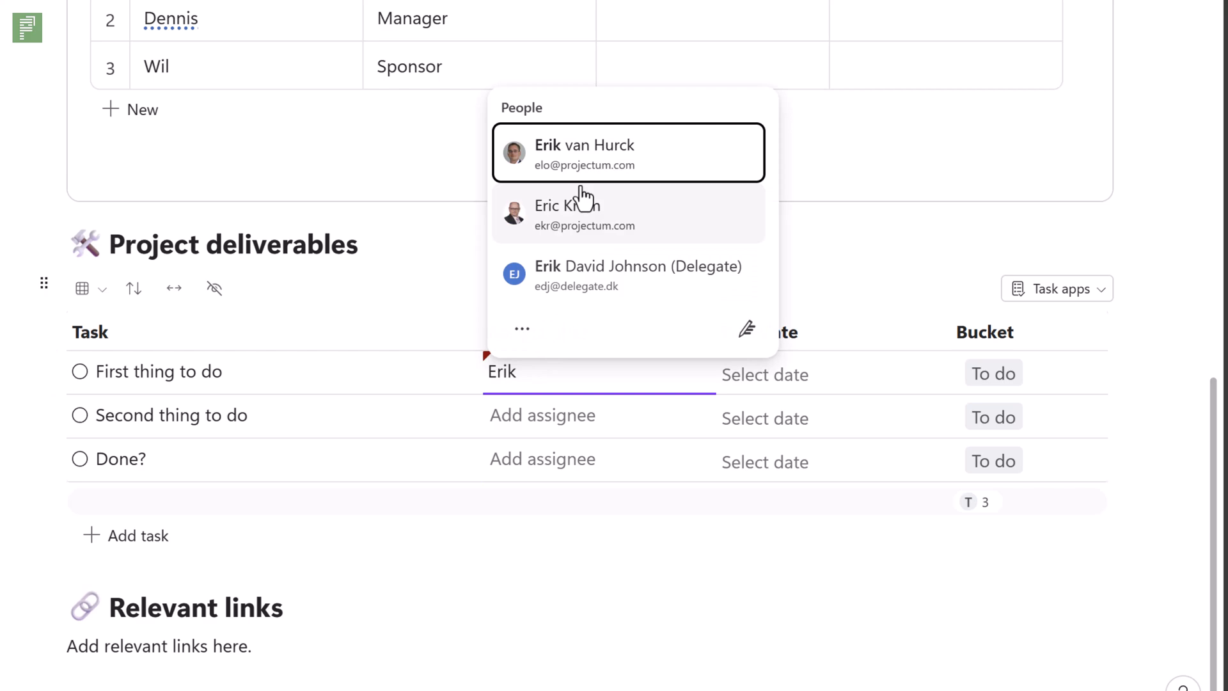
{"action": "mouse_move", "coordinate": [661, 157]}
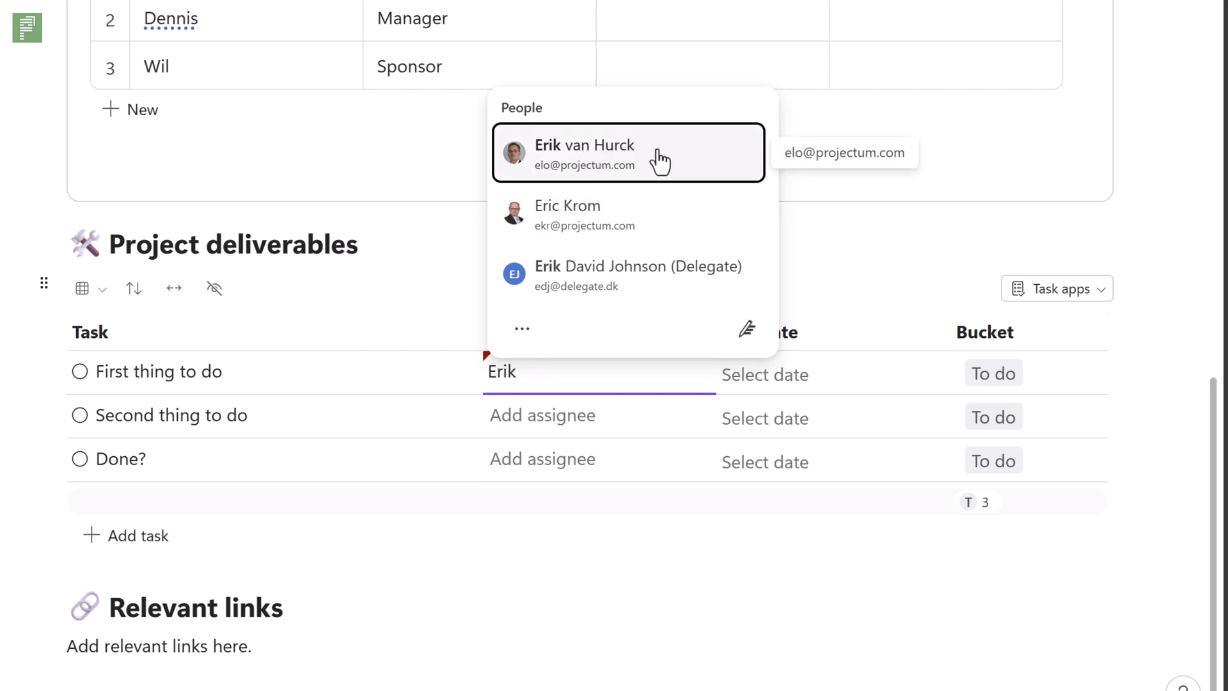
{"action": "left_click", "coordinate": [584, 153]}
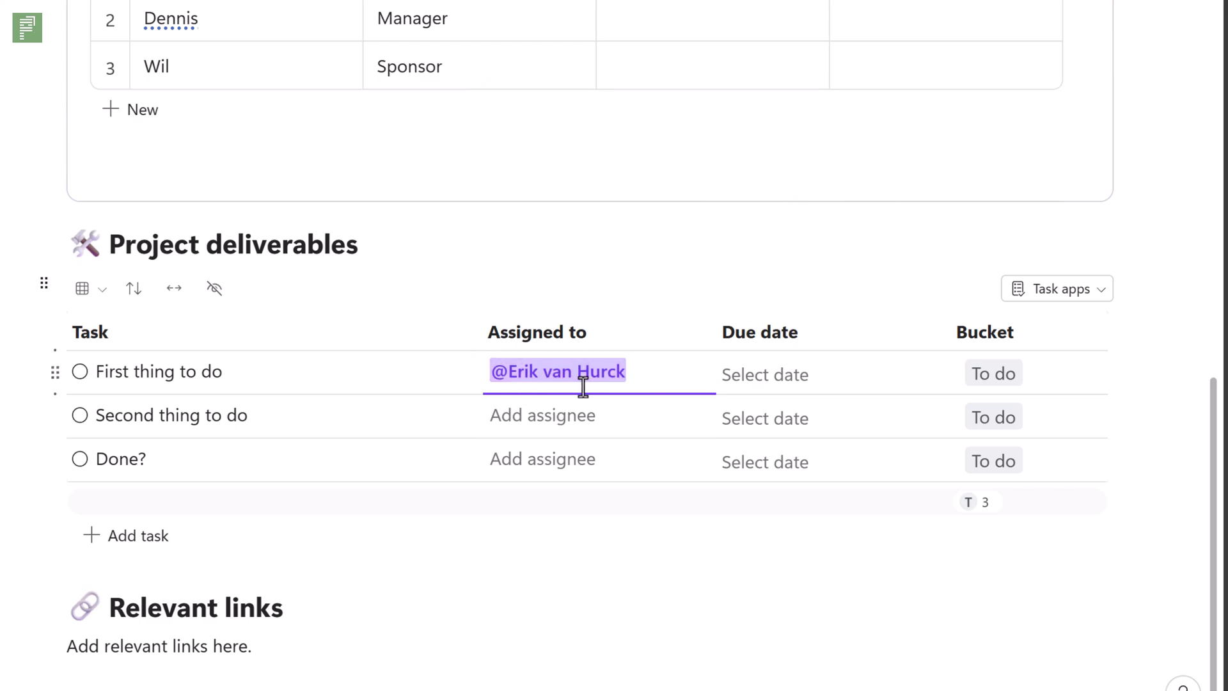
{"action": "left_click", "coordinate": [789, 372]}
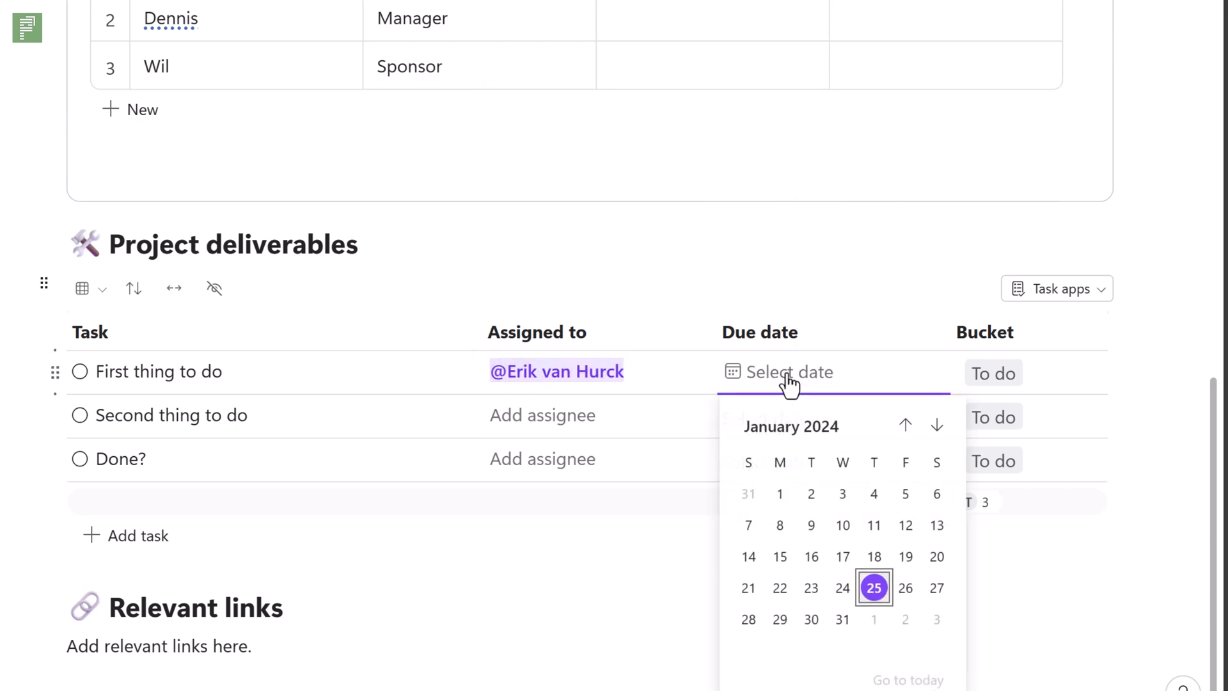
{"action": "mouse_move", "coordinate": [779, 620]}
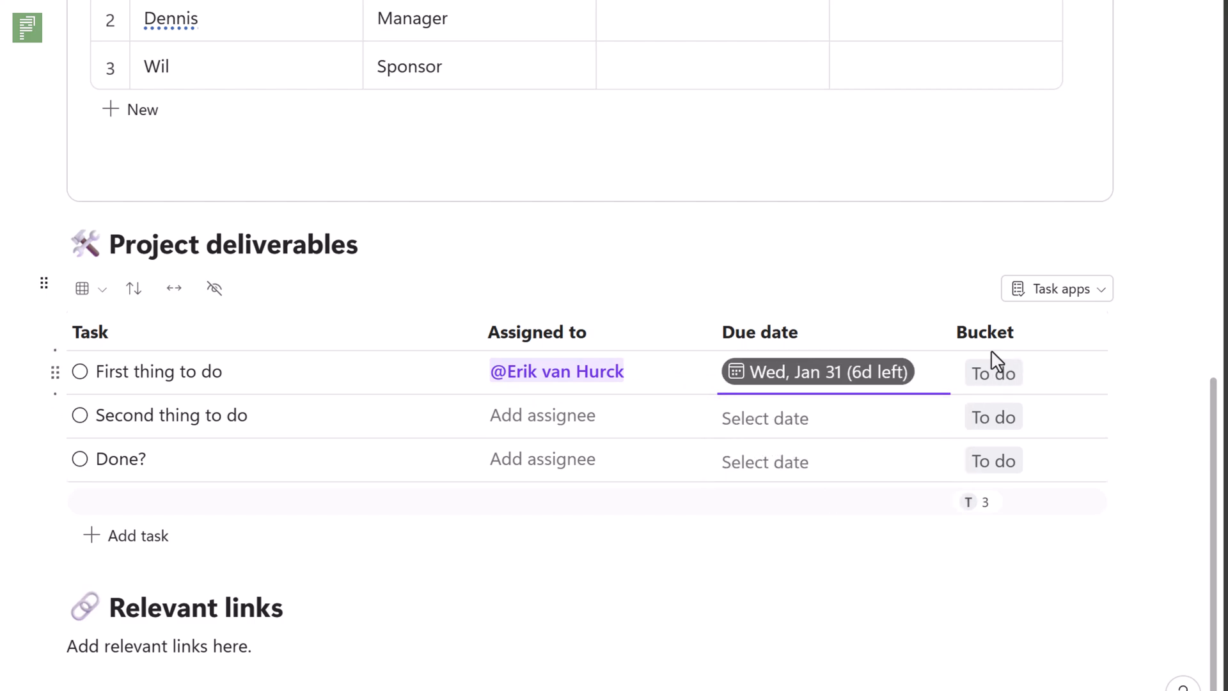
- Edit the first task's bucket options, adding a 'Doing now' bucket
{"action": "left_click", "coordinate": [993, 373]}
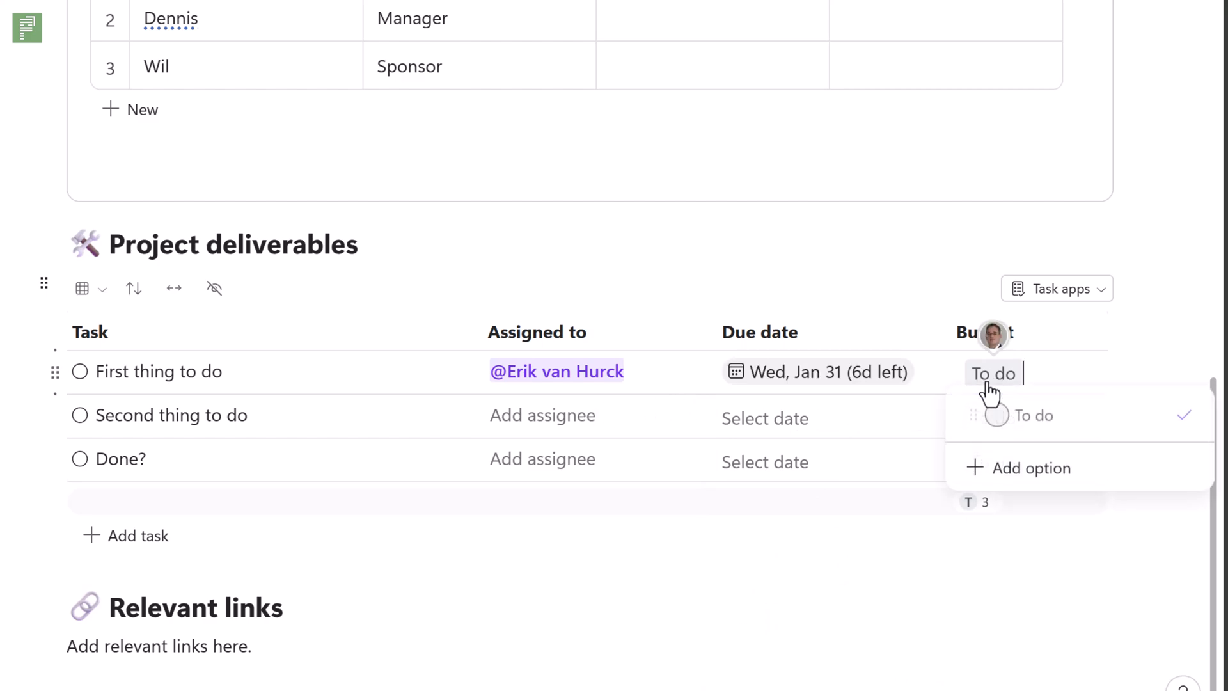
{"action": "left_click", "coordinate": [1032, 467]}
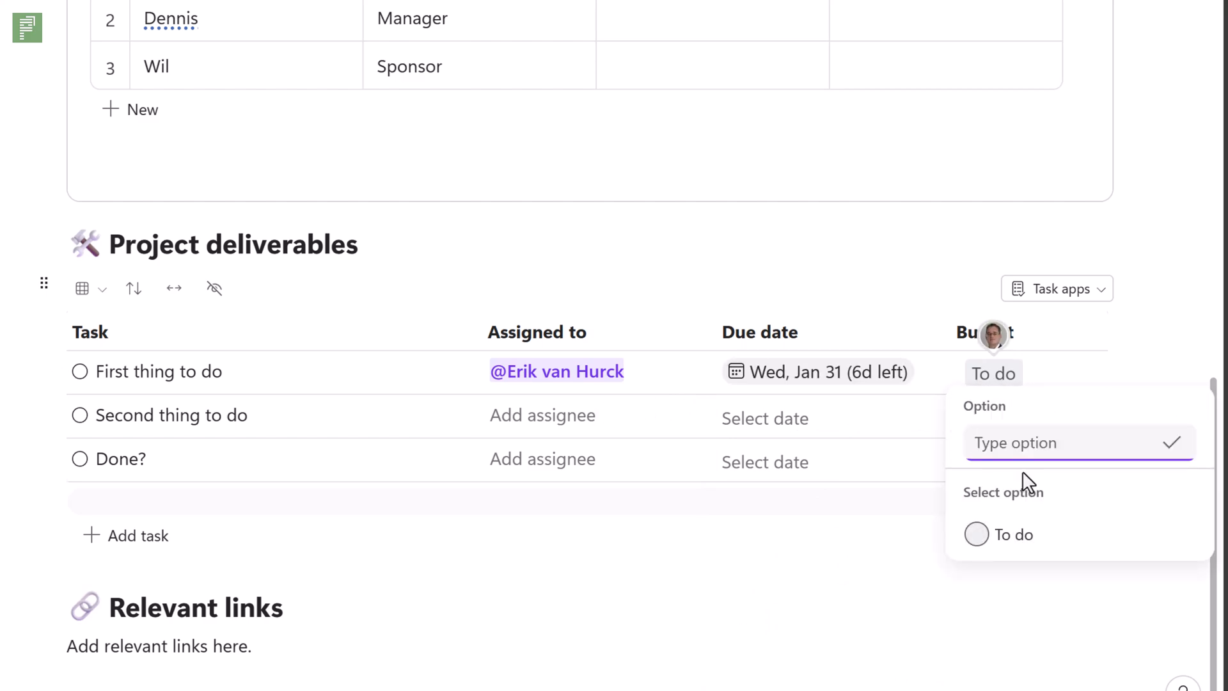
{"action": "type", "text": "Doing now"}
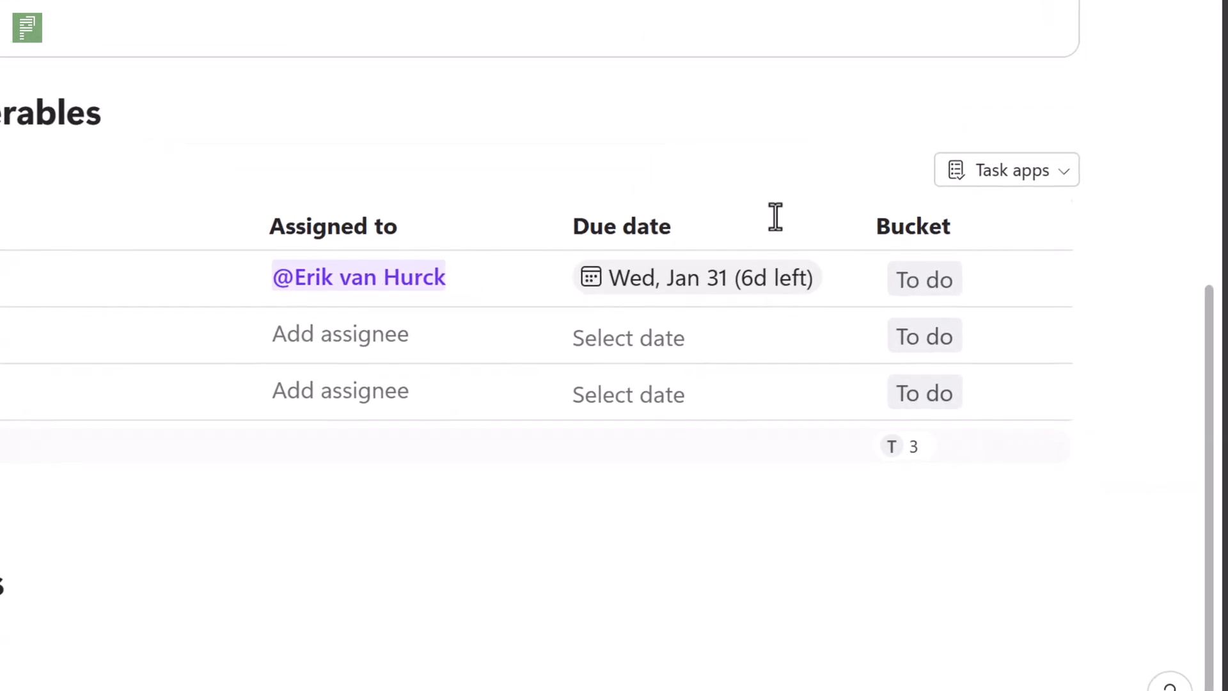
{"action": "mouse_move", "coordinate": [1042, 195]}
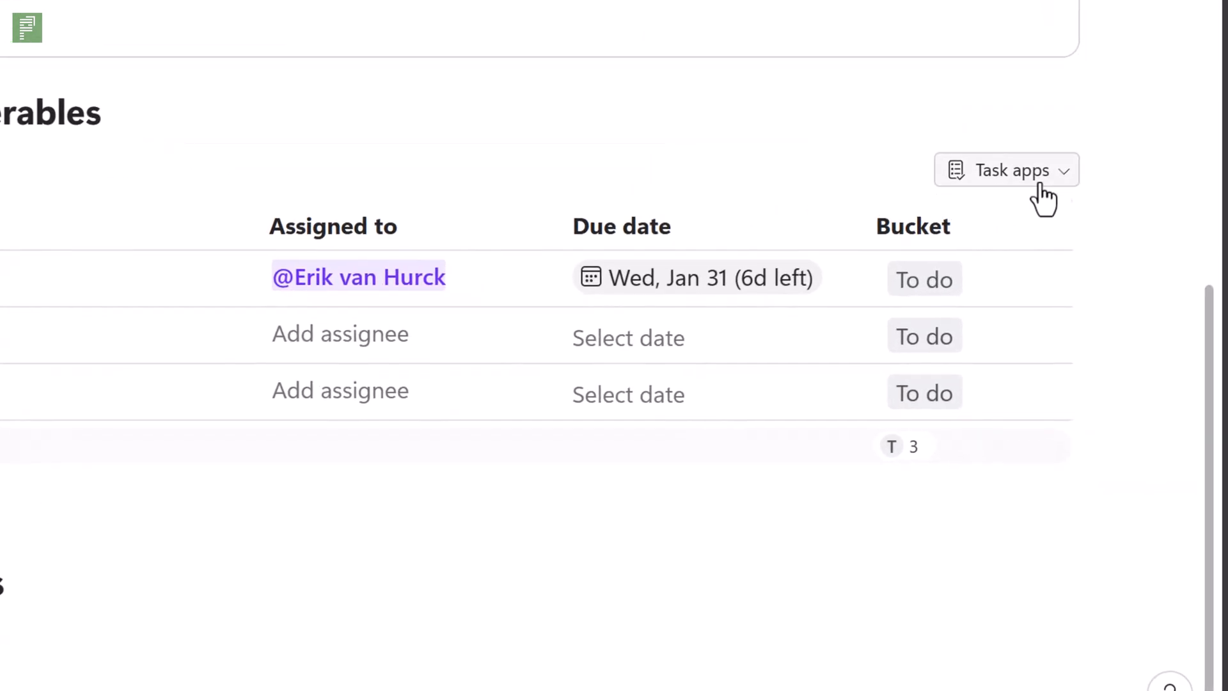
- View the task list's sync apps (Planner and To Do), then switch to To Do
{"action": "left_click", "coordinate": [1006, 170]}
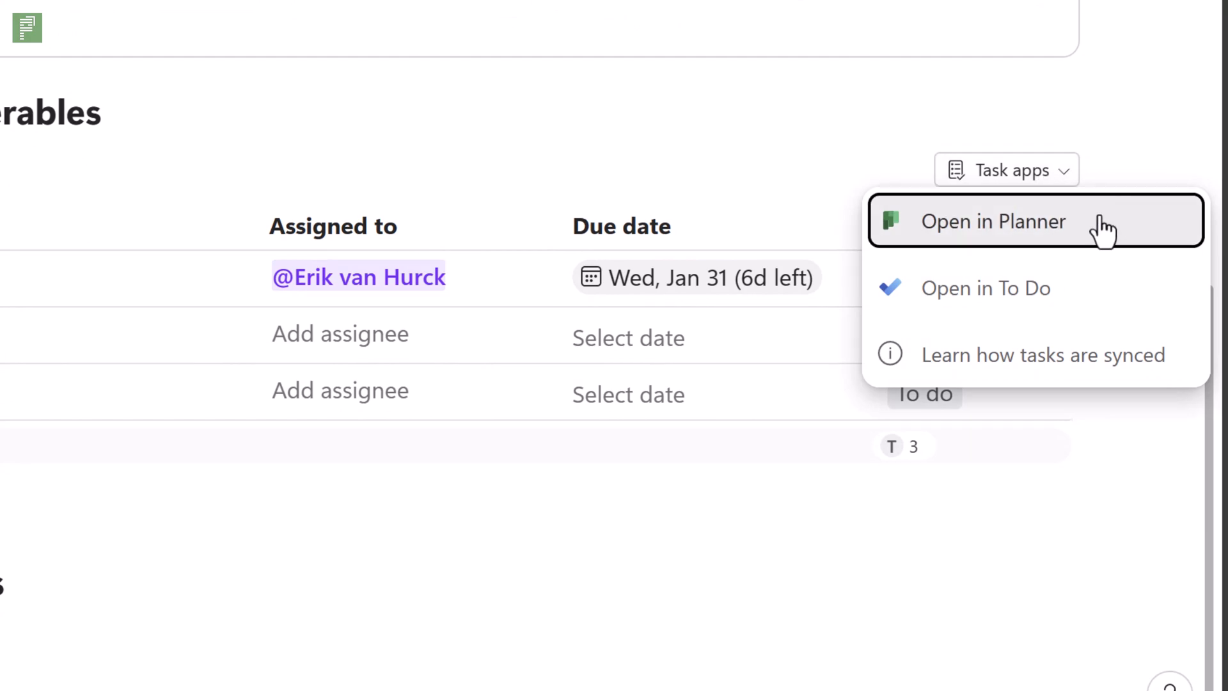
{"action": "mouse_move", "coordinate": [1085, 288]}
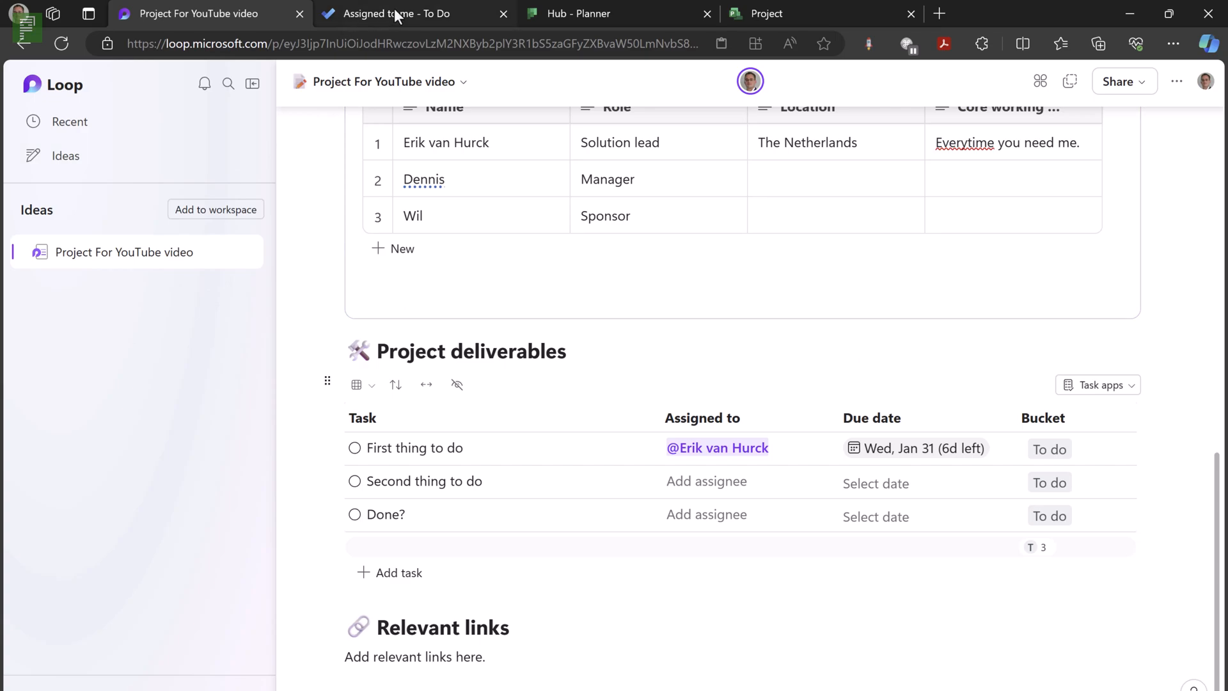
{"action": "left_click", "coordinate": [399, 13]}
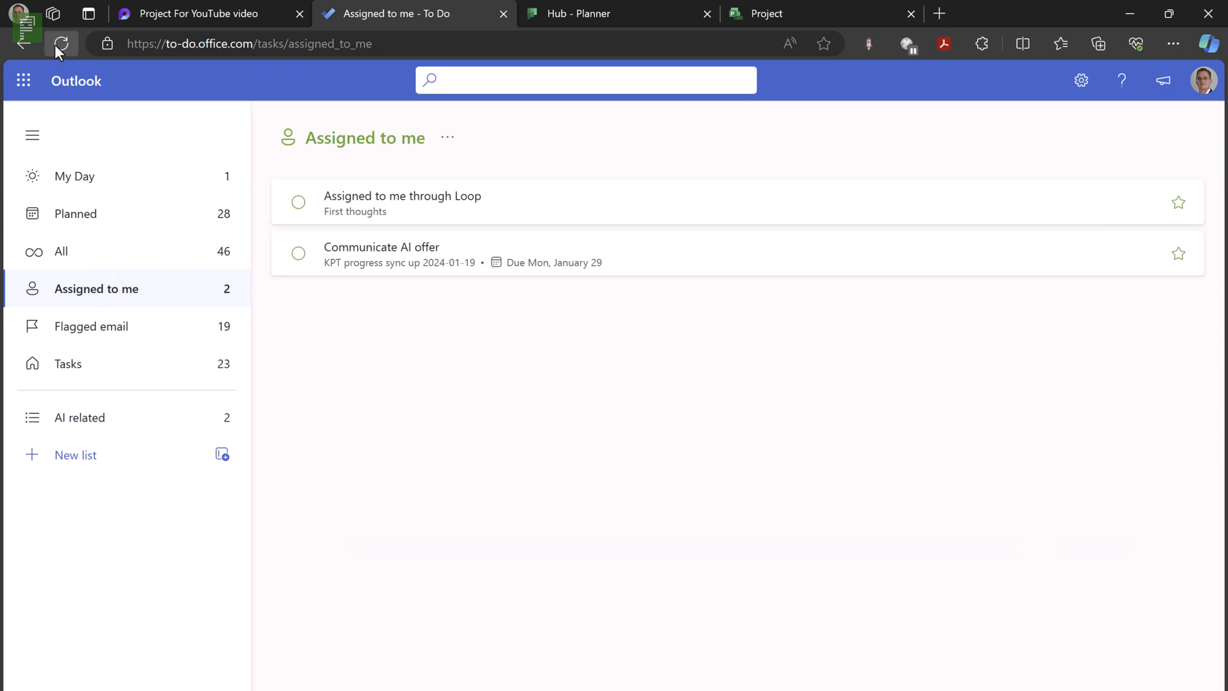
- Reload Assigned to me and open First thing to do's details, with plan and due date
{"action": "left_click", "coordinate": [61, 43]}
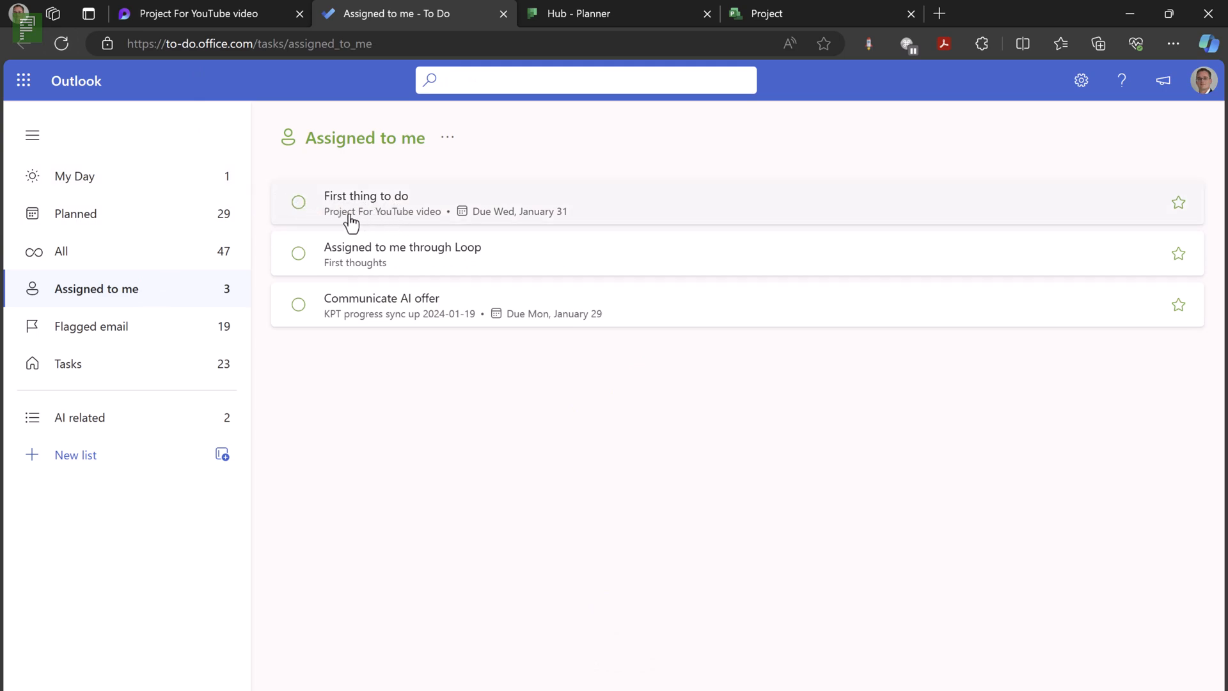
{"action": "mouse_move", "coordinate": [370, 227]}
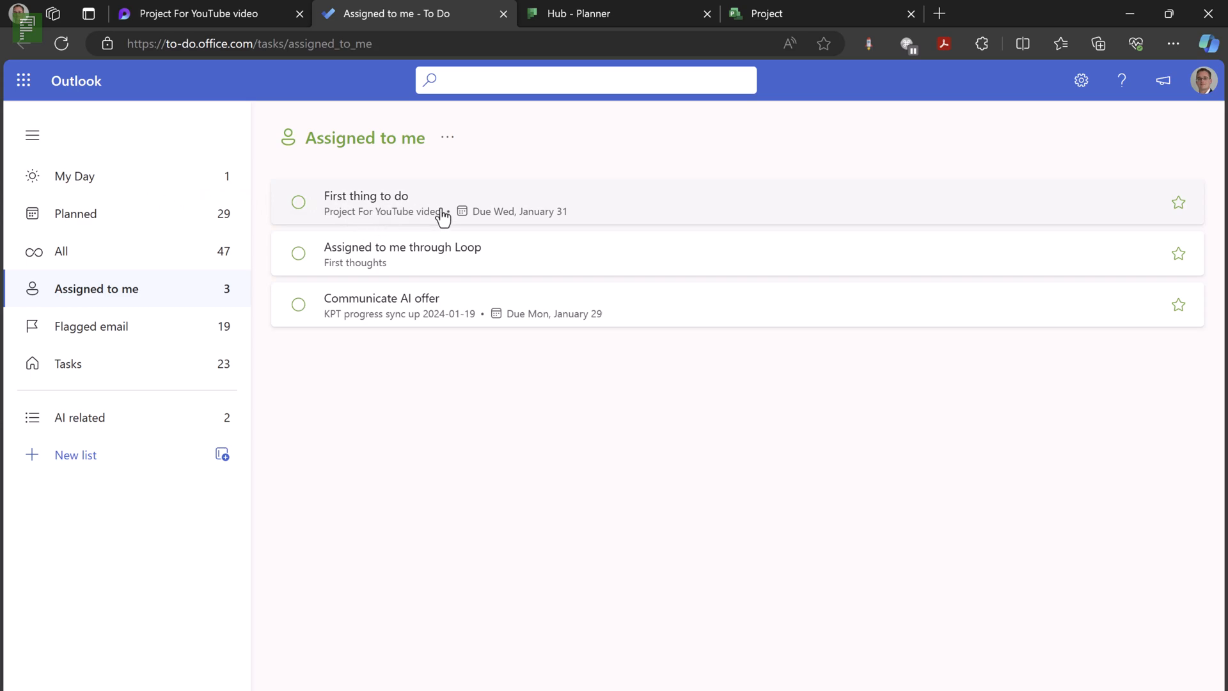
{"action": "left_click", "coordinate": [366, 196]}
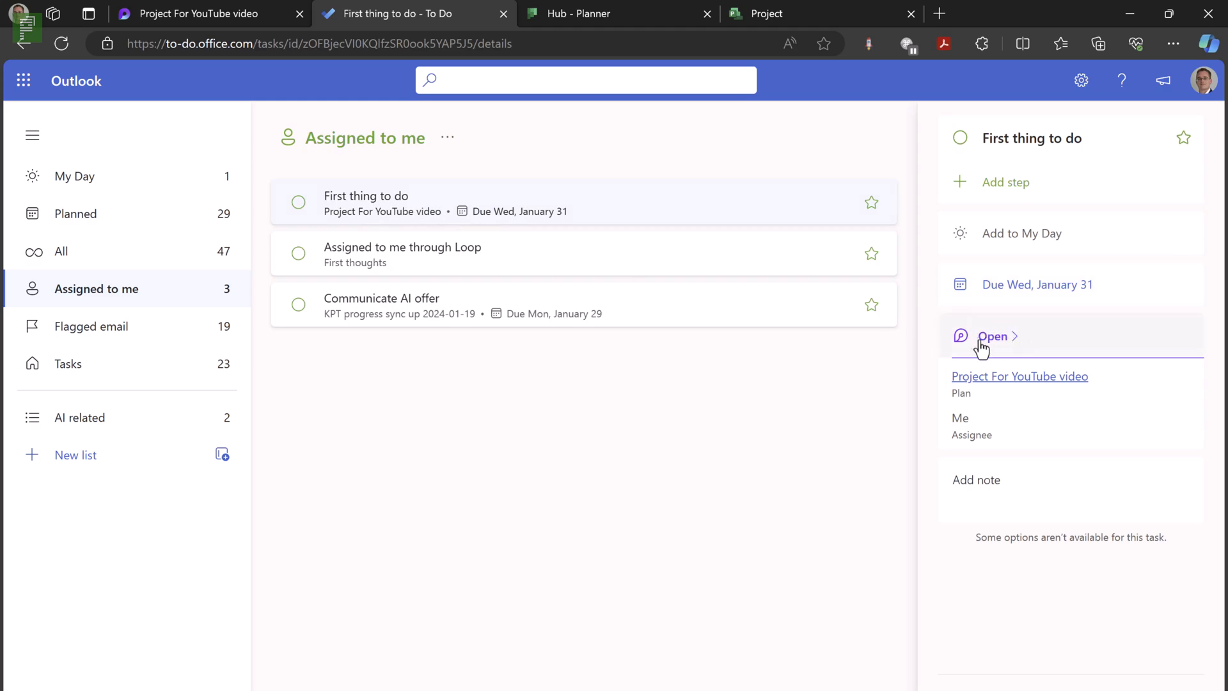
{"action": "mouse_move", "coordinate": [997, 353]}
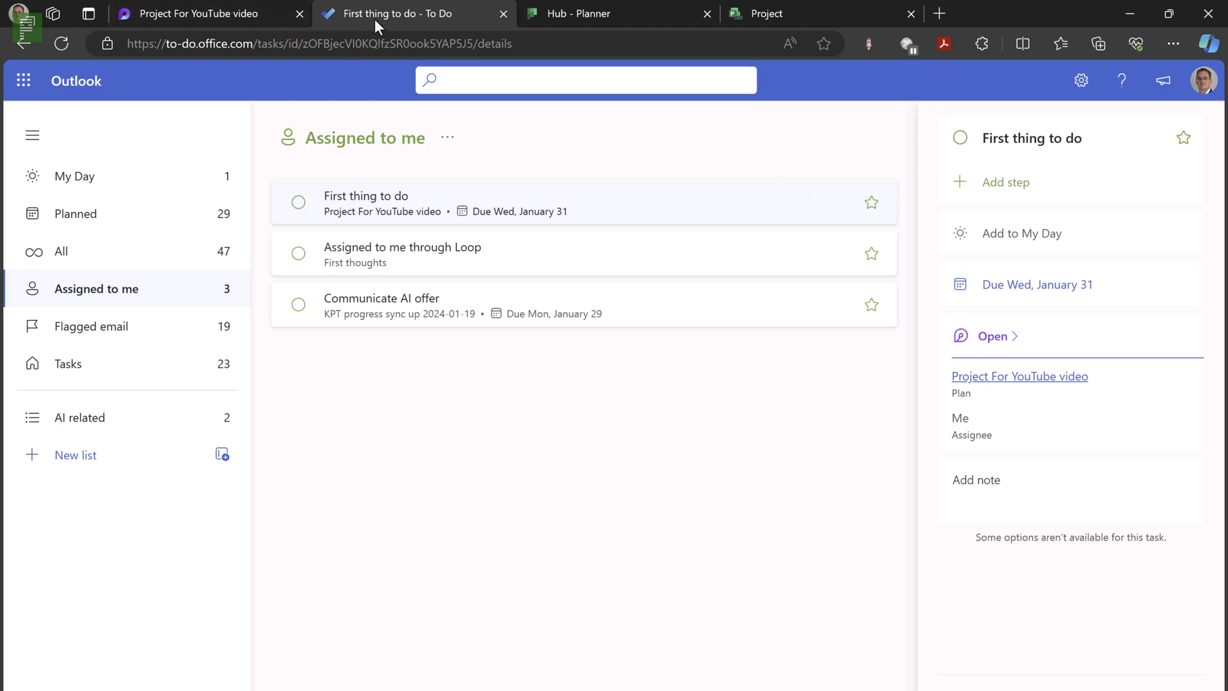
{"action": "left_click", "coordinate": [199, 13]}
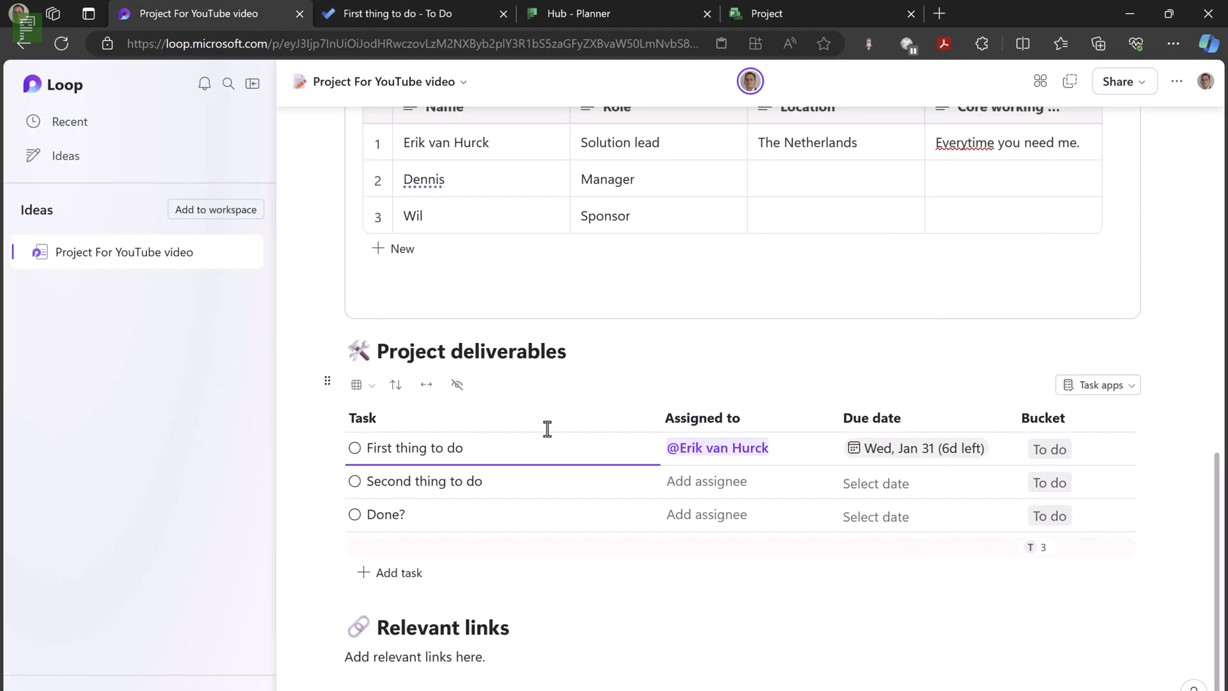
{"action": "left_click", "coordinate": [706, 481]}
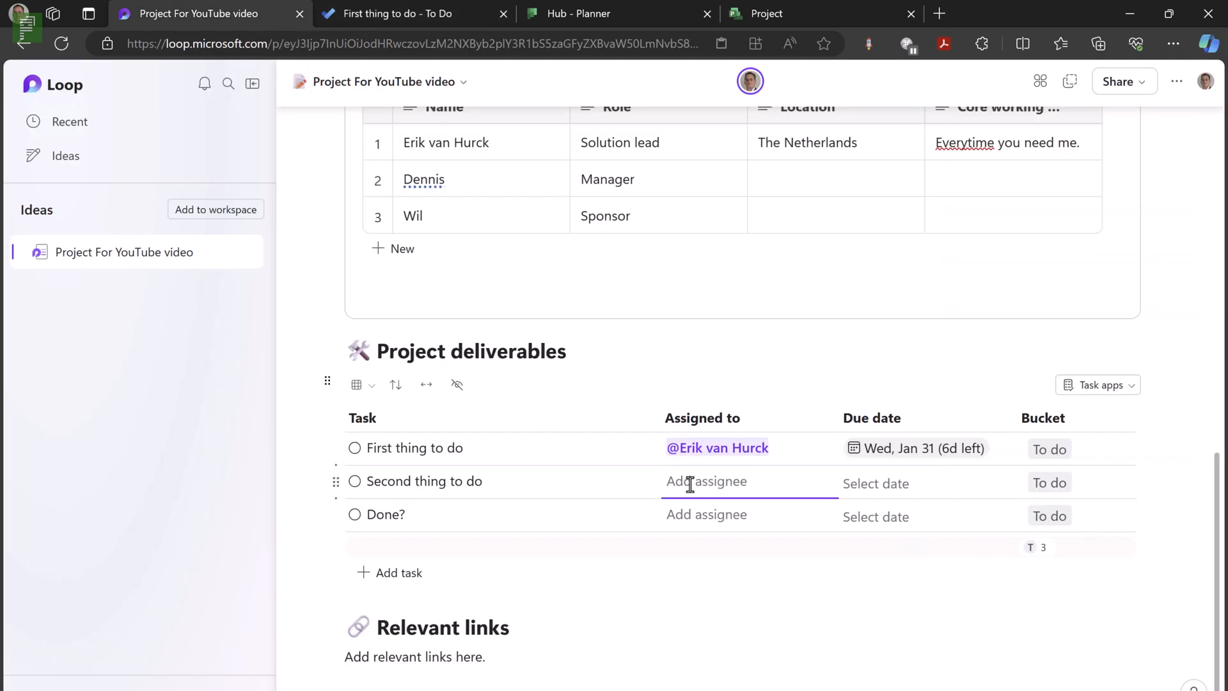
{"action": "type", "text": "Krom"}
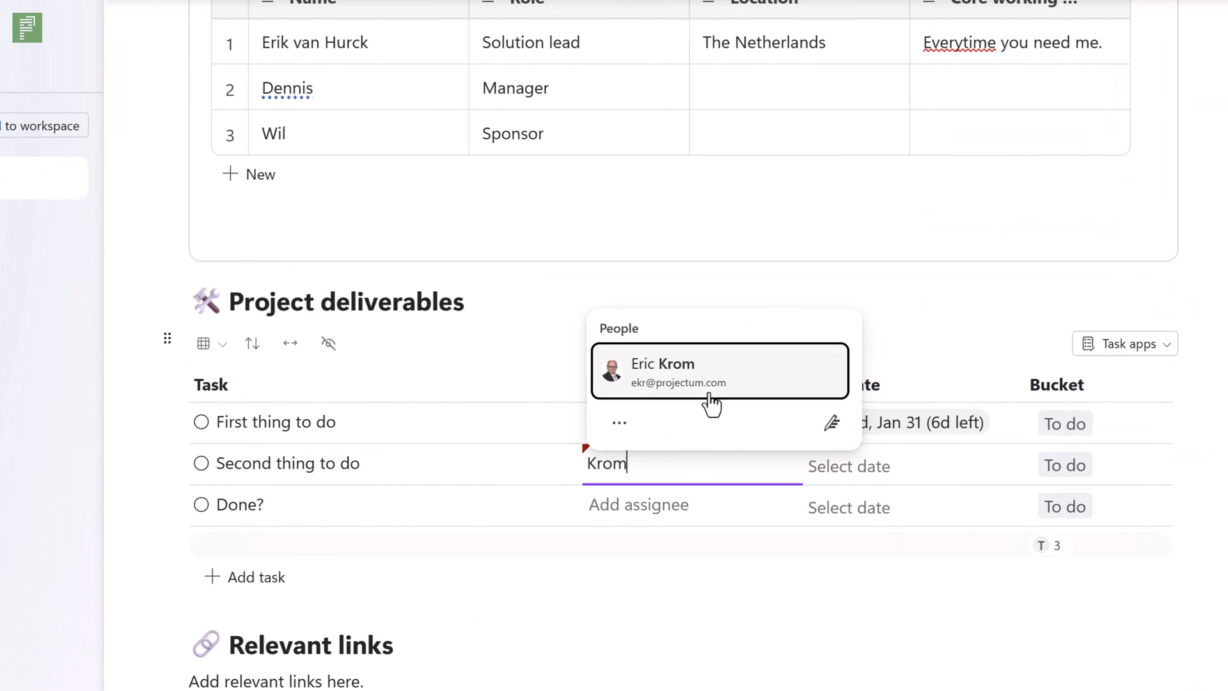
{"action": "left_click", "coordinate": [662, 363]}
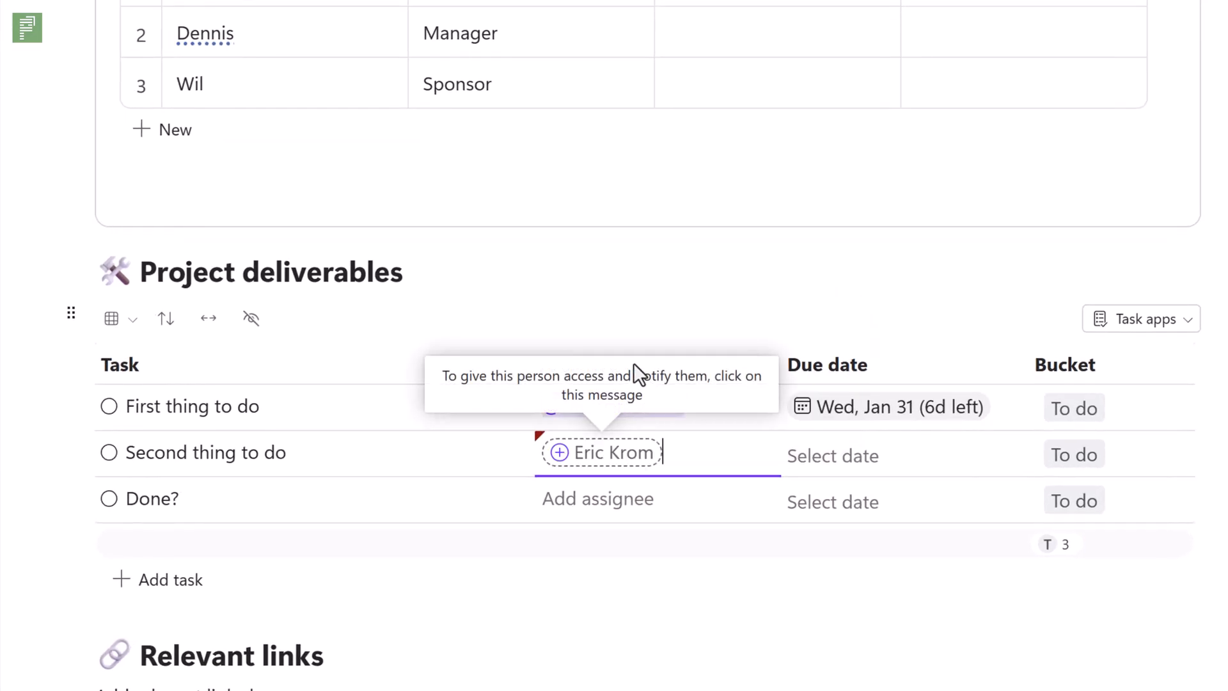
{"action": "mouse_move", "coordinate": [660, 406]}
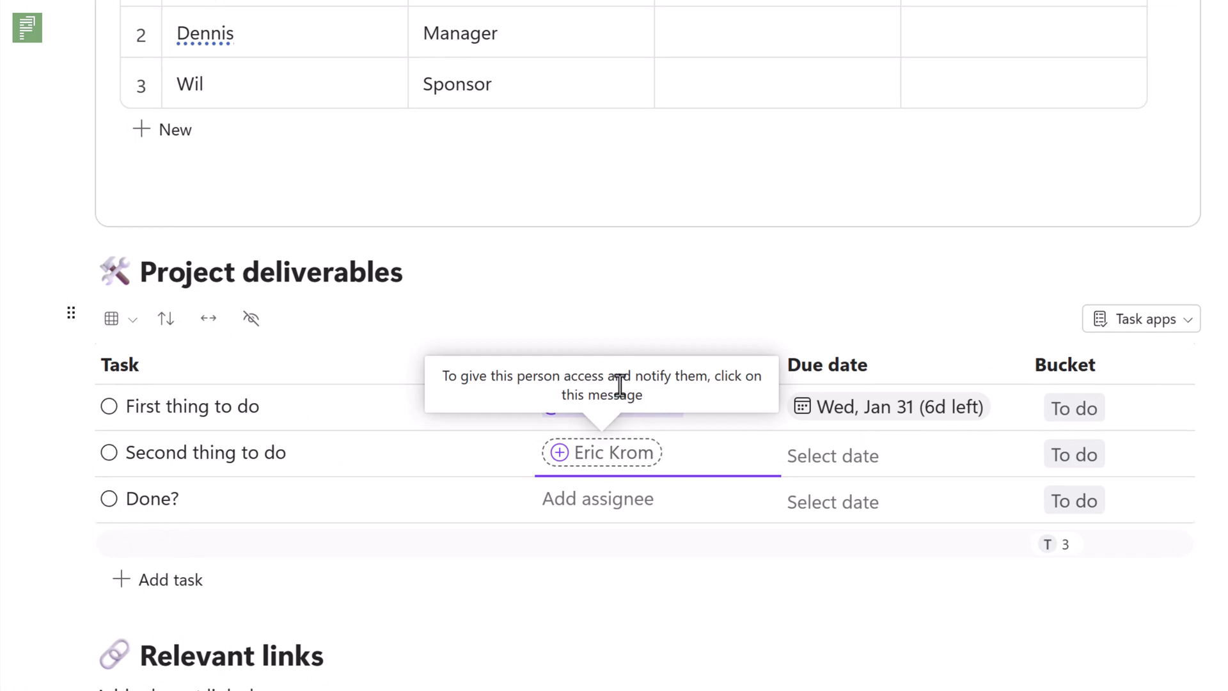
{"action": "left_click", "coordinate": [601, 453]}
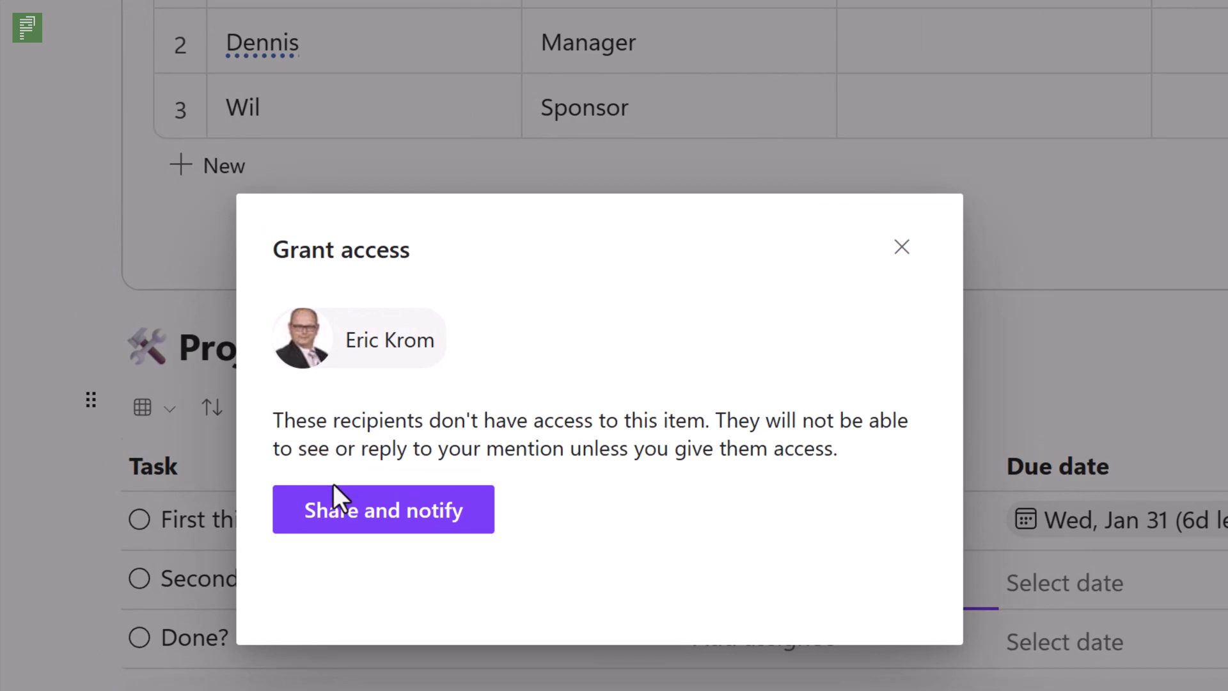
{"action": "mouse_move", "coordinate": [384, 532]}
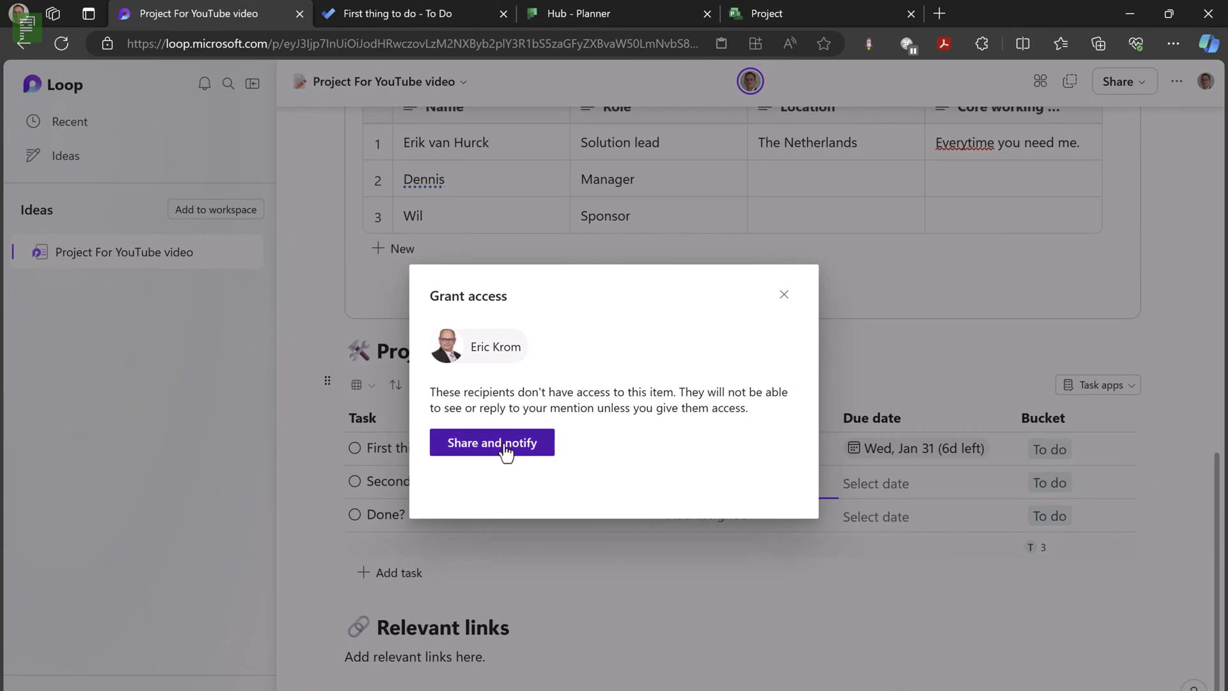
{"action": "left_click", "coordinate": [492, 442]}
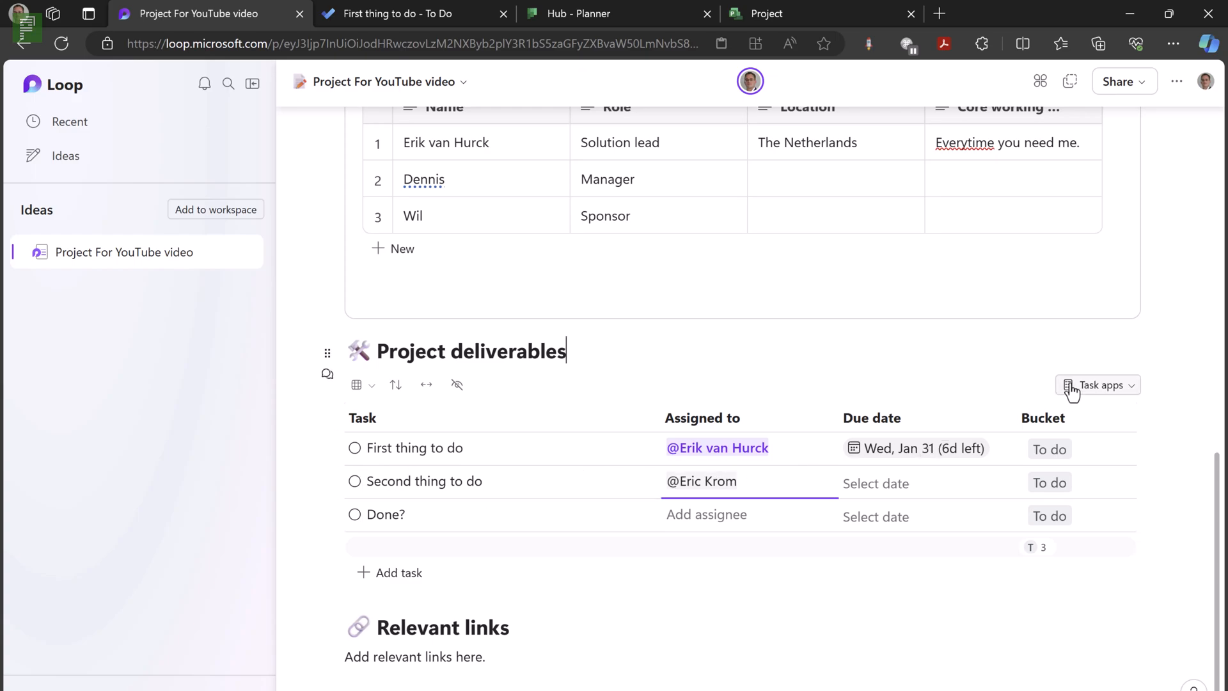
{"action": "left_click", "coordinate": [1098, 384]}
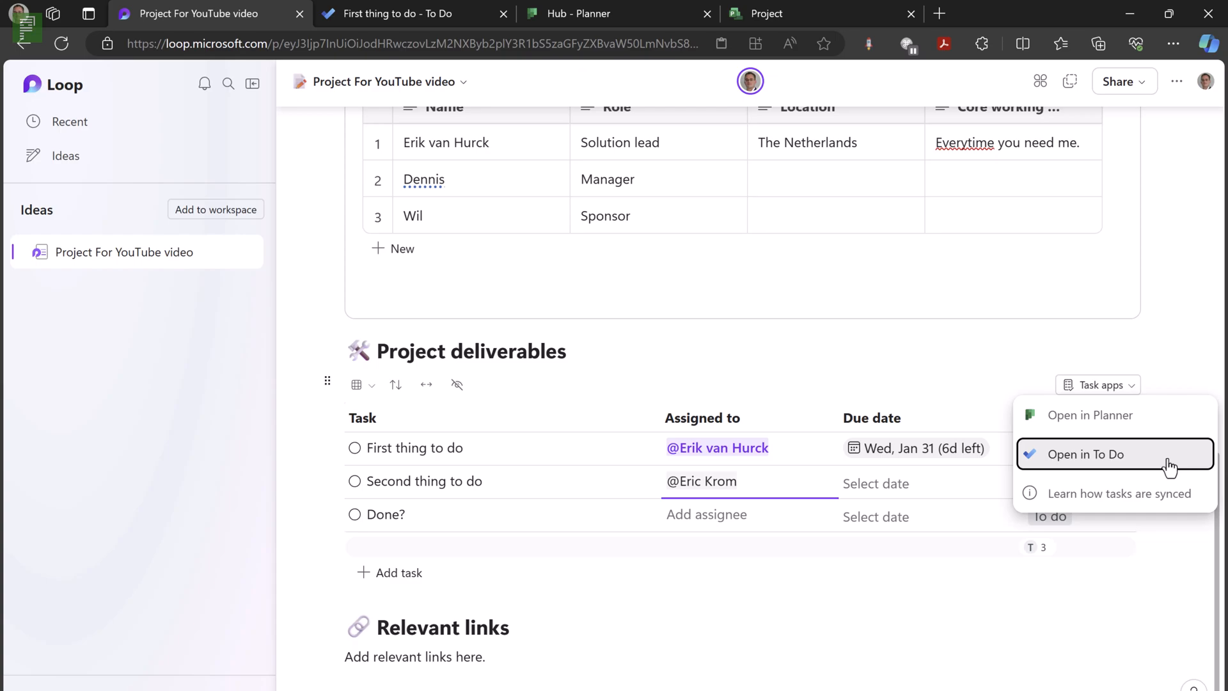
{"action": "mouse_move", "coordinate": [1113, 415]}
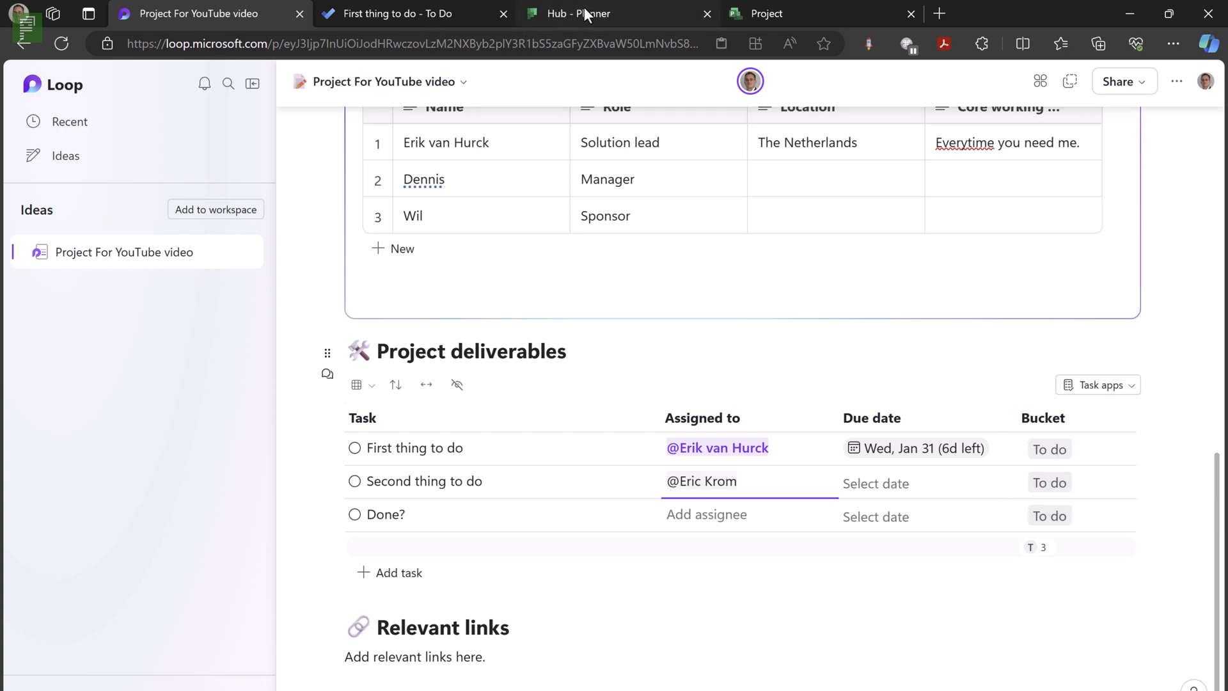
- Switch to Planner's Hub listing the pinned plans and their task counts
{"action": "left_click", "coordinate": [583, 14]}
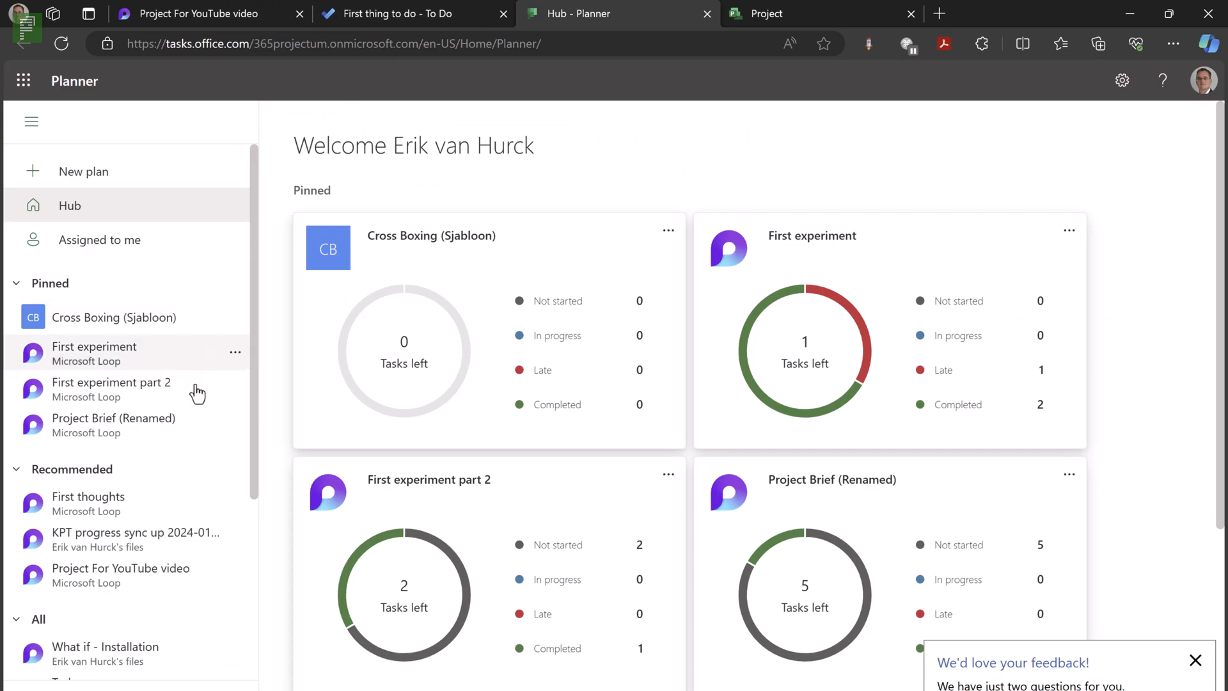
{"action": "mouse_move", "coordinate": [98, 577]}
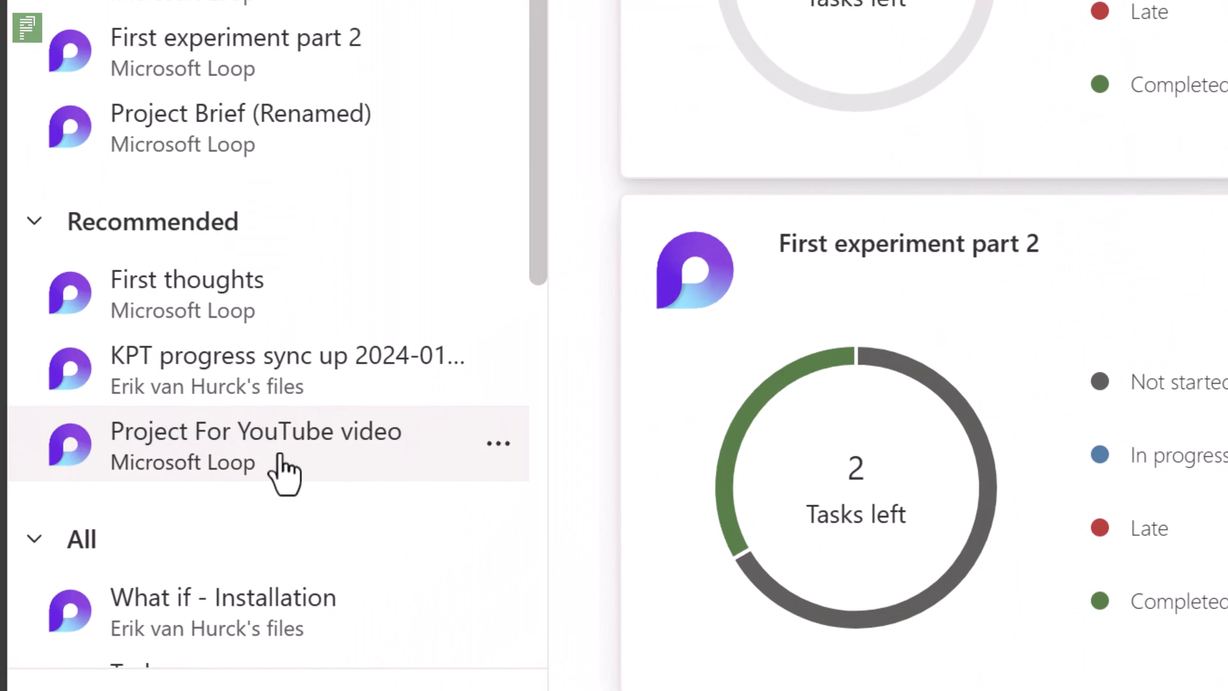
{"action": "mouse_move", "coordinate": [188, 153]}
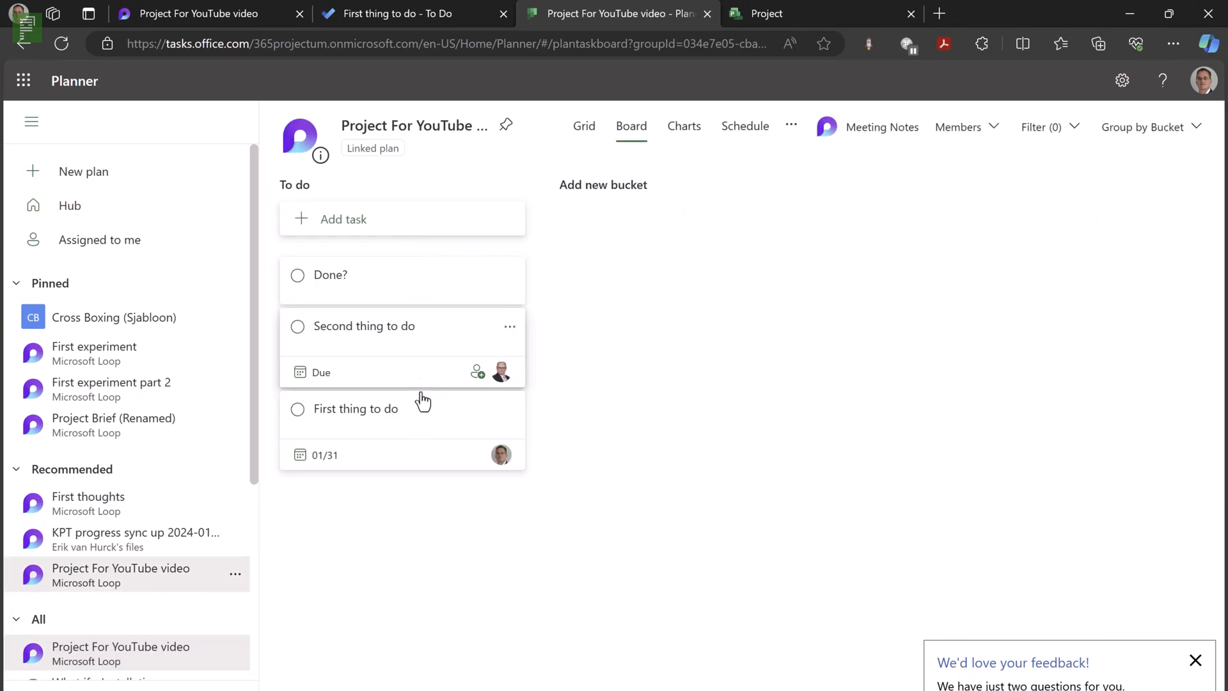
{"action": "mouse_move", "coordinate": [522, 454]}
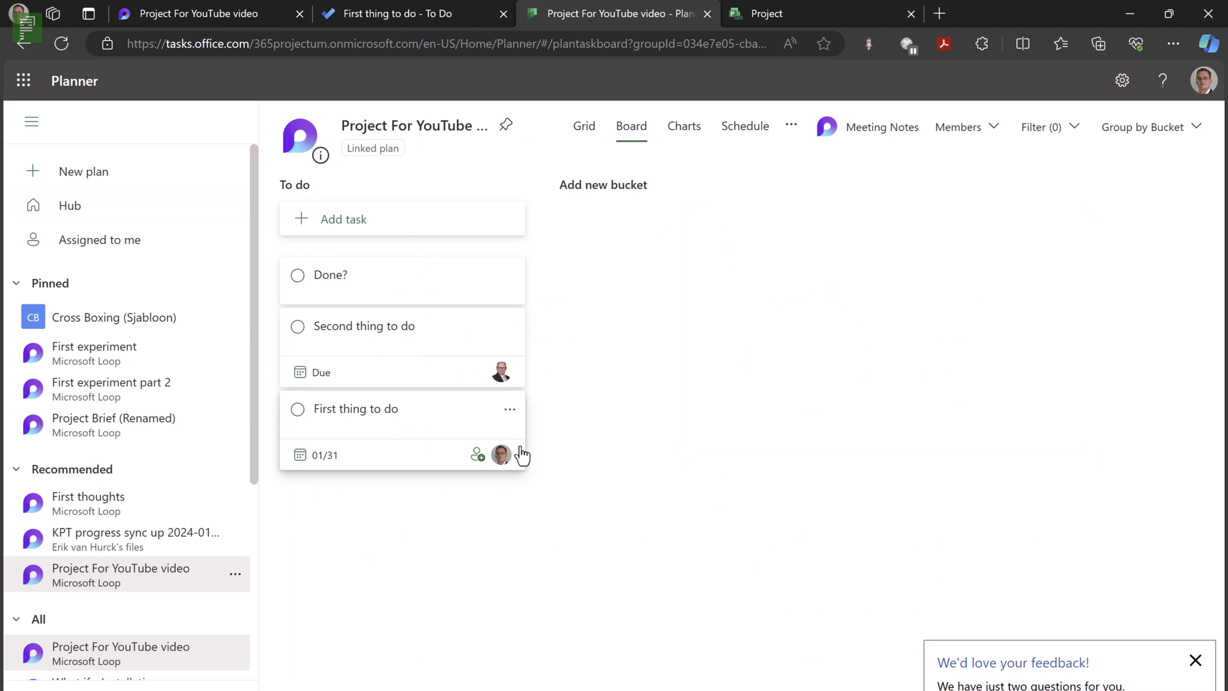
{"action": "mouse_move", "coordinate": [431, 363]}
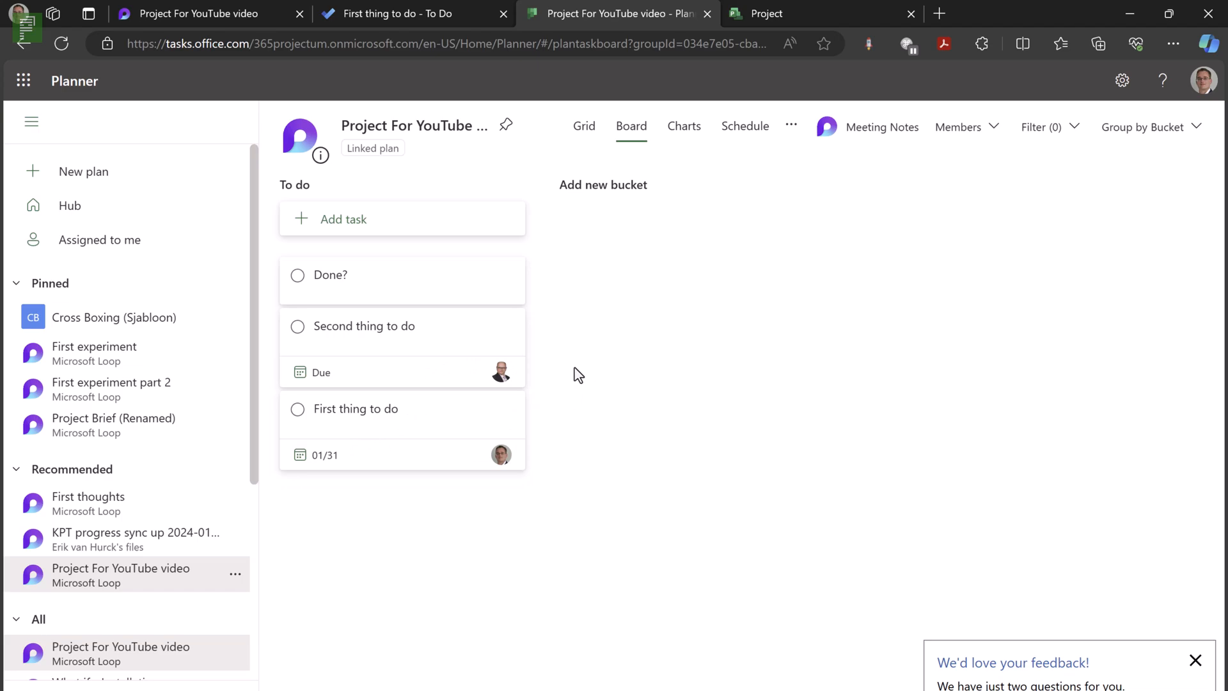
{"action": "mouse_move", "coordinate": [783, 174]}
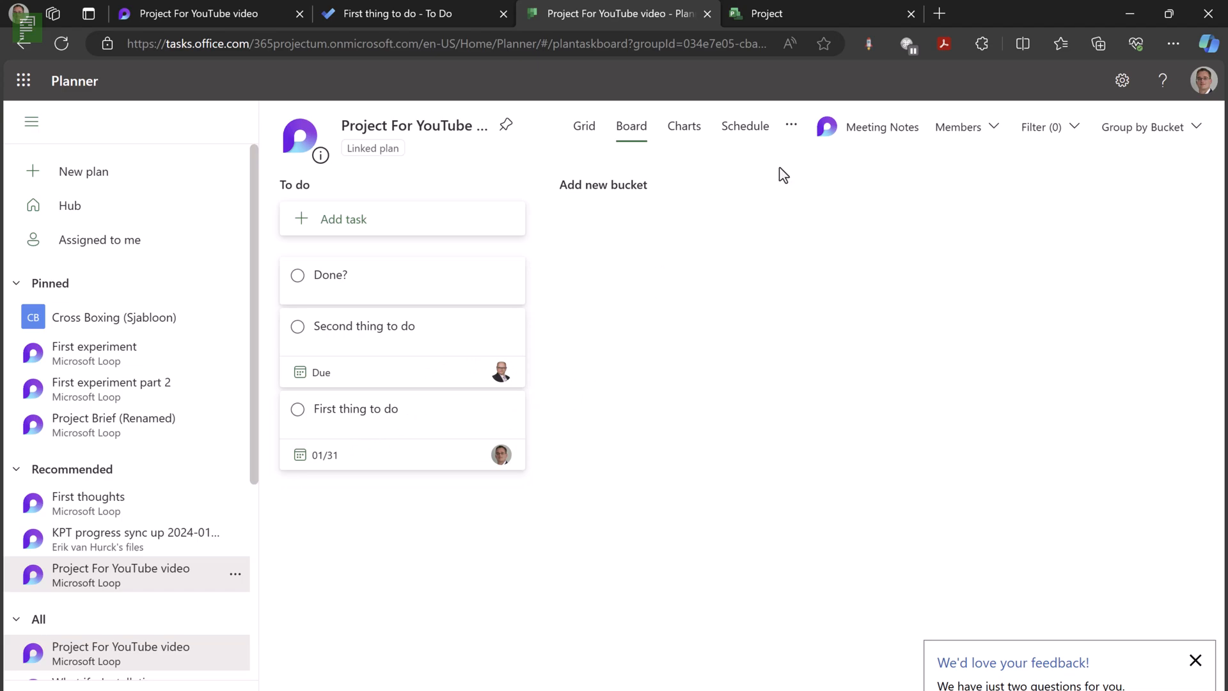
{"action": "mouse_move", "coordinate": [846, 138]}
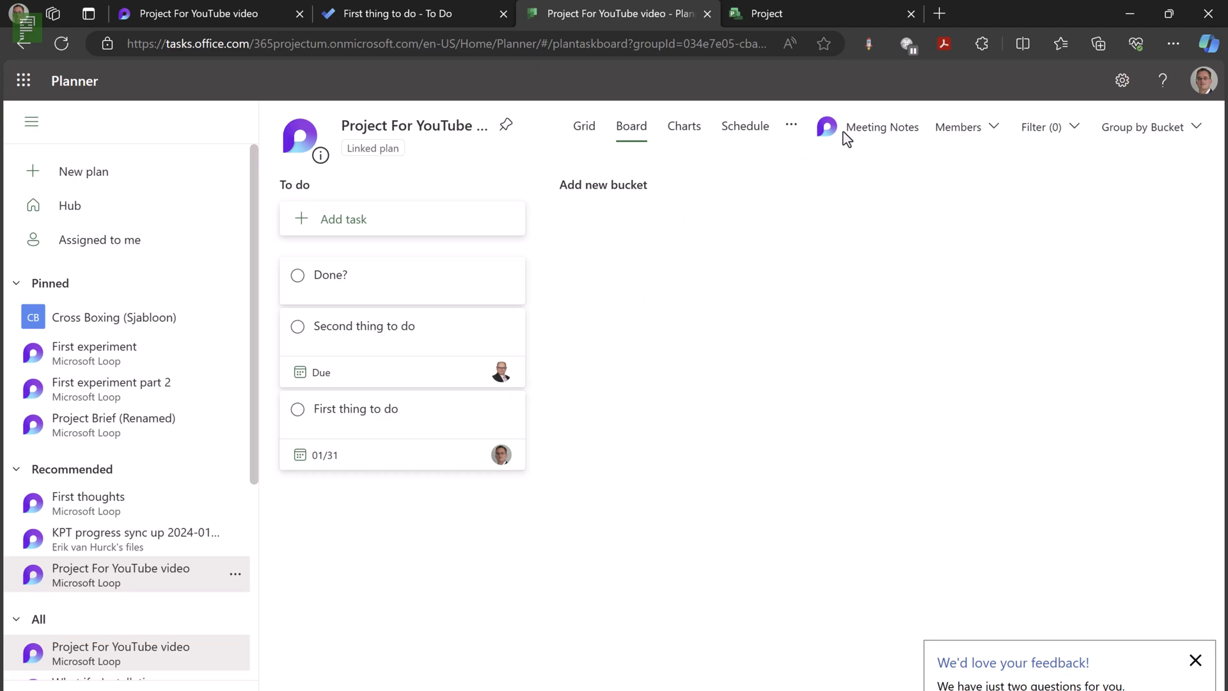
{"action": "mouse_move", "coordinate": [883, 127]}
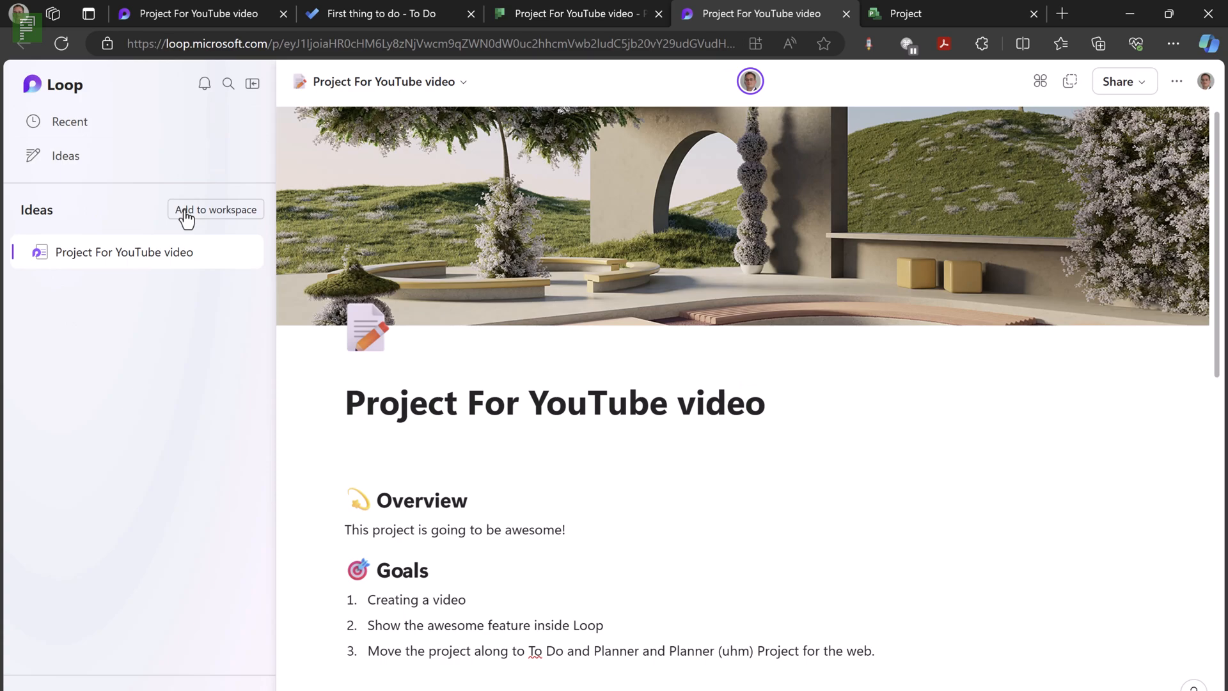
- Open the project page from its linked plan and begin a new workspace via Add to workspace
{"action": "left_click", "coordinate": [347, 403]}
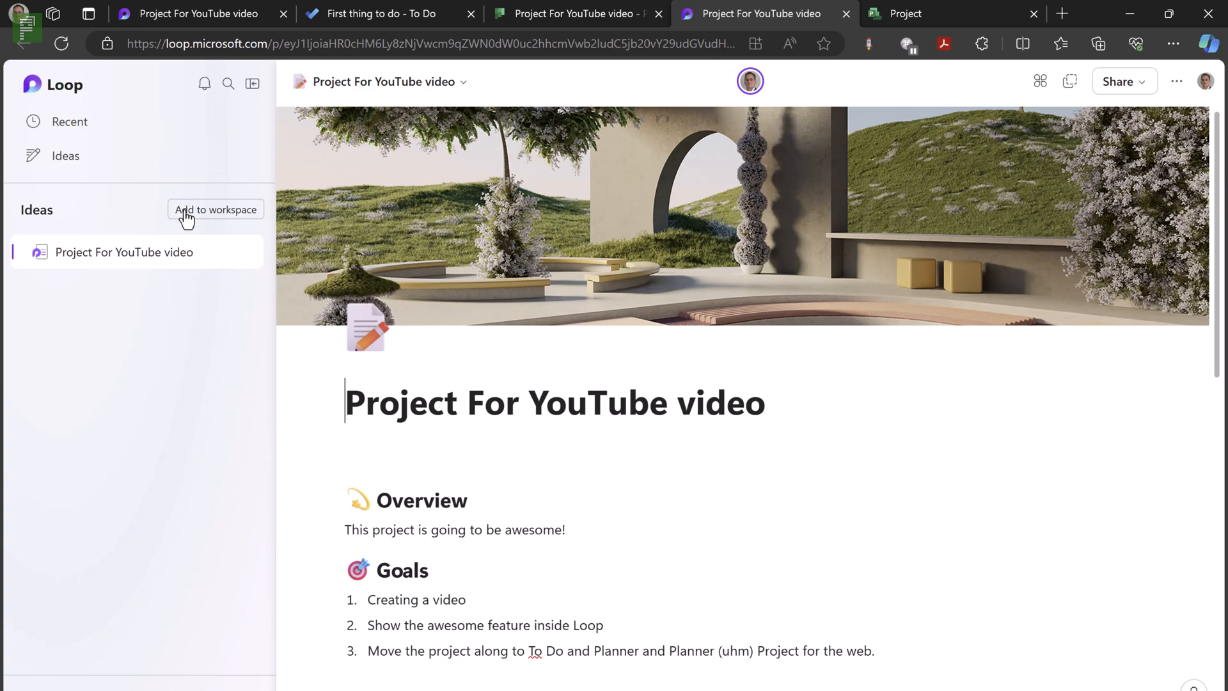
{"action": "mouse_move", "coordinate": [161, 378]}
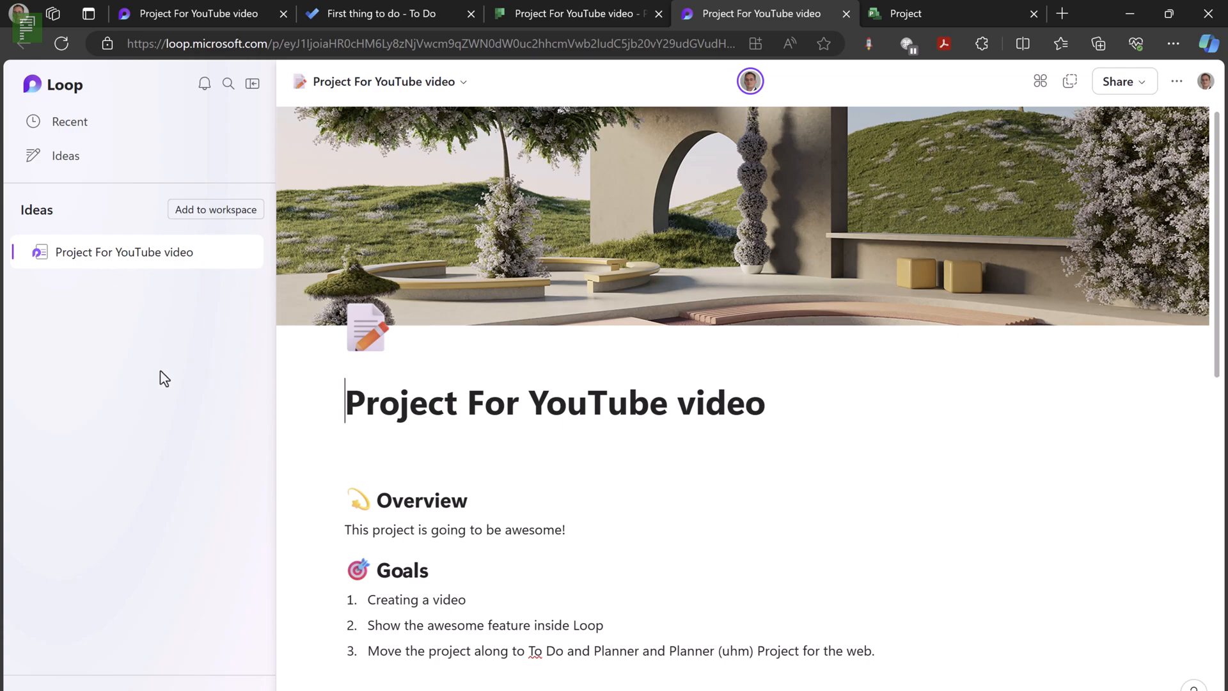
{"action": "mouse_move", "coordinate": [191, 220]}
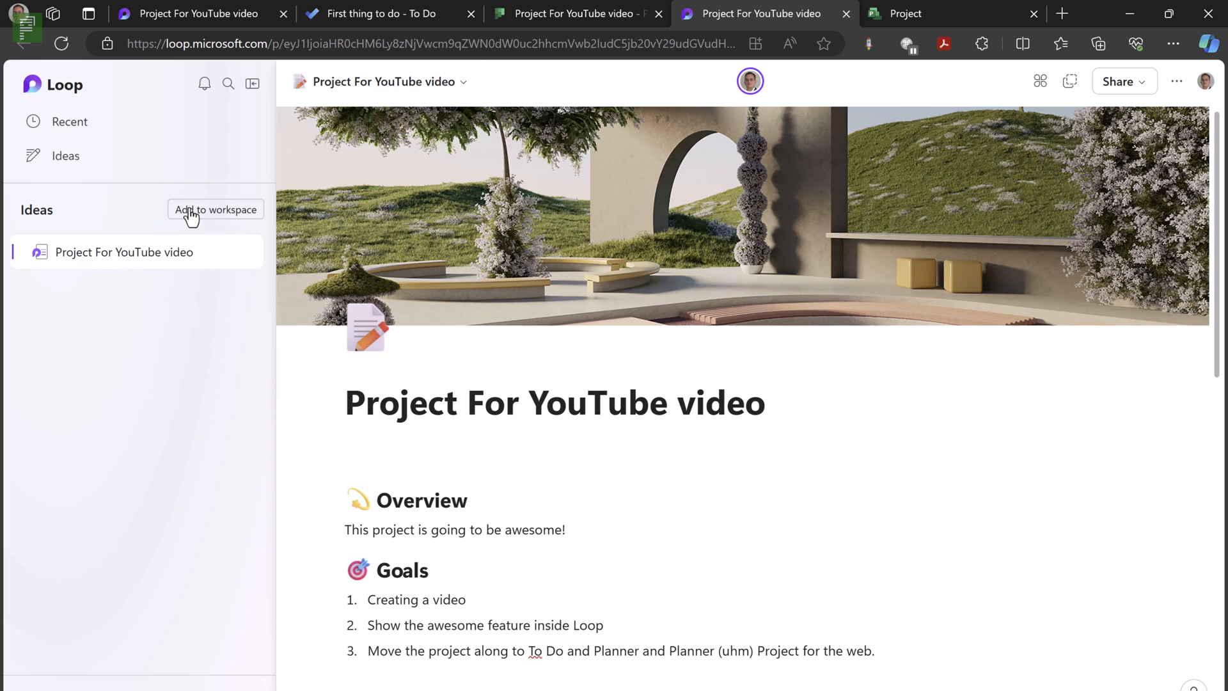
{"action": "left_click", "coordinate": [215, 209]}
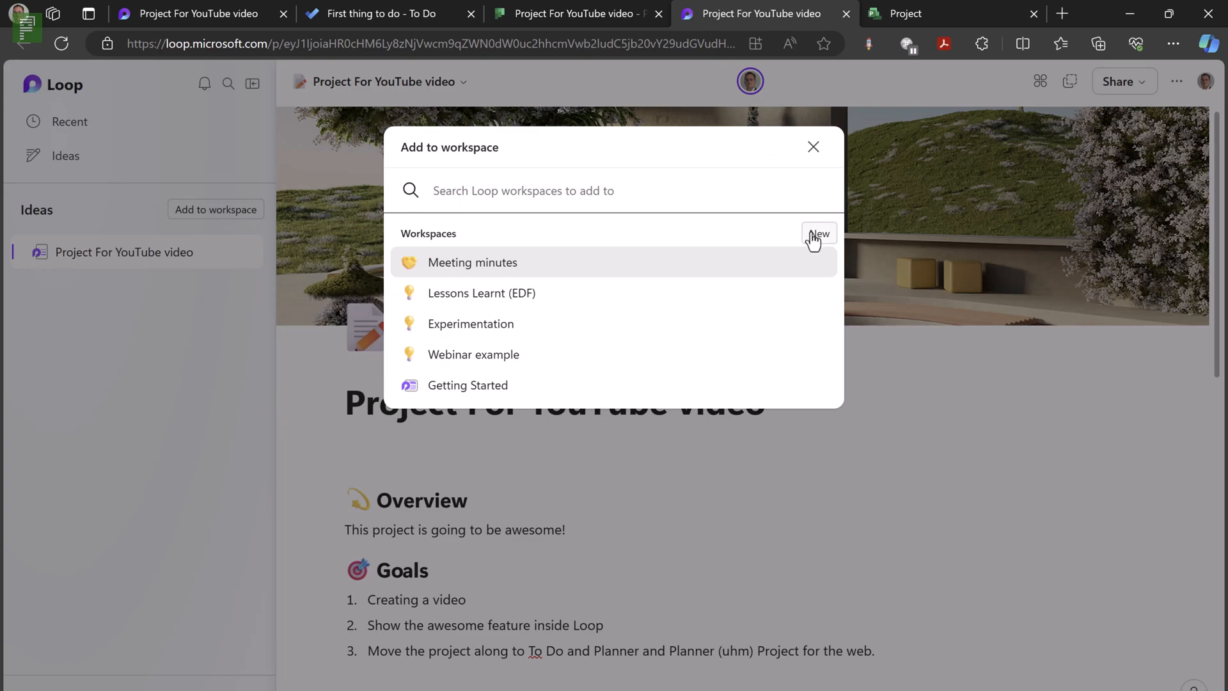
{"action": "left_click", "coordinate": [820, 234]}
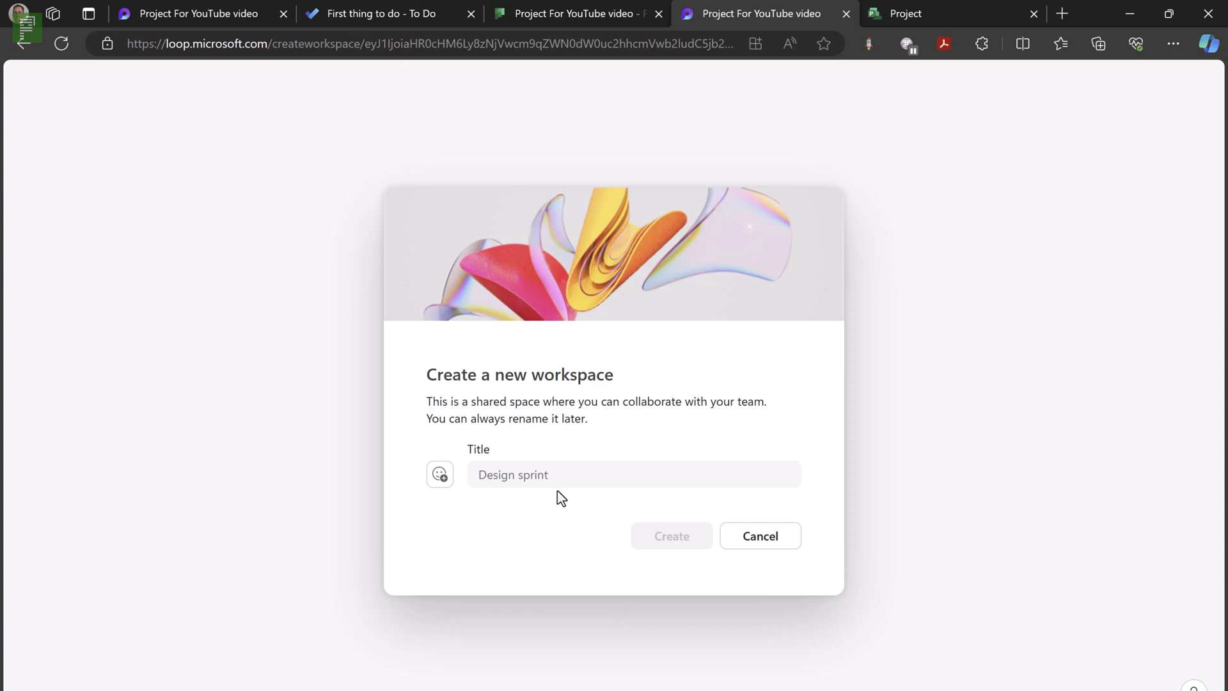
- Create the 'Projects to do' workspace with an icon and a landscape cover image
{"action": "left_click", "coordinate": [548, 475]}
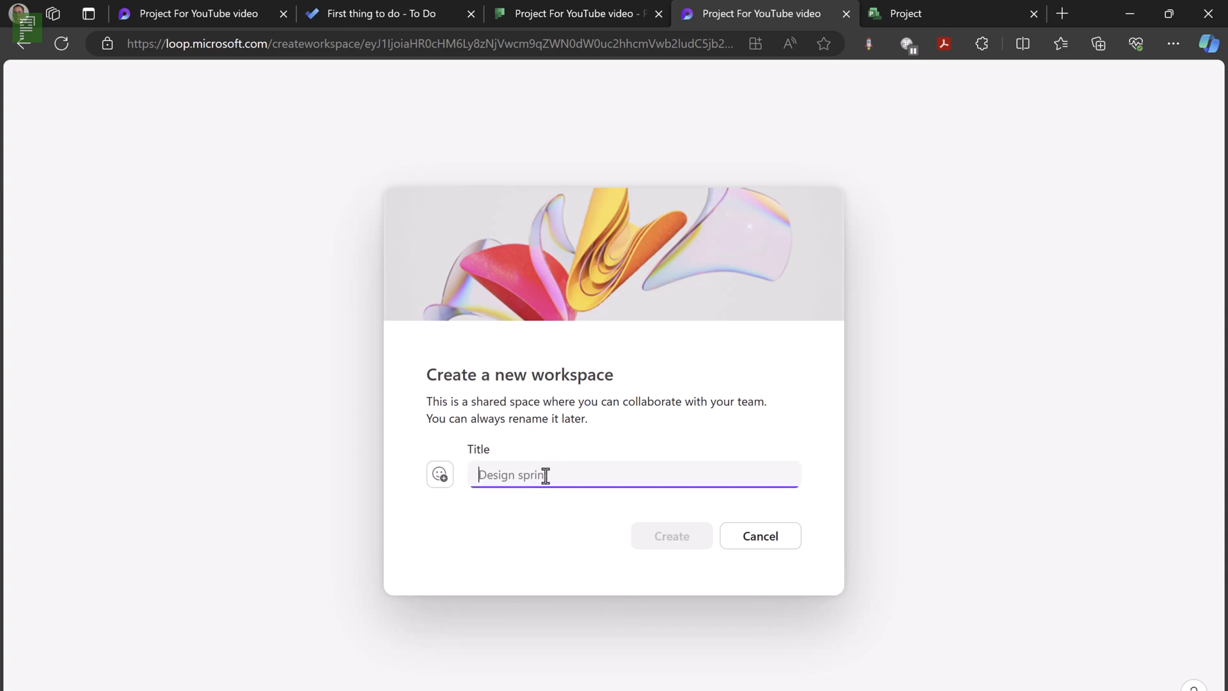
{"action": "type", "text": "Projects to do"}
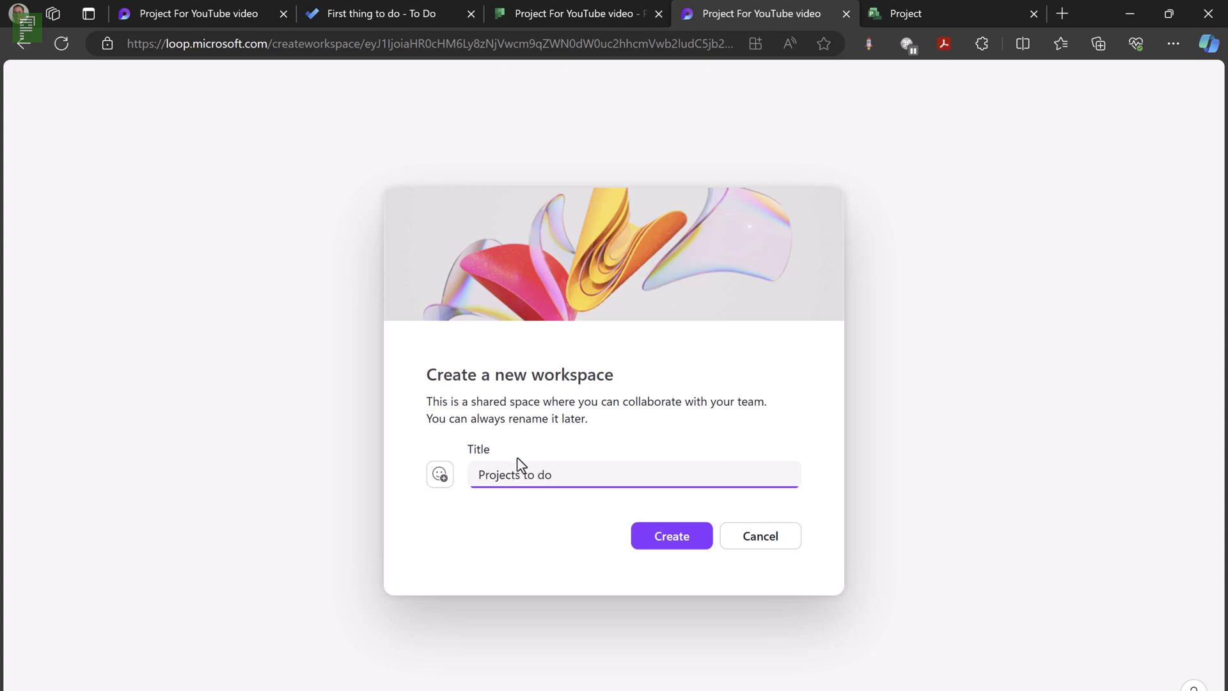
{"action": "left_click", "coordinate": [439, 474]}
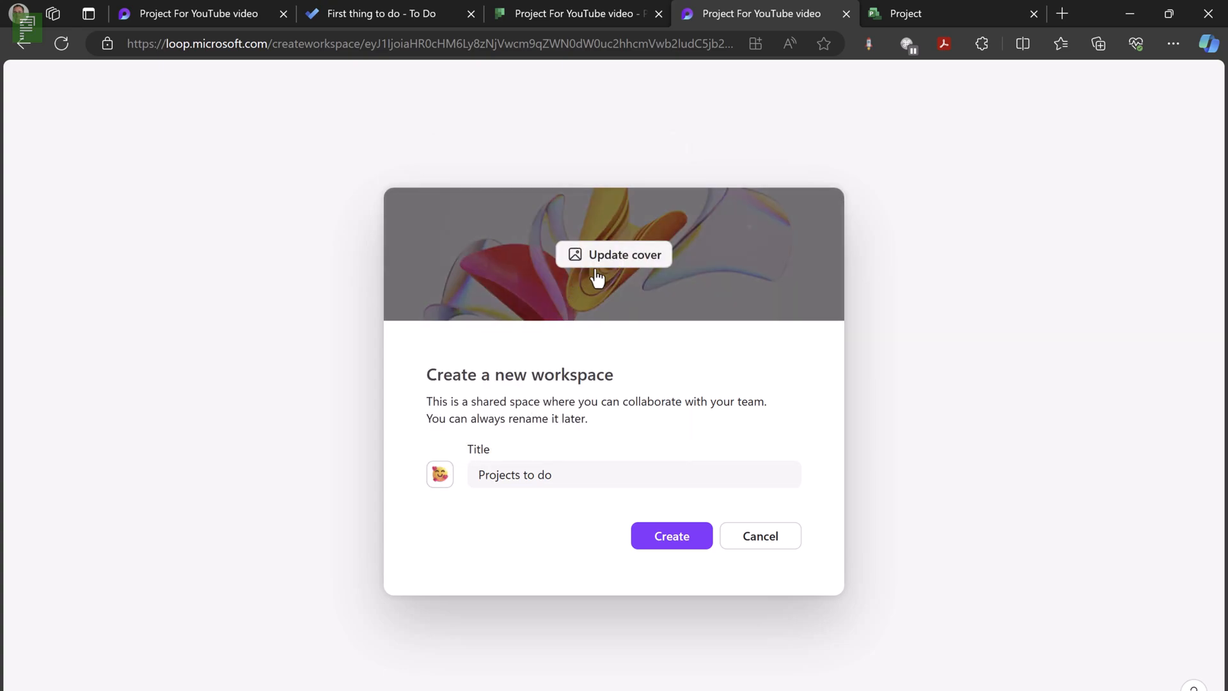
{"action": "left_click", "coordinate": [614, 254]}
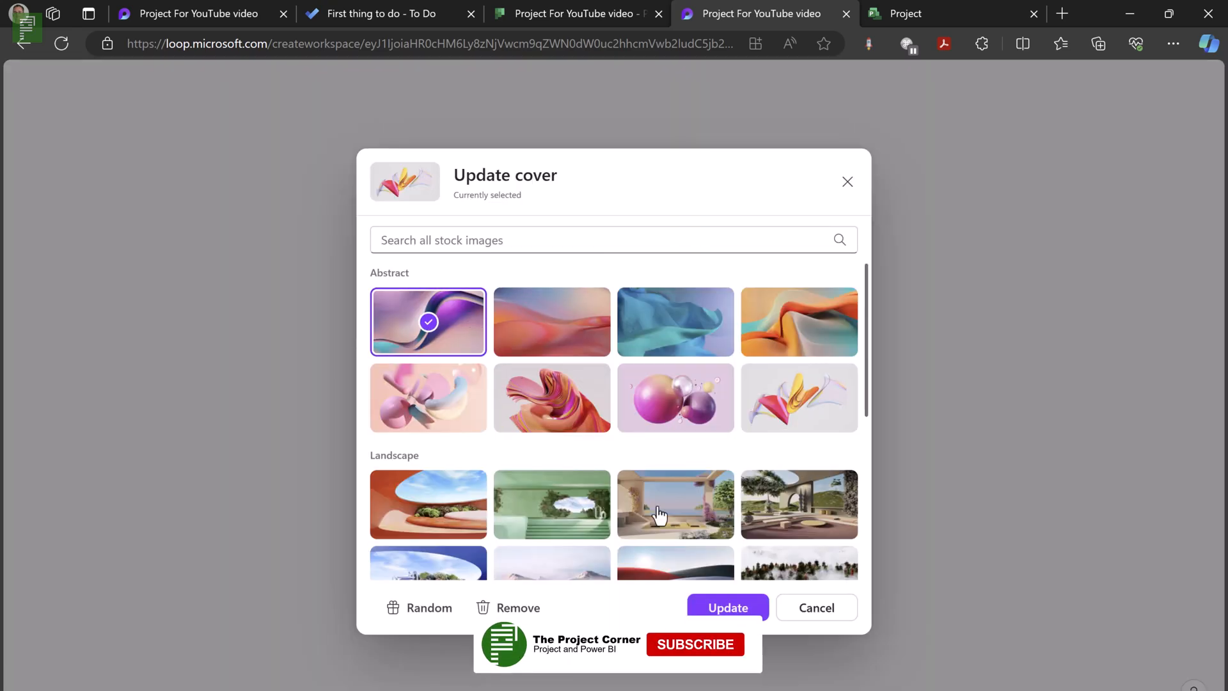
{"action": "scroll", "scroll_direction": "down", "scroll_amount": 3}
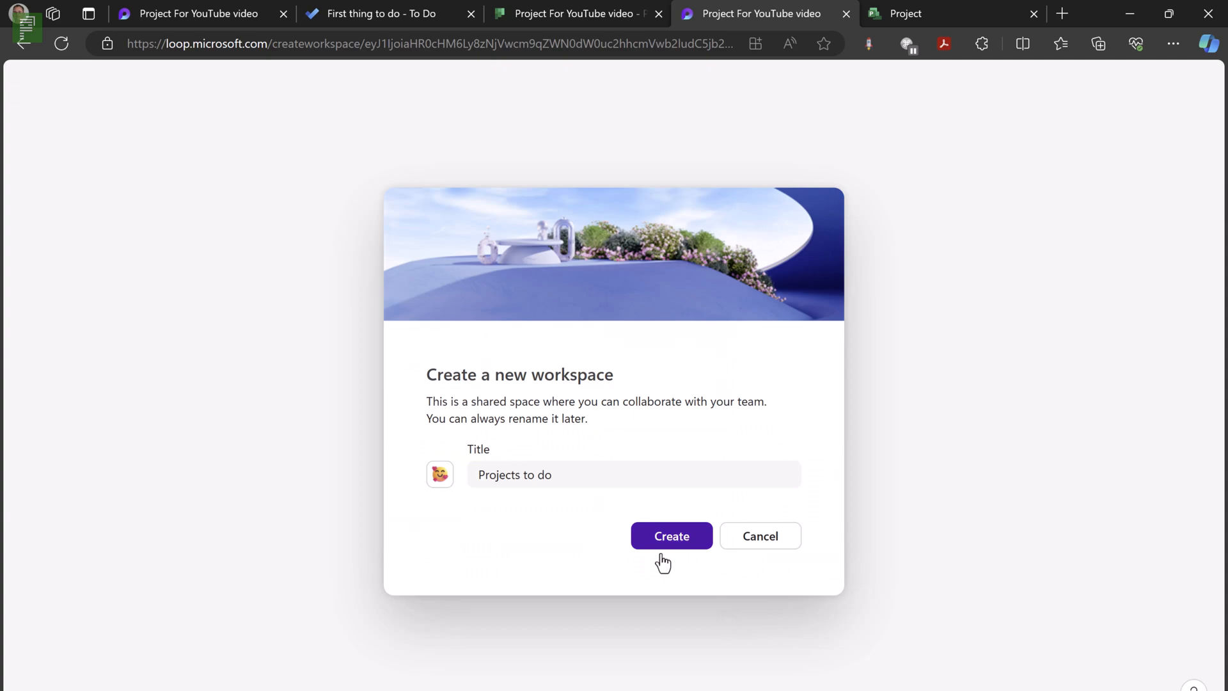
{"action": "left_click", "coordinate": [670, 536]}
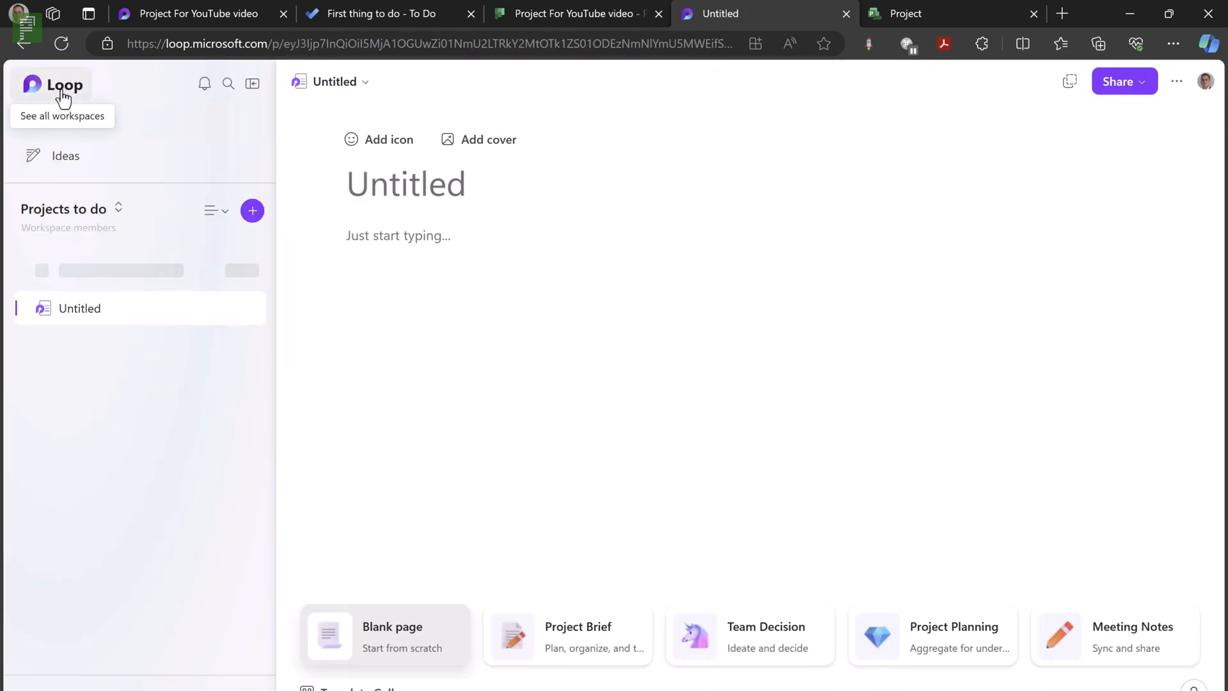
- Browse all workspaces, enter Projects to do, and open the Project For YouTube video page
{"action": "left_click", "coordinate": [63, 84]}
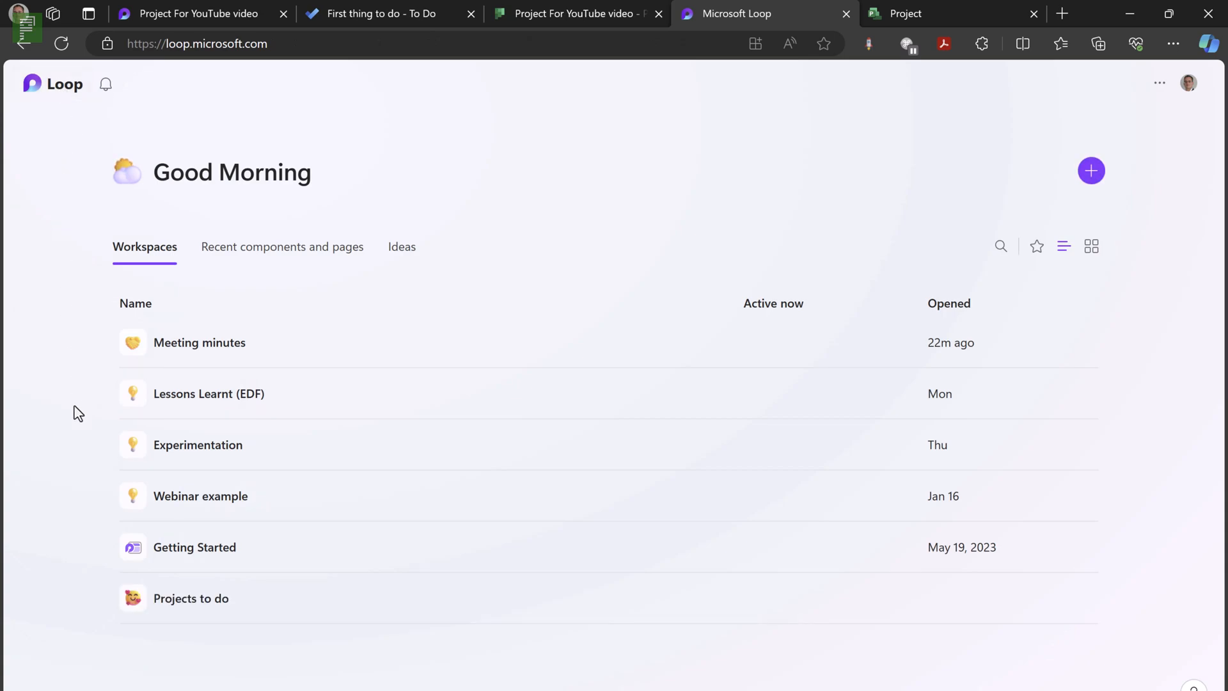
{"action": "mouse_move", "coordinate": [191, 599]}
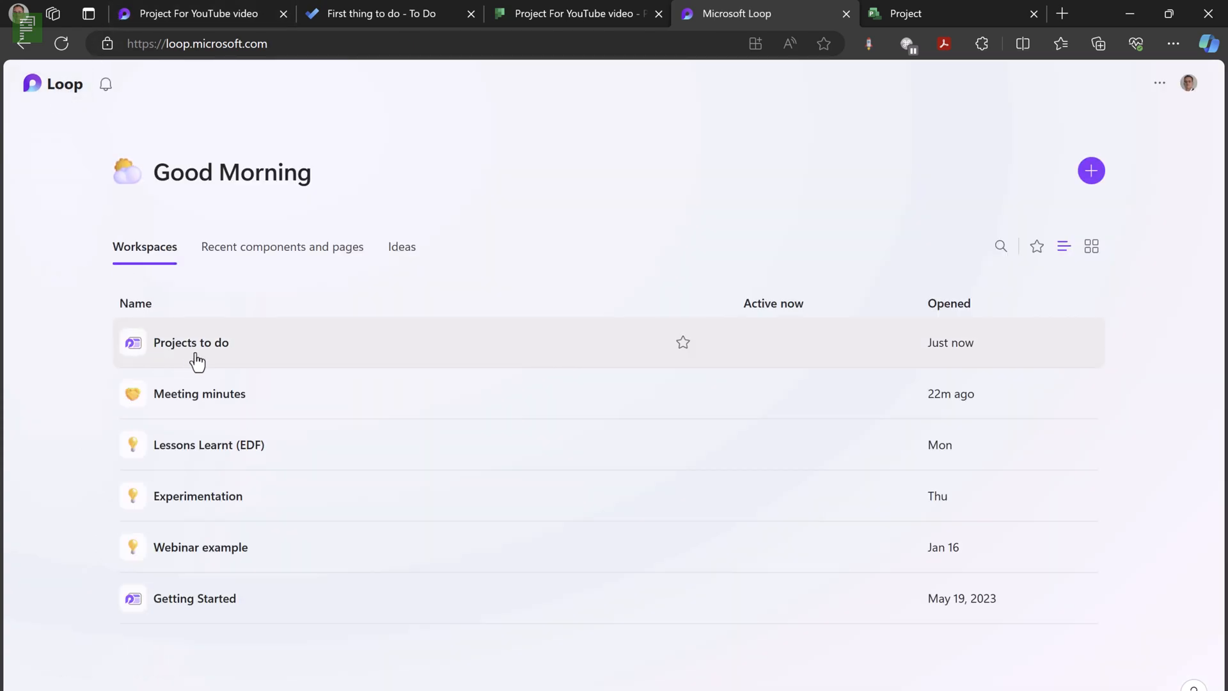
{"action": "left_click", "coordinate": [190, 342]}
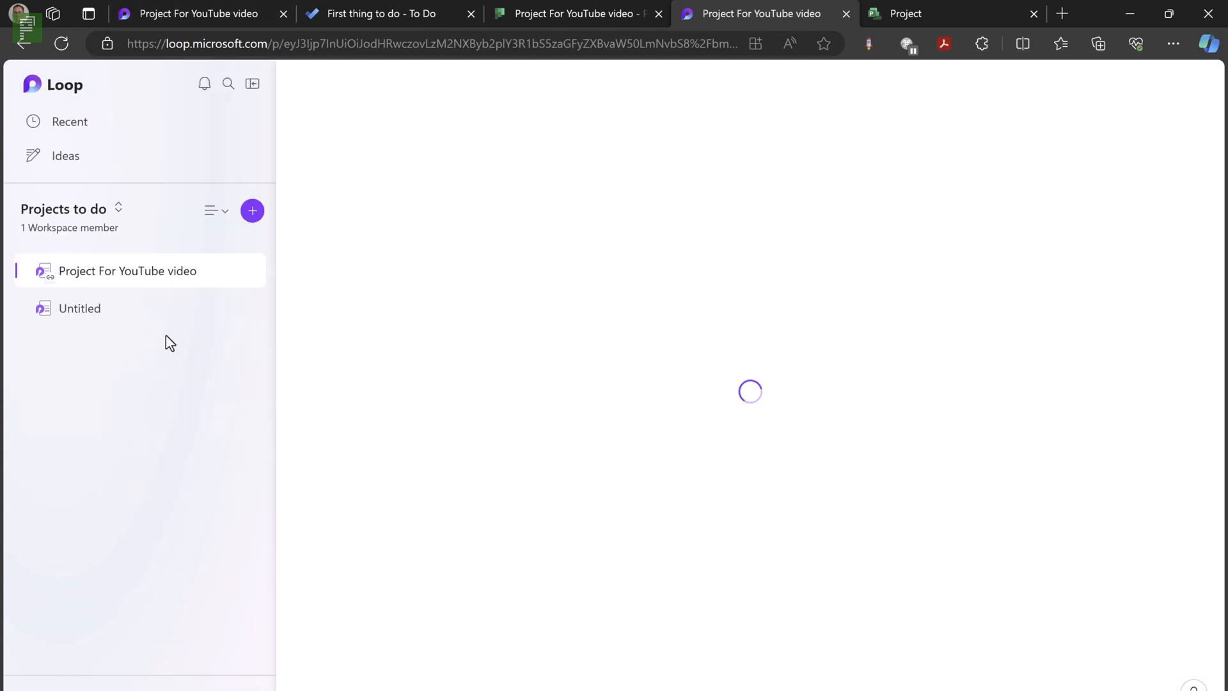
{"action": "left_click", "coordinate": [126, 270]}
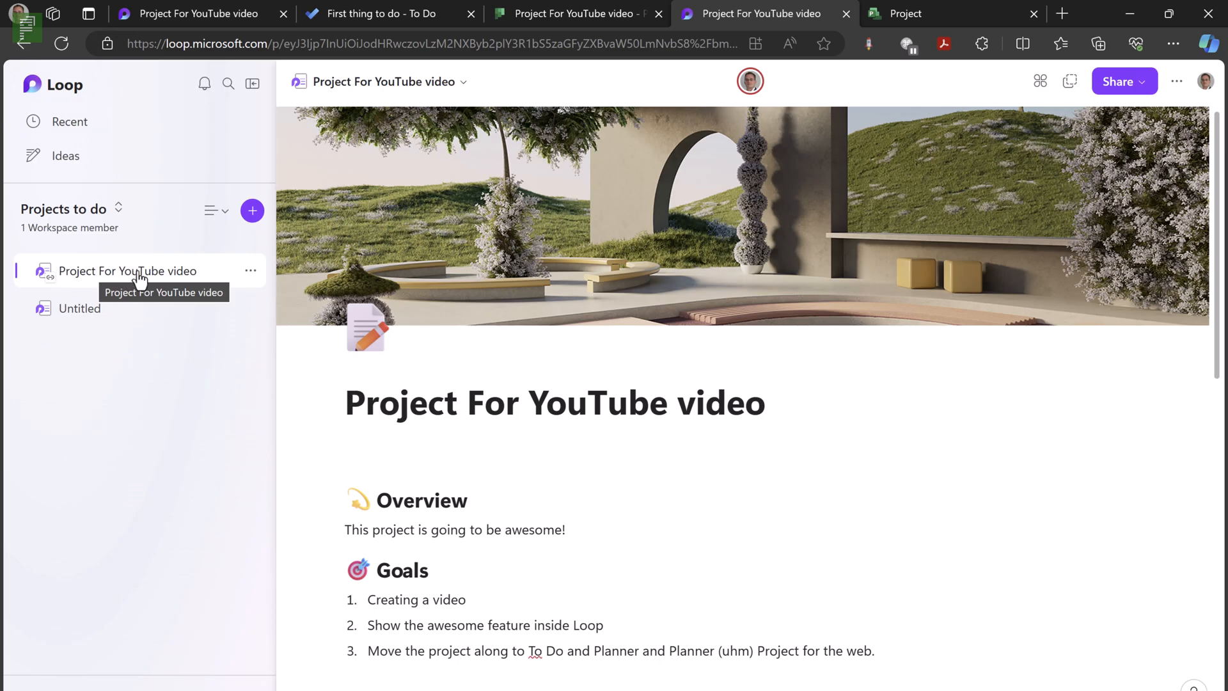
{"action": "mouse_move", "coordinate": [278, 345]}
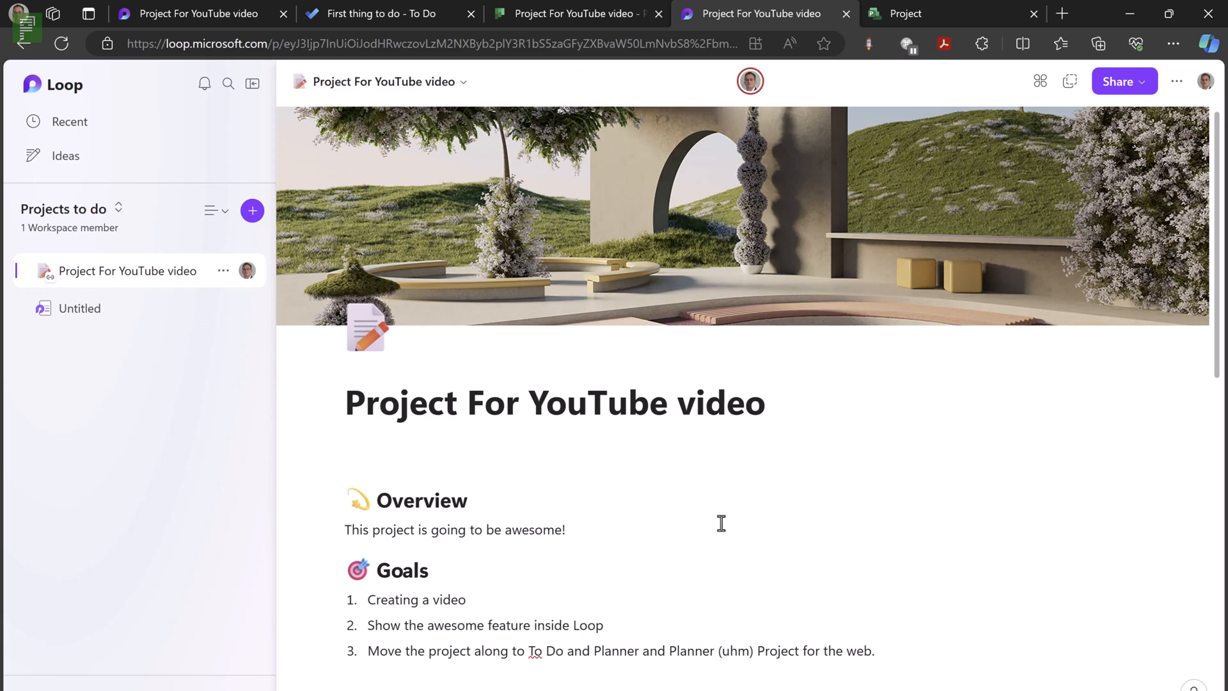
{"action": "mouse_move", "coordinate": [737, 499]}
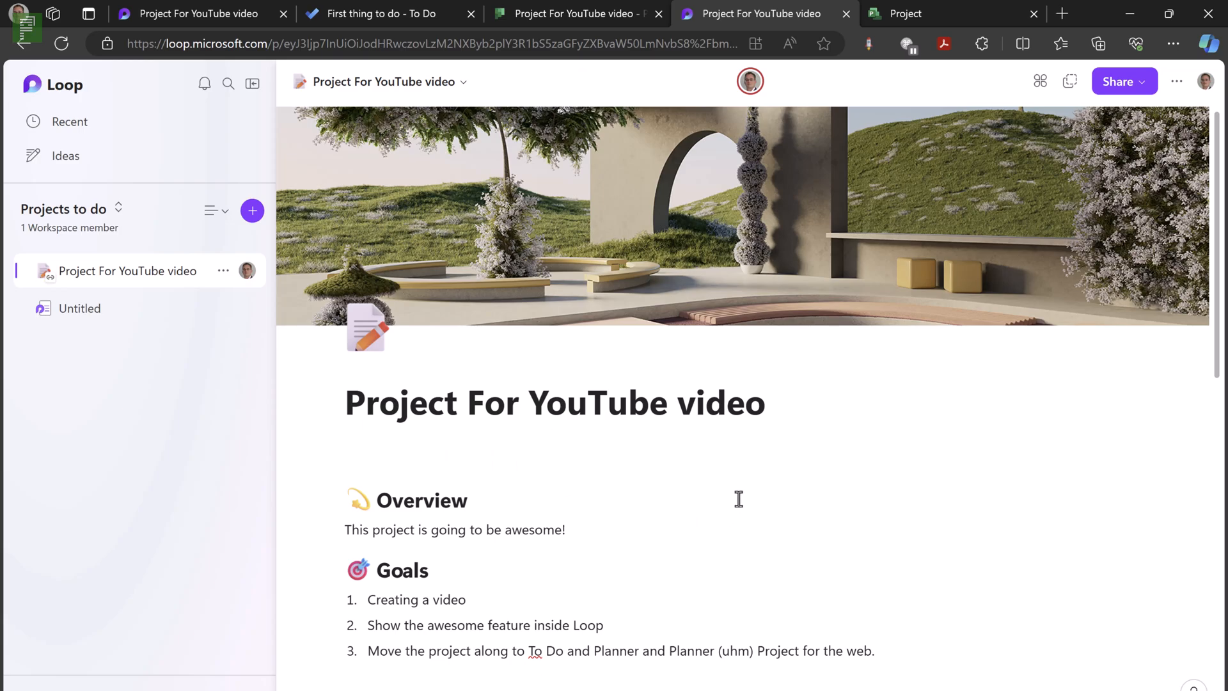
{"action": "mouse_move", "coordinate": [1060, 136]}
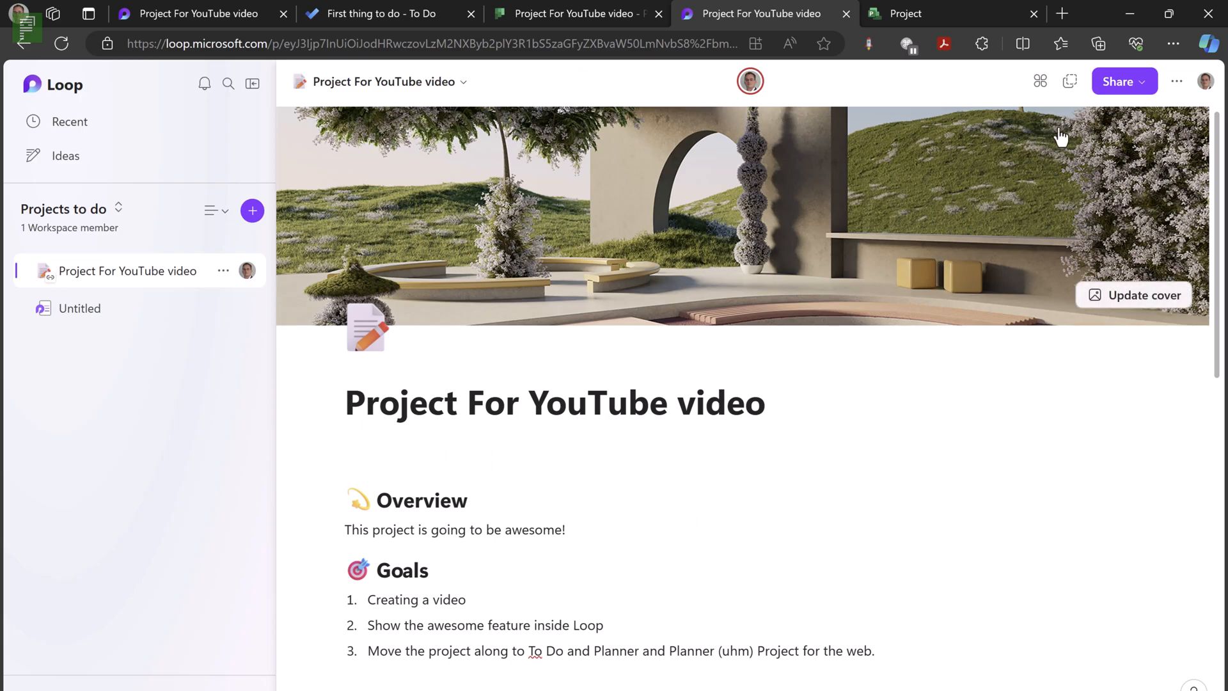
{"action": "mouse_move", "coordinate": [1071, 81]}
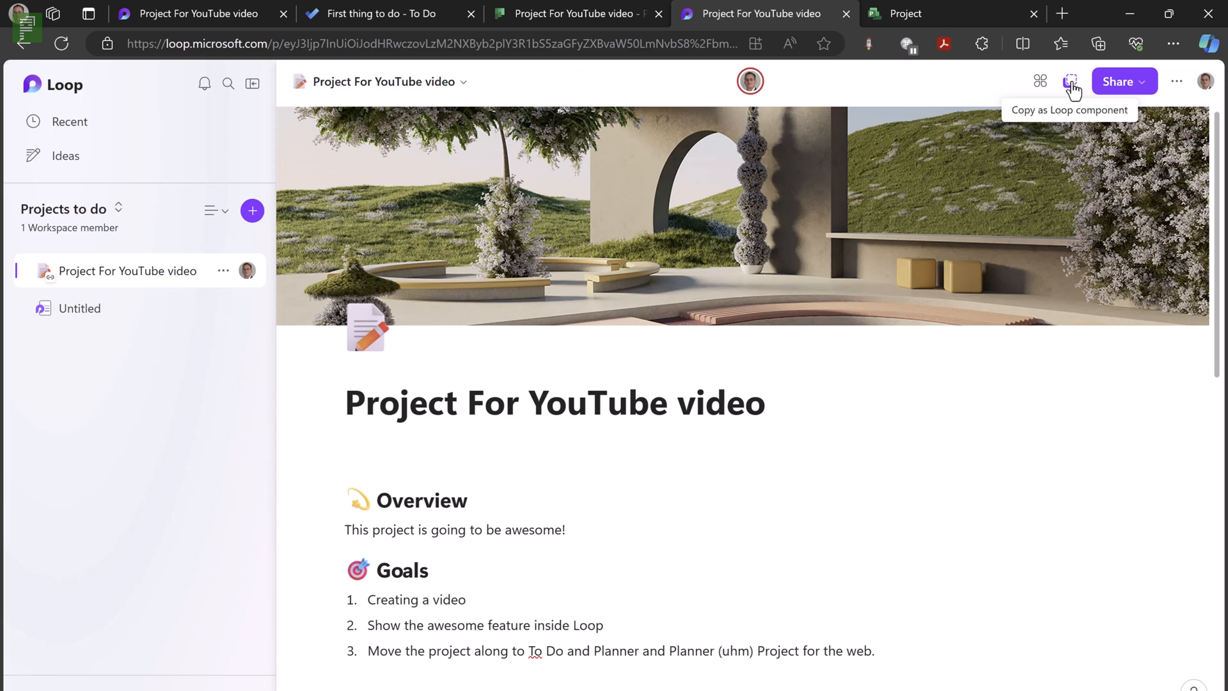
{"action": "mouse_move", "coordinate": [1040, 81]}
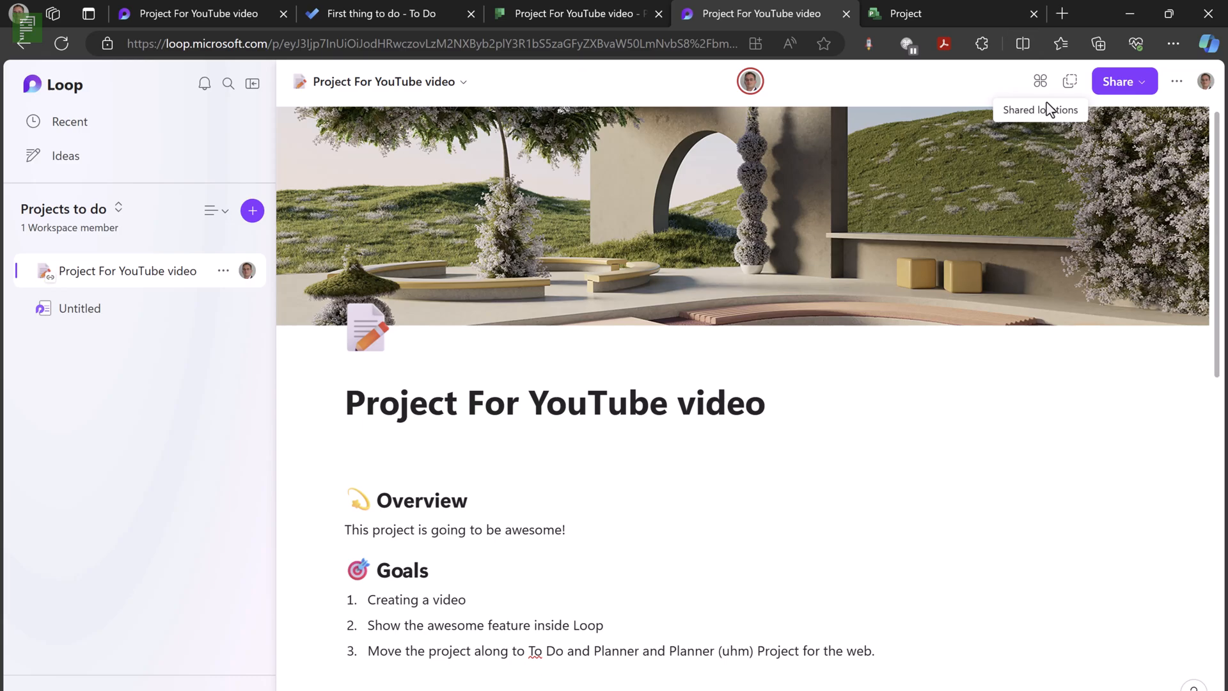
{"action": "mouse_move", "coordinate": [1220, 139]}
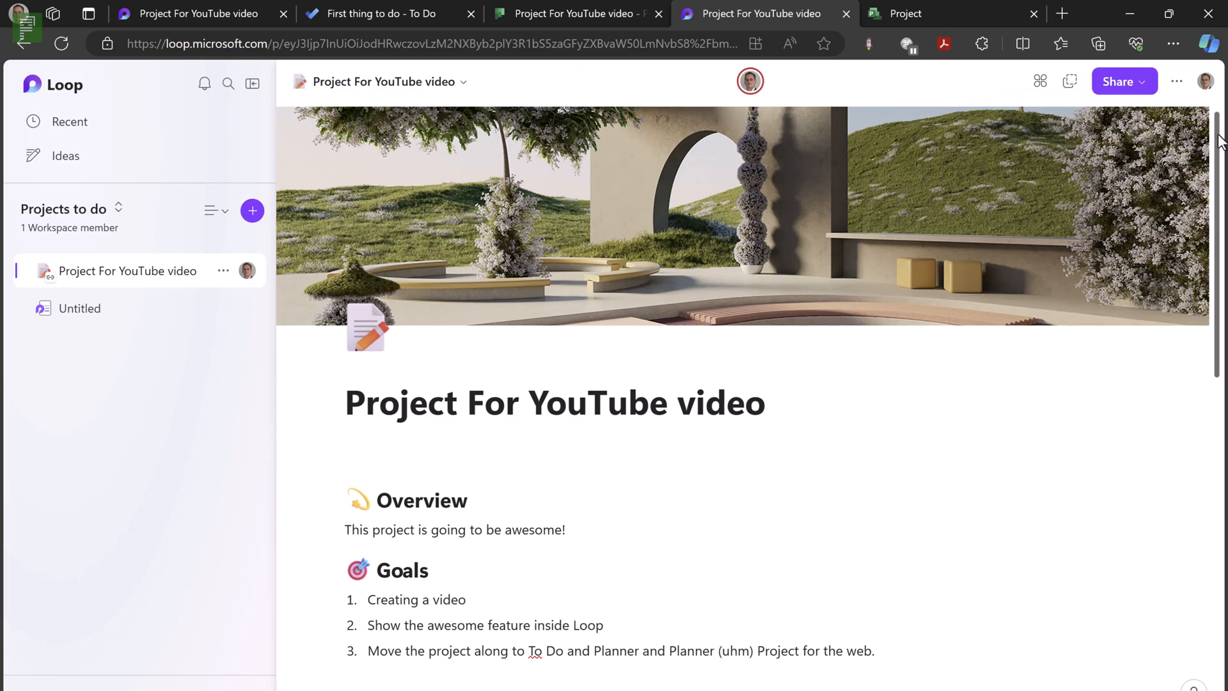
- Scroll down to the Project deliverables list showing its three tasks, including Done?, in To do
{"action": "scroll", "scroll_direction": "down", "scroll_amount": 3}
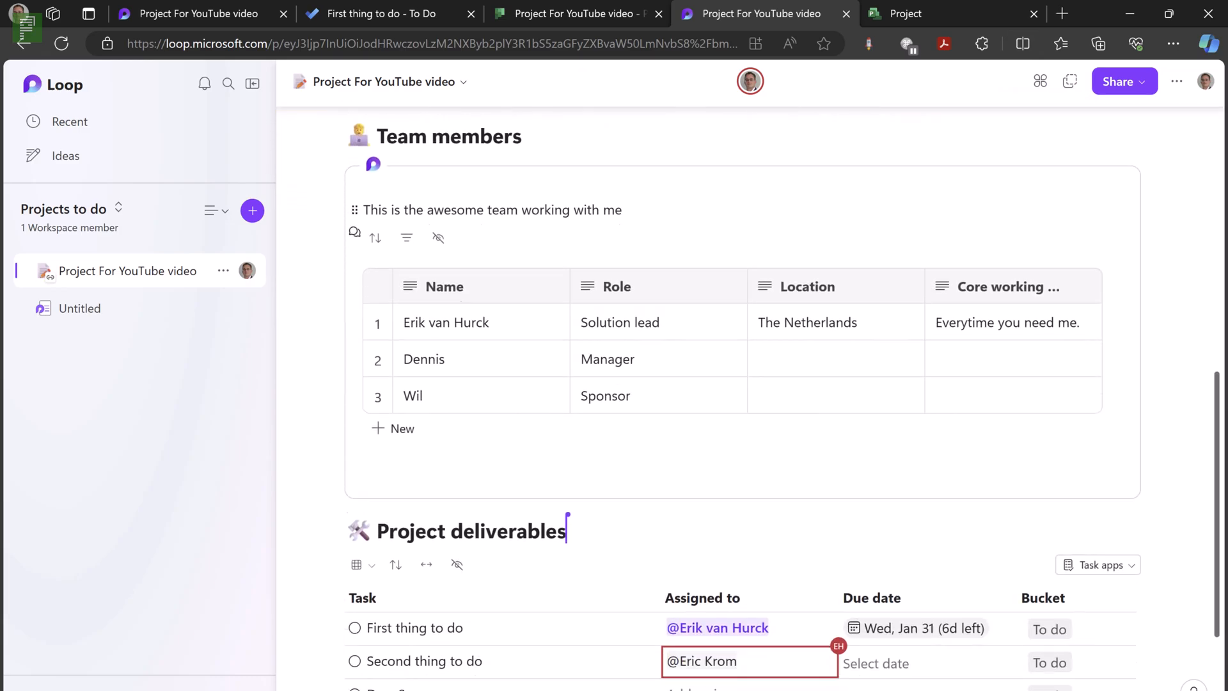
{"action": "scroll", "scroll_direction": "down", "scroll_amount": 3}
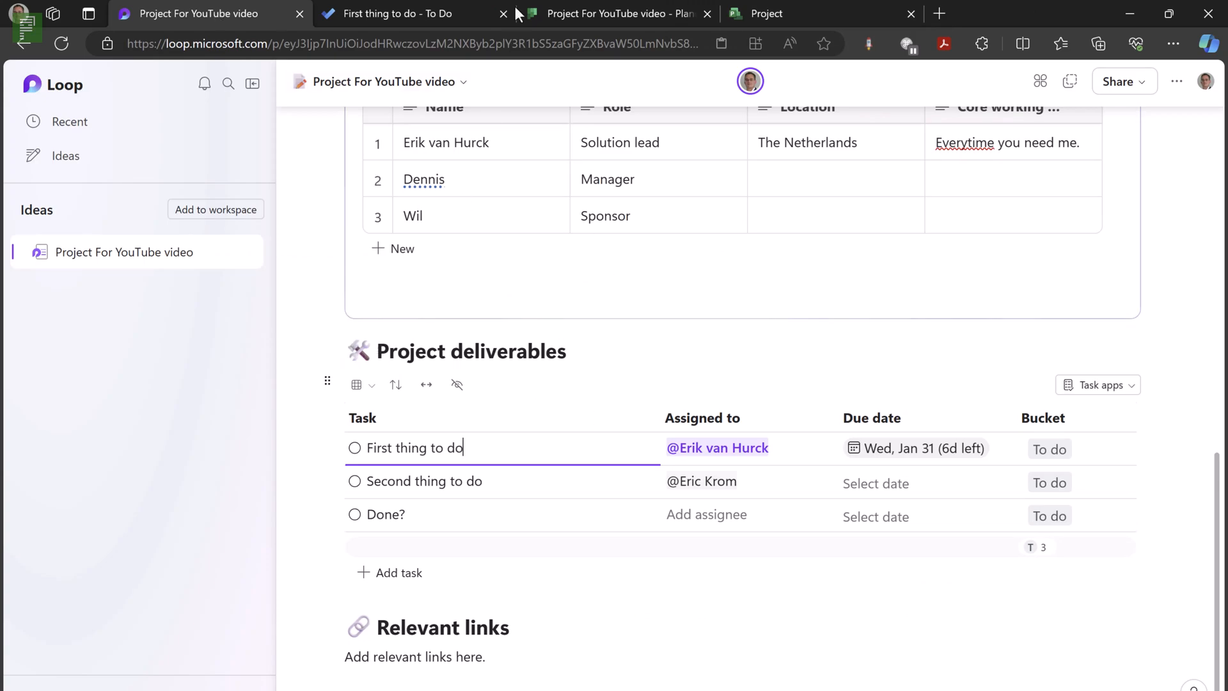
- Check To Do, then open the Project For YouTube video board in Planner
{"action": "left_click", "coordinate": [391, 14]}
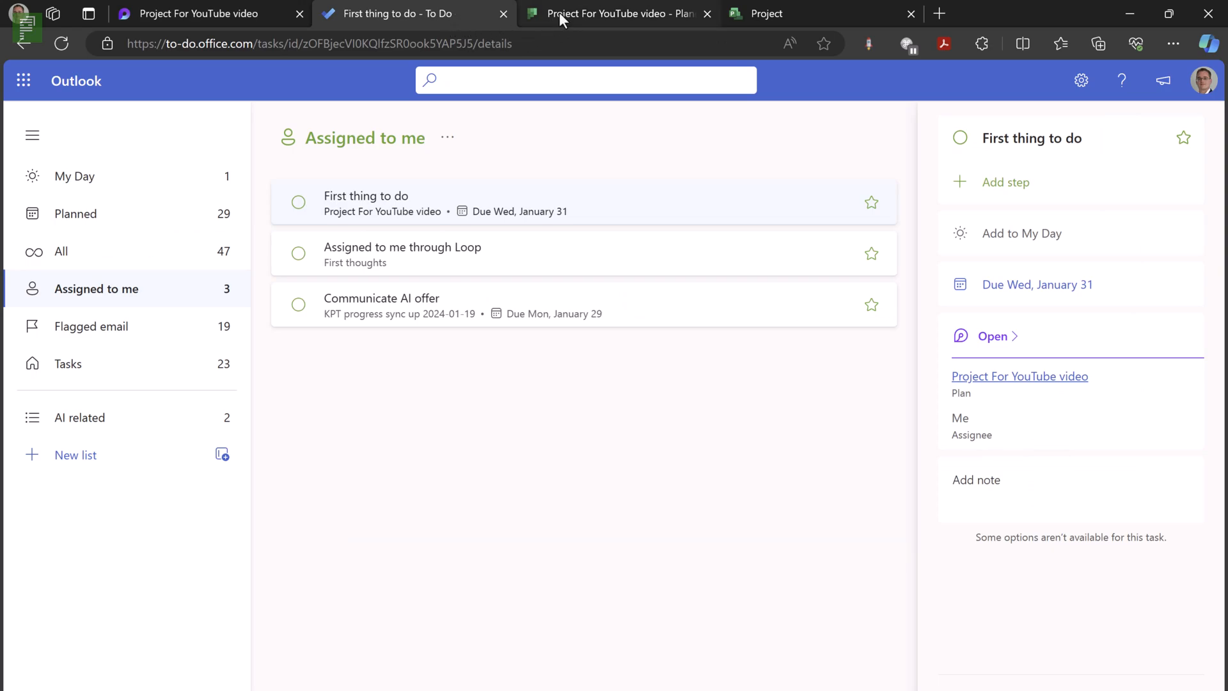
{"action": "left_click", "coordinate": [618, 13]}
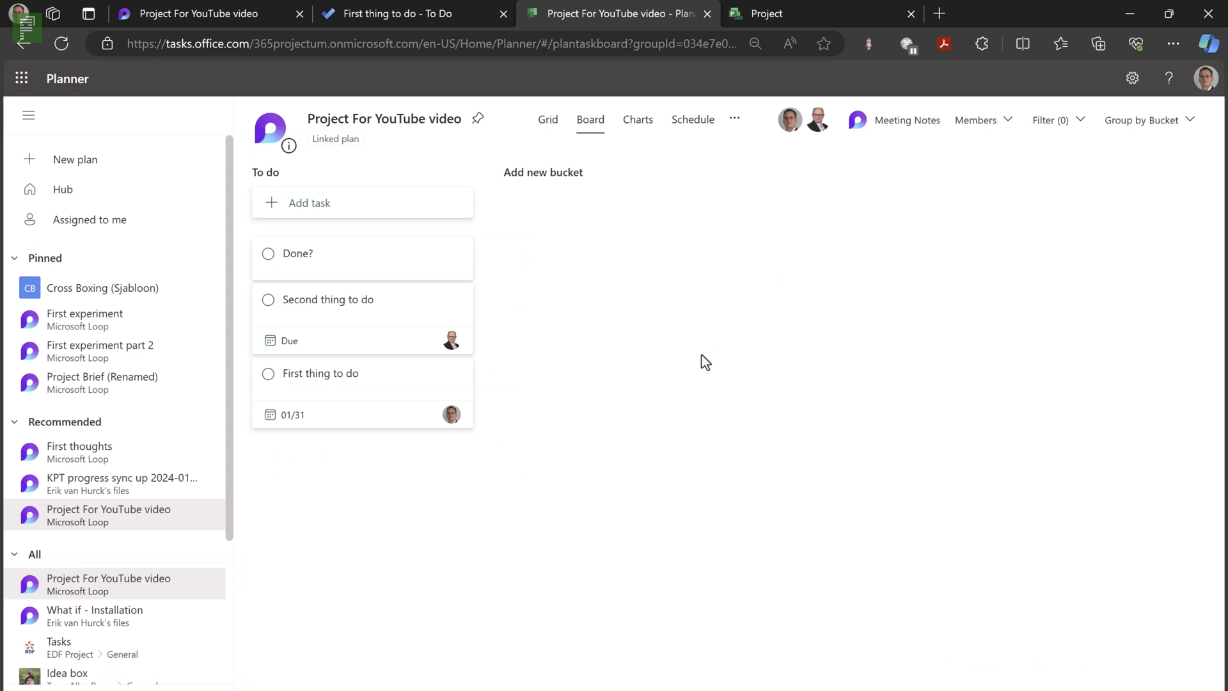
{"action": "mouse_move", "coordinate": [753, 136]}
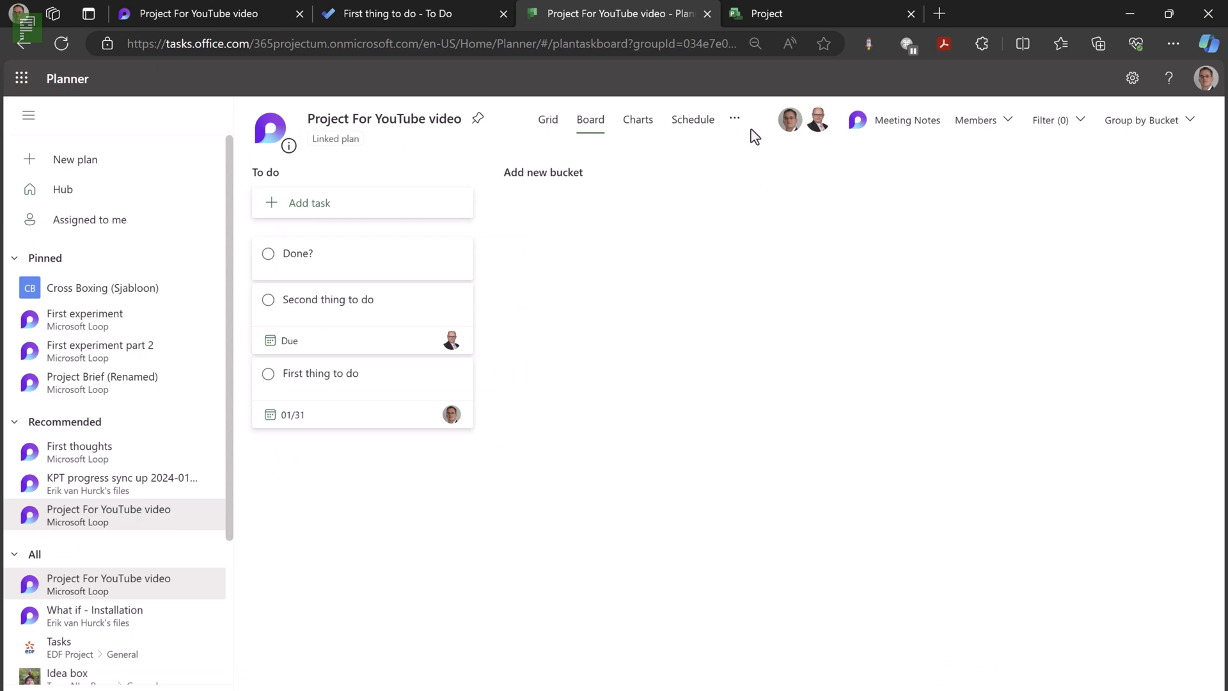
{"action": "mouse_move", "coordinate": [774, 130]}
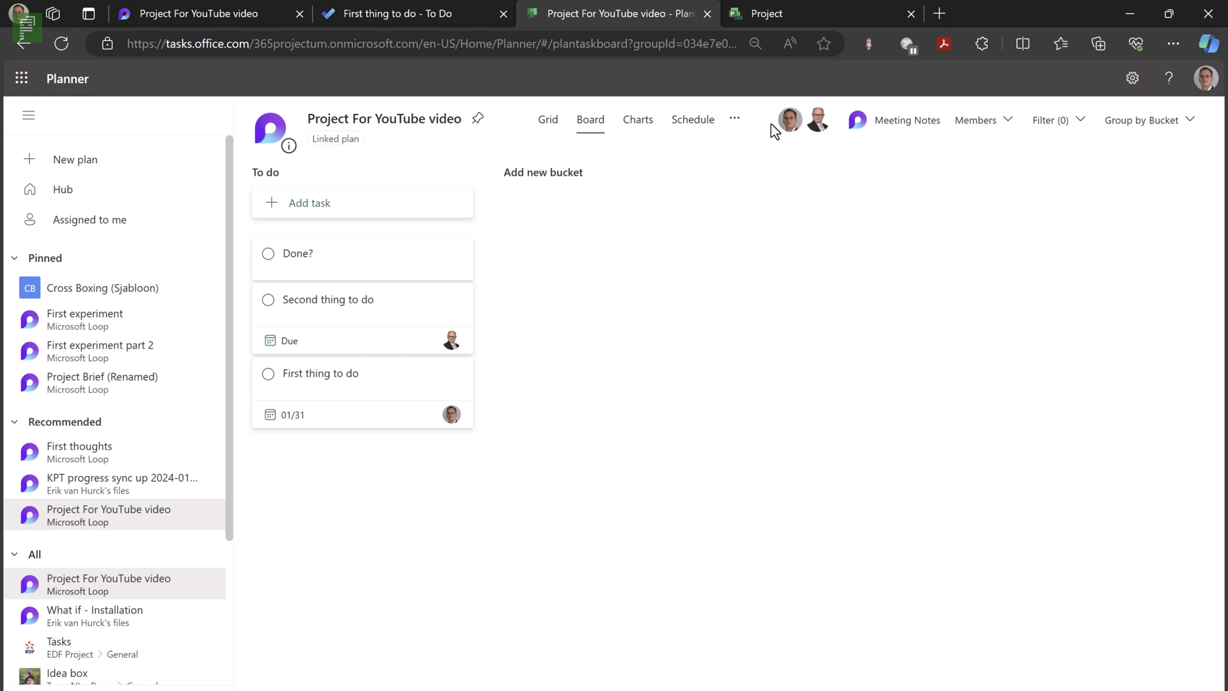
{"action": "mouse_move", "coordinate": [744, 126]}
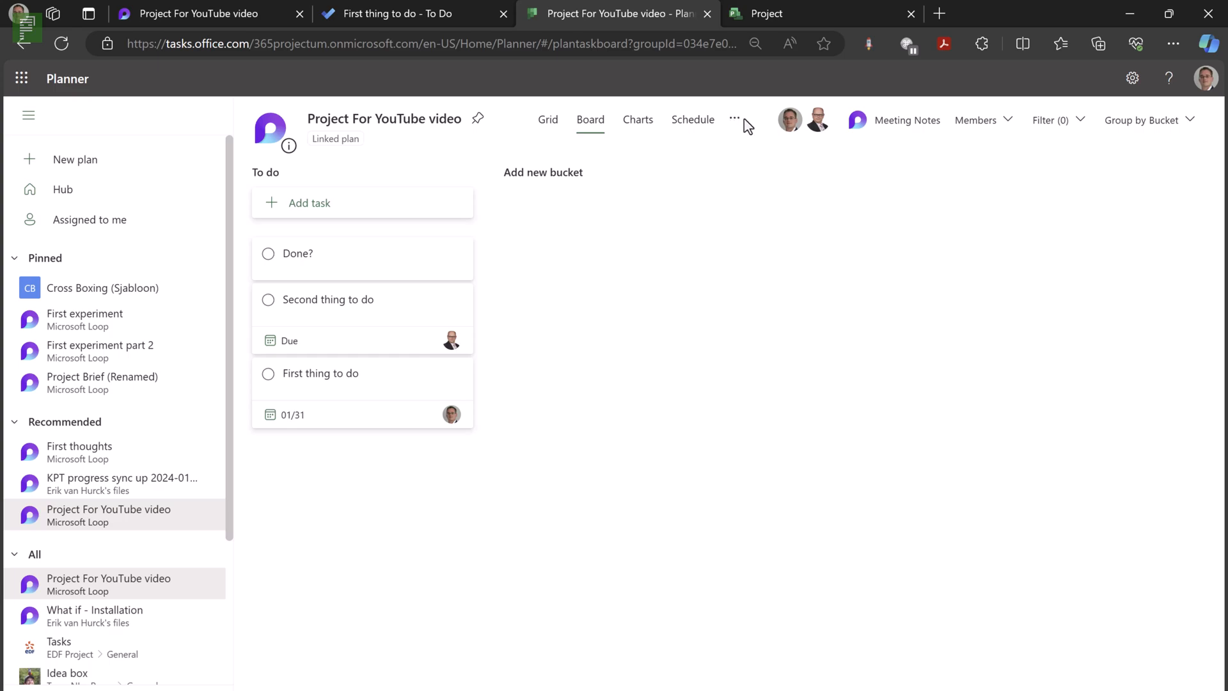
{"action": "mouse_move", "coordinate": [619, 181]}
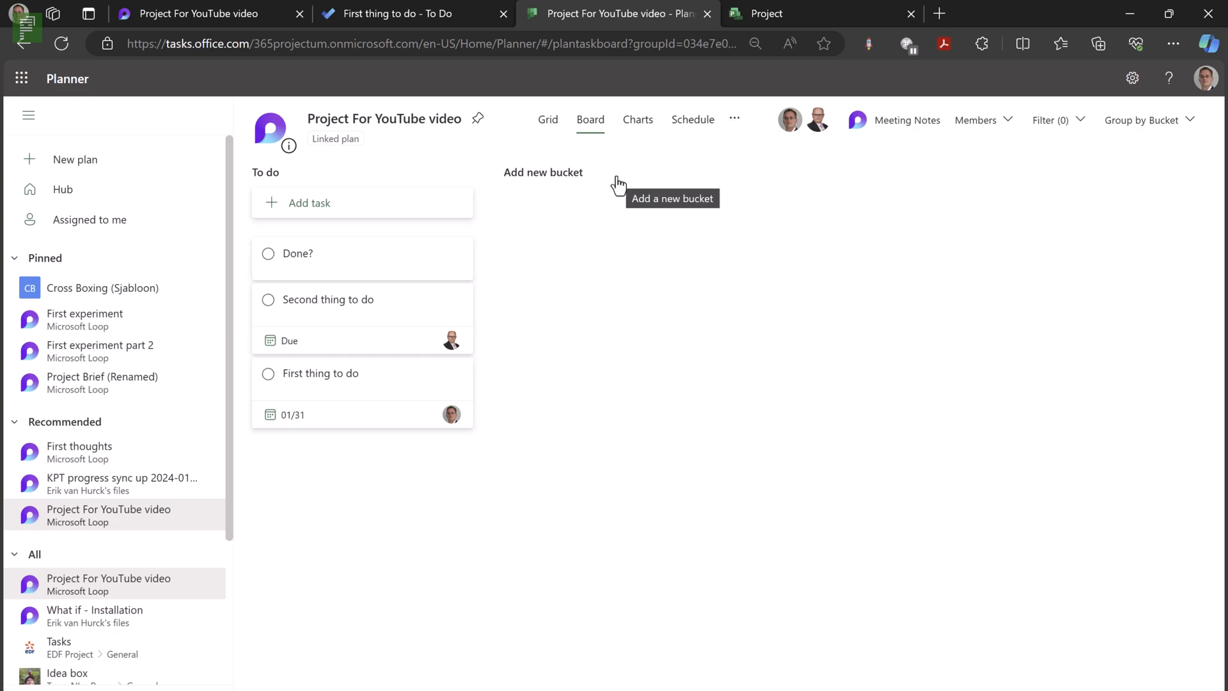
{"action": "mouse_move", "coordinate": [587, 178]}
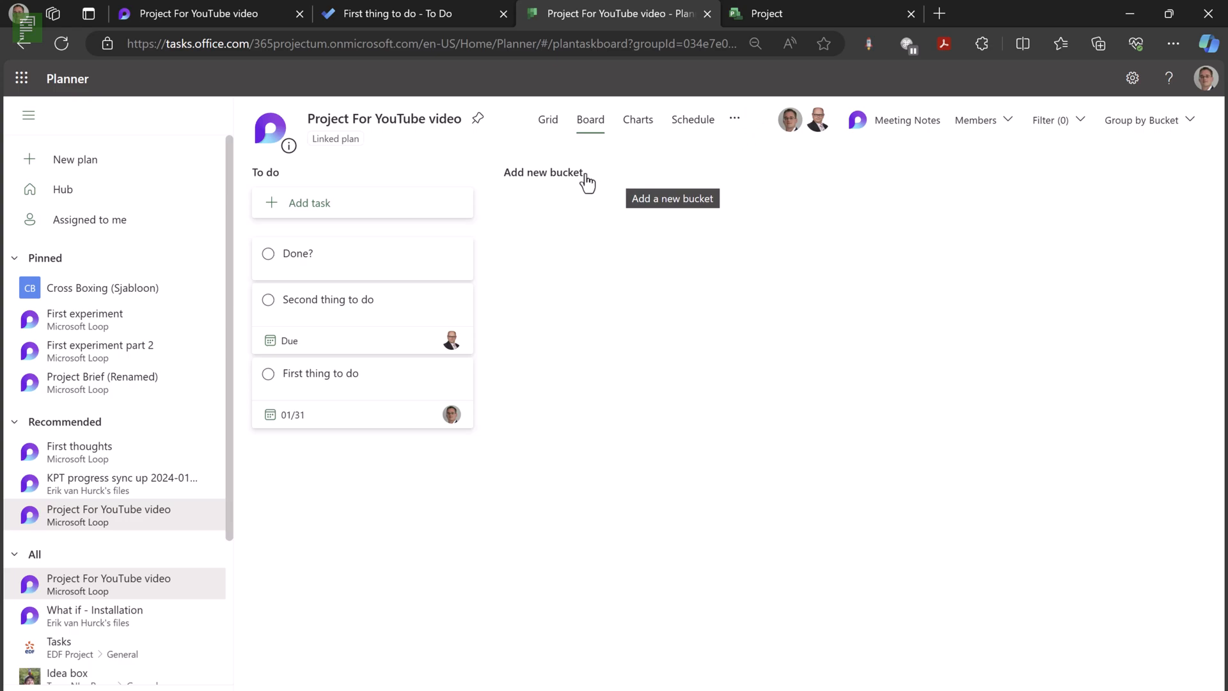
{"action": "mouse_move", "coordinate": [587, 154]}
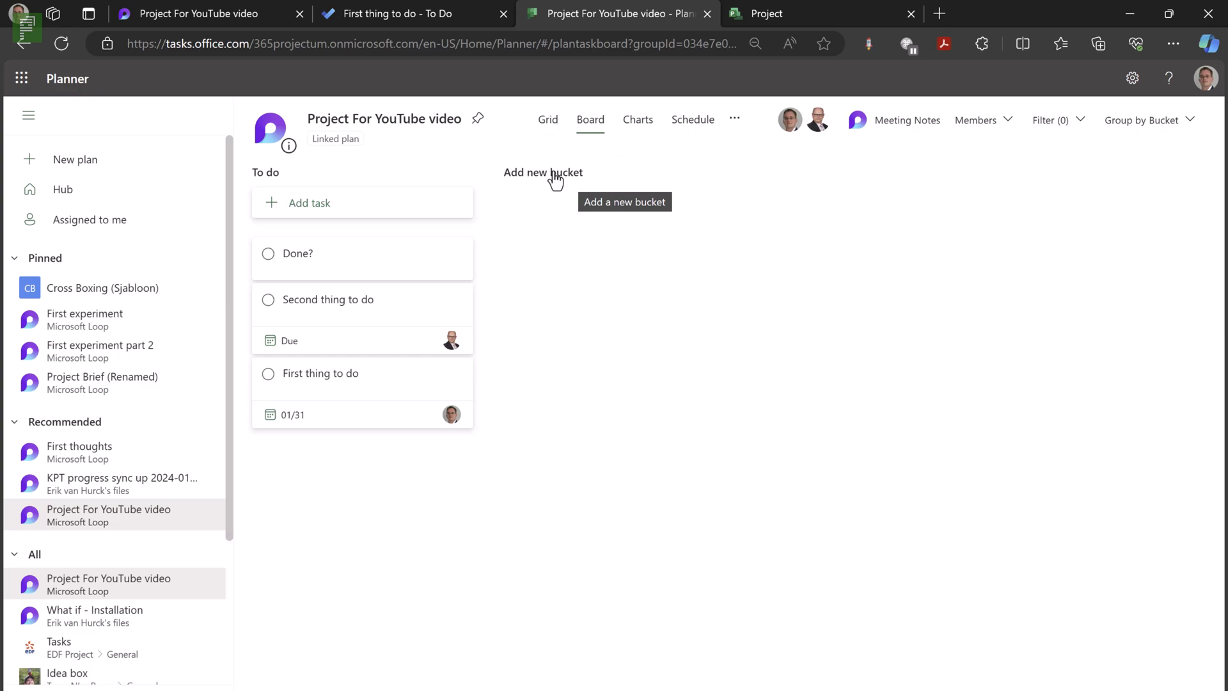
{"action": "mouse_move", "coordinate": [566, 194]}
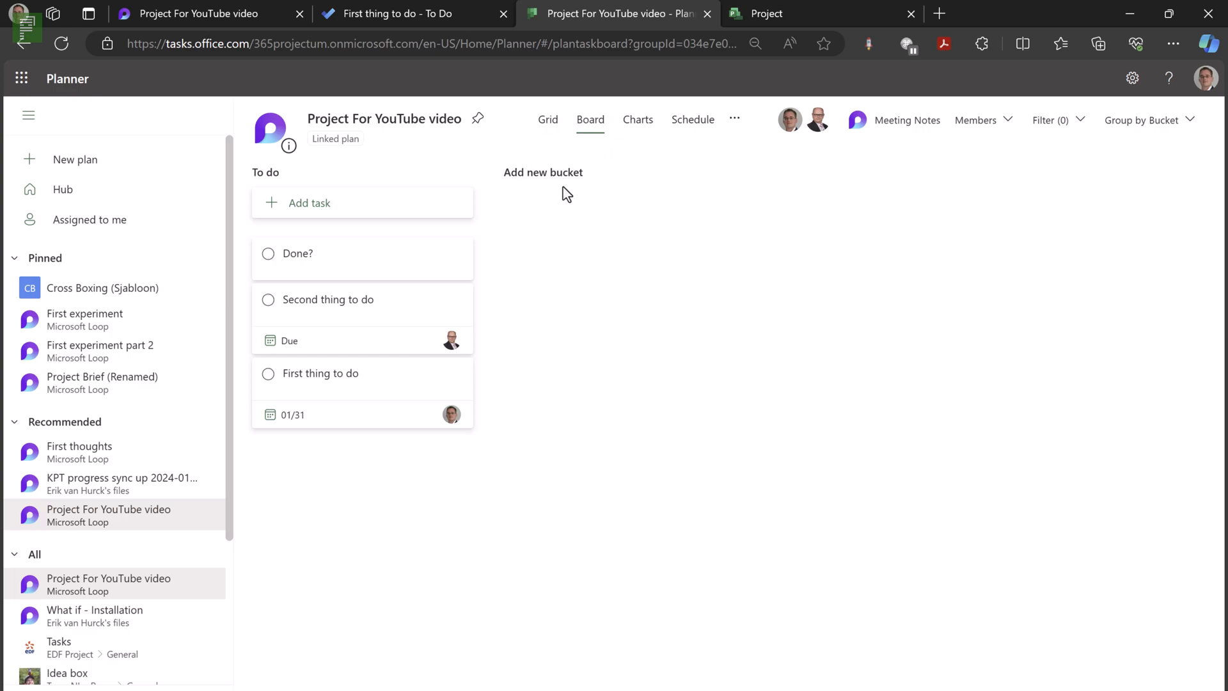
{"action": "mouse_move", "coordinate": [542, 194]}
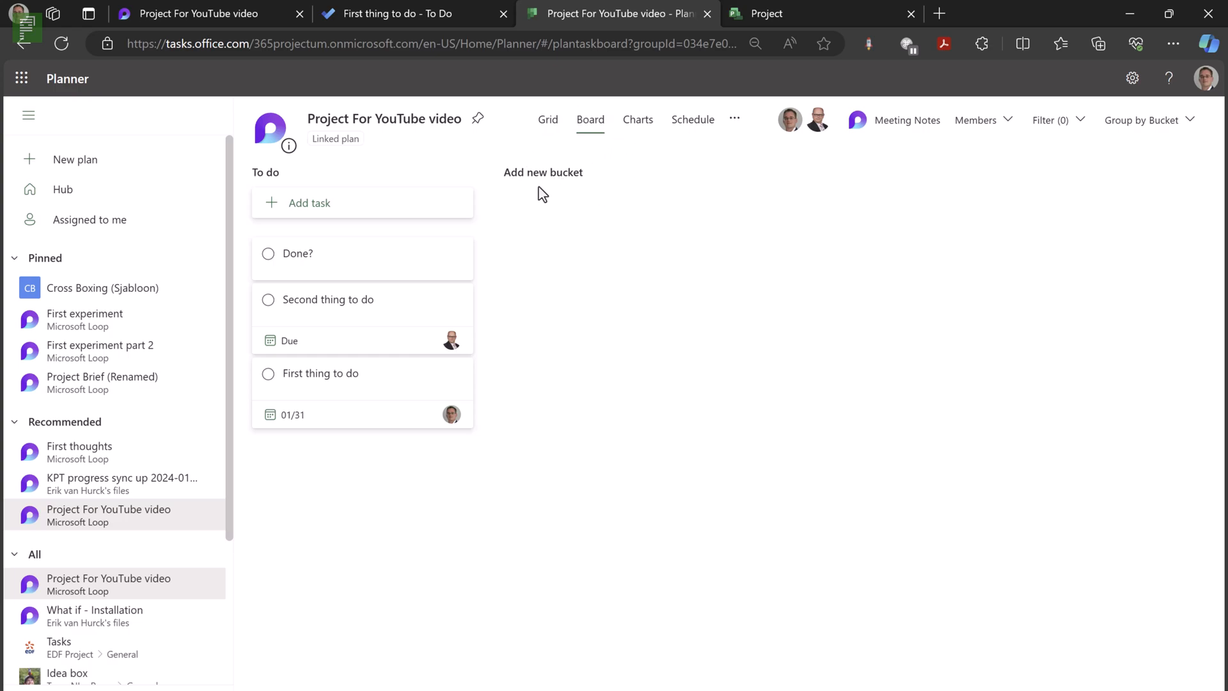
{"action": "mouse_move", "coordinate": [444, 231]}
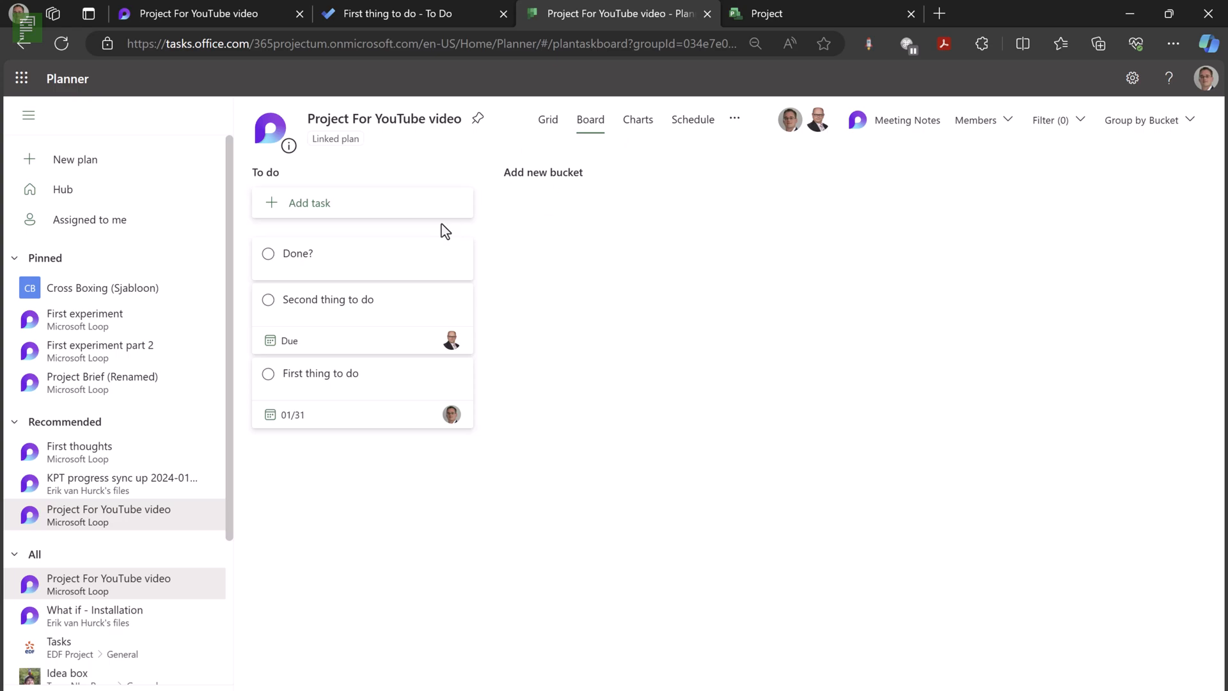
{"action": "mouse_move", "coordinate": [531, 181]}
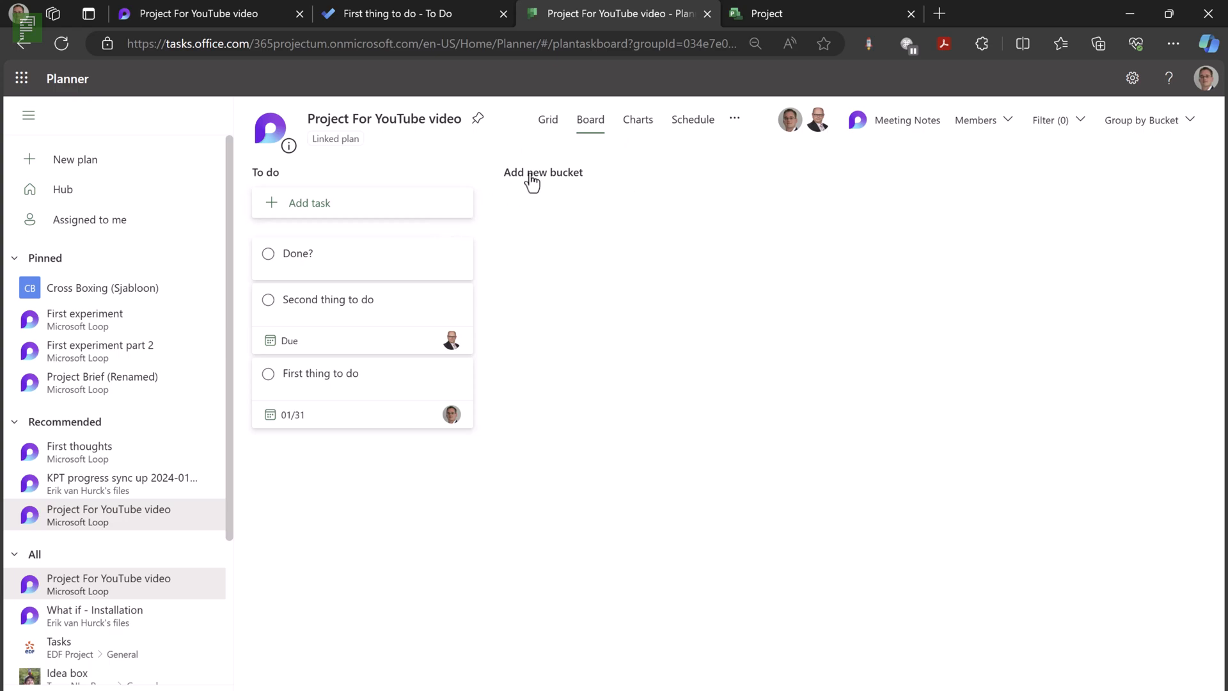
- Add bucket 'Something different' and task 'Something more to do!' assigned to Erik van Hurck, due 02/01
{"action": "left_click", "coordinate": [542, 172]}
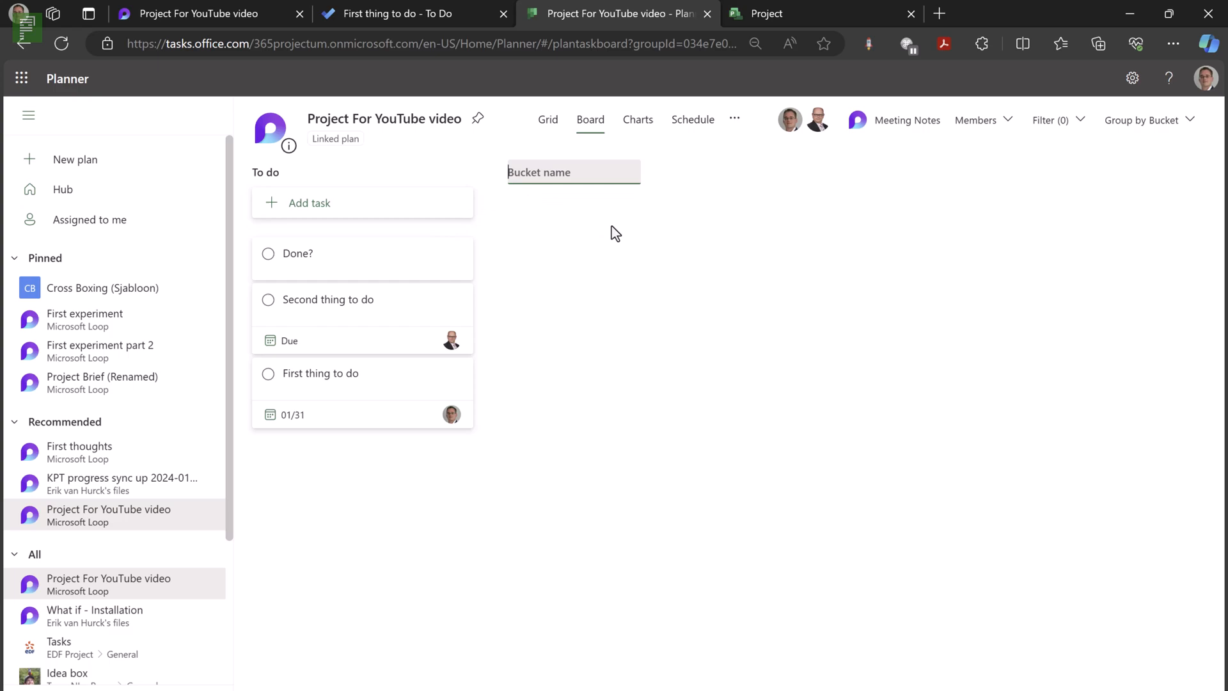
{"action": "type", "text": "Something different"}
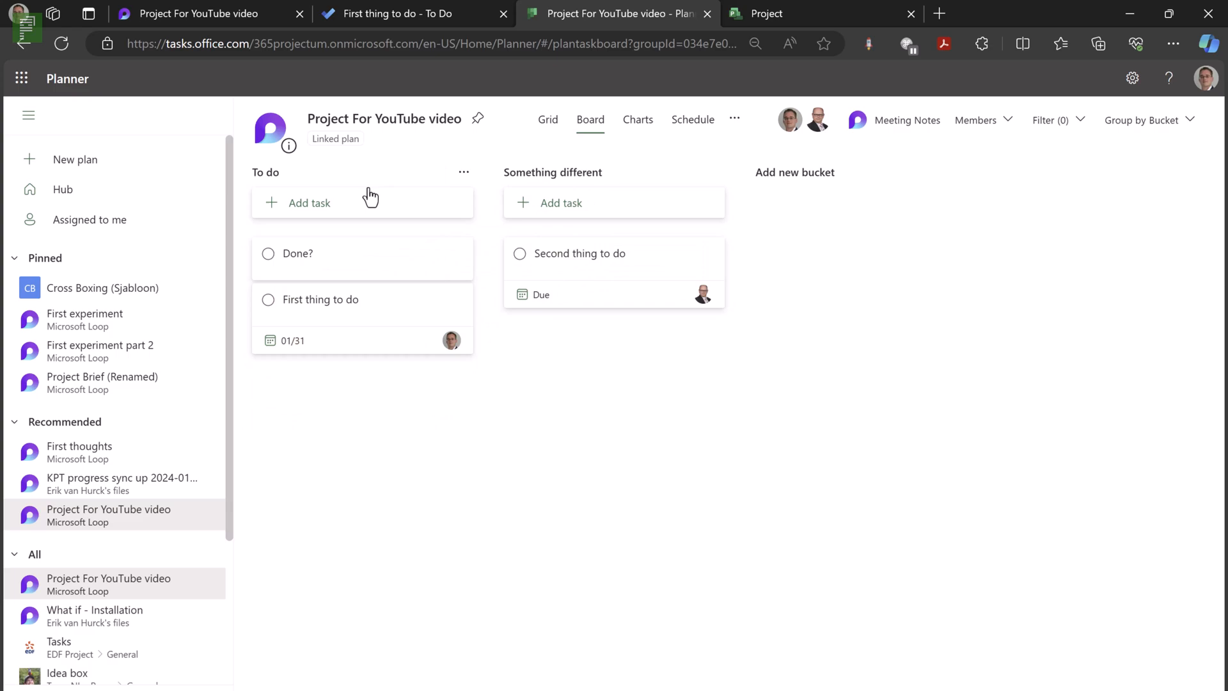
{"action": "left_click", "coordinate": [308, 202]}
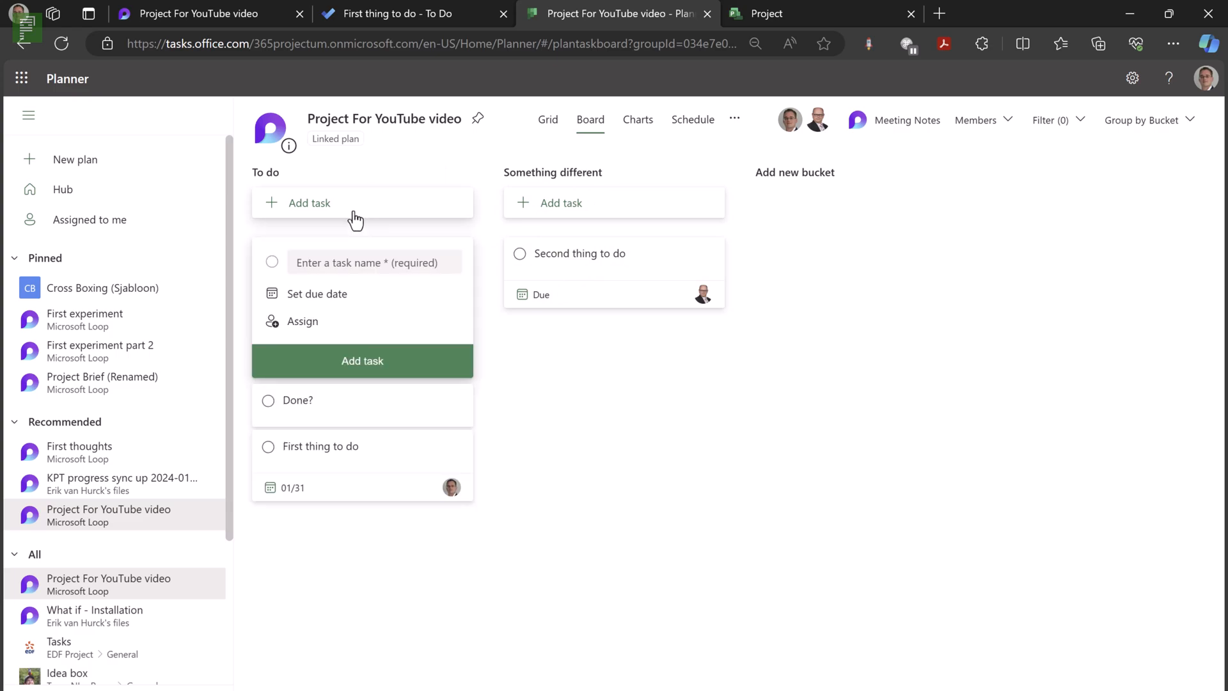
{"action": "left_click", "coordinate": [368, 261]}
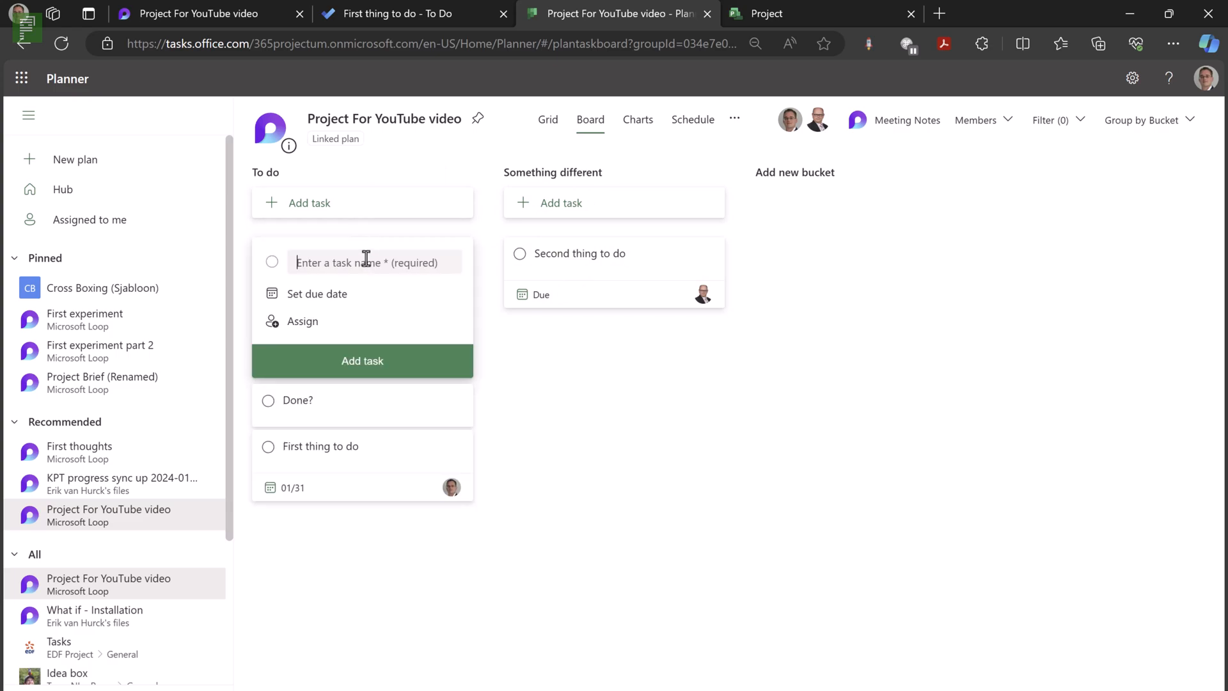
{"action": "type", "text": "Something"}
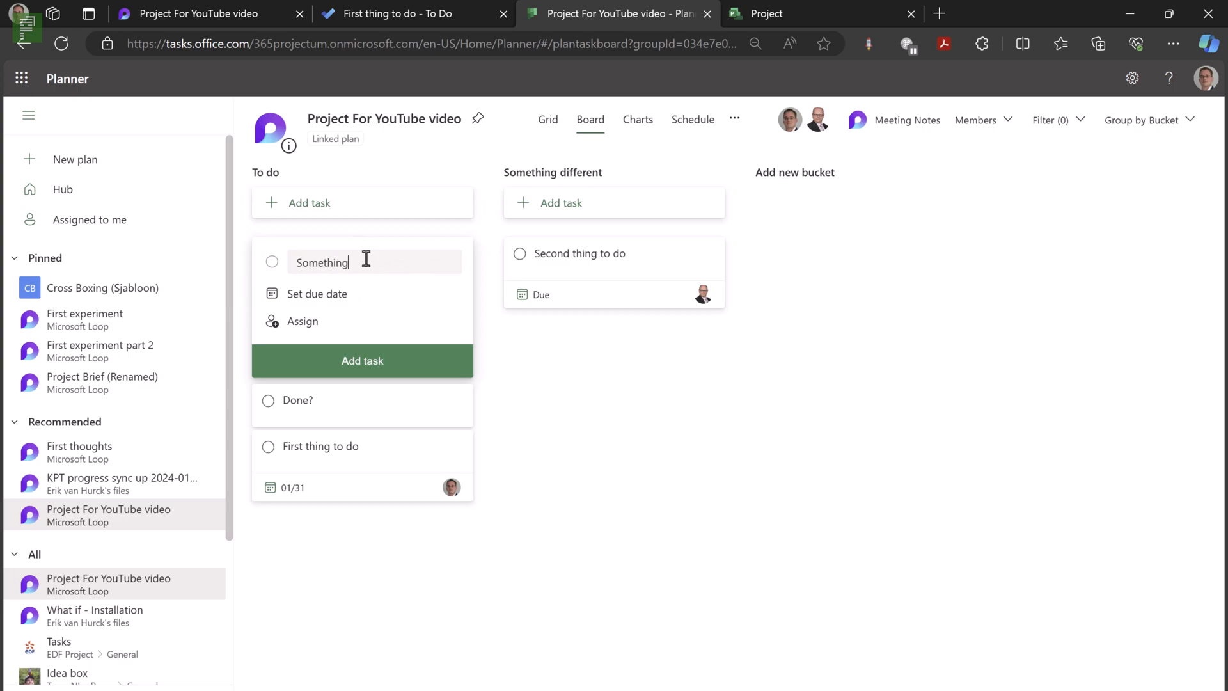
{"action": "type", "text": "more to do!"}
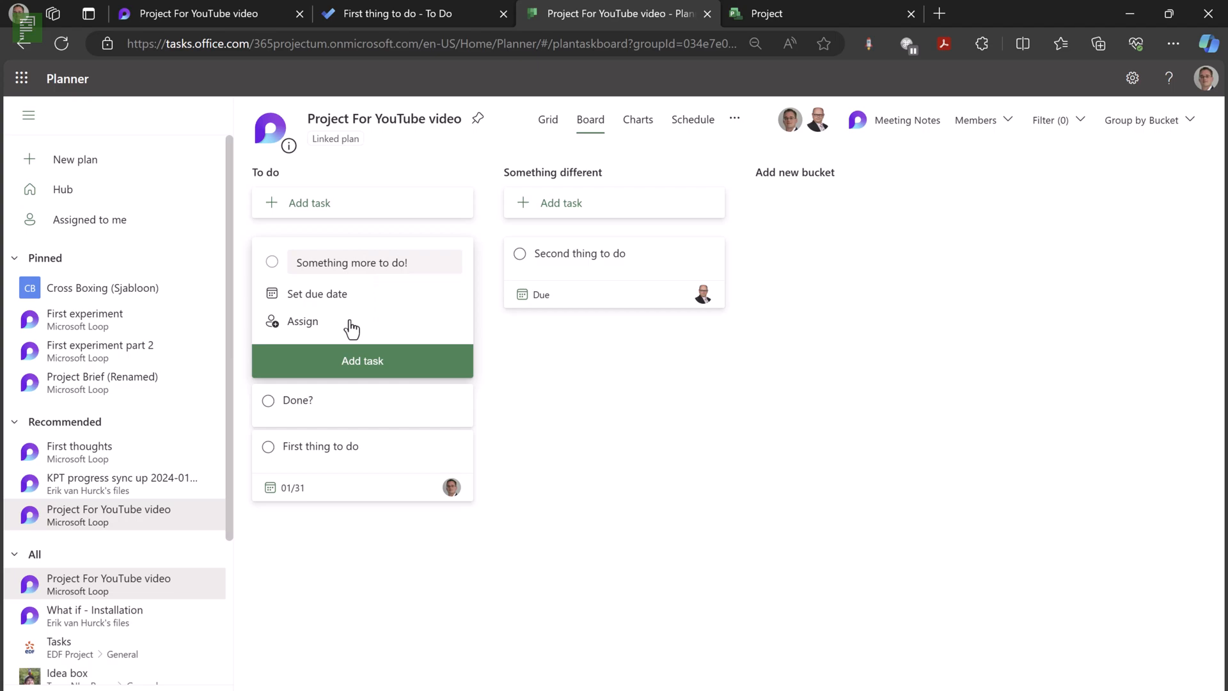
{"action": "left_click", "coordinate": [301, 321]}
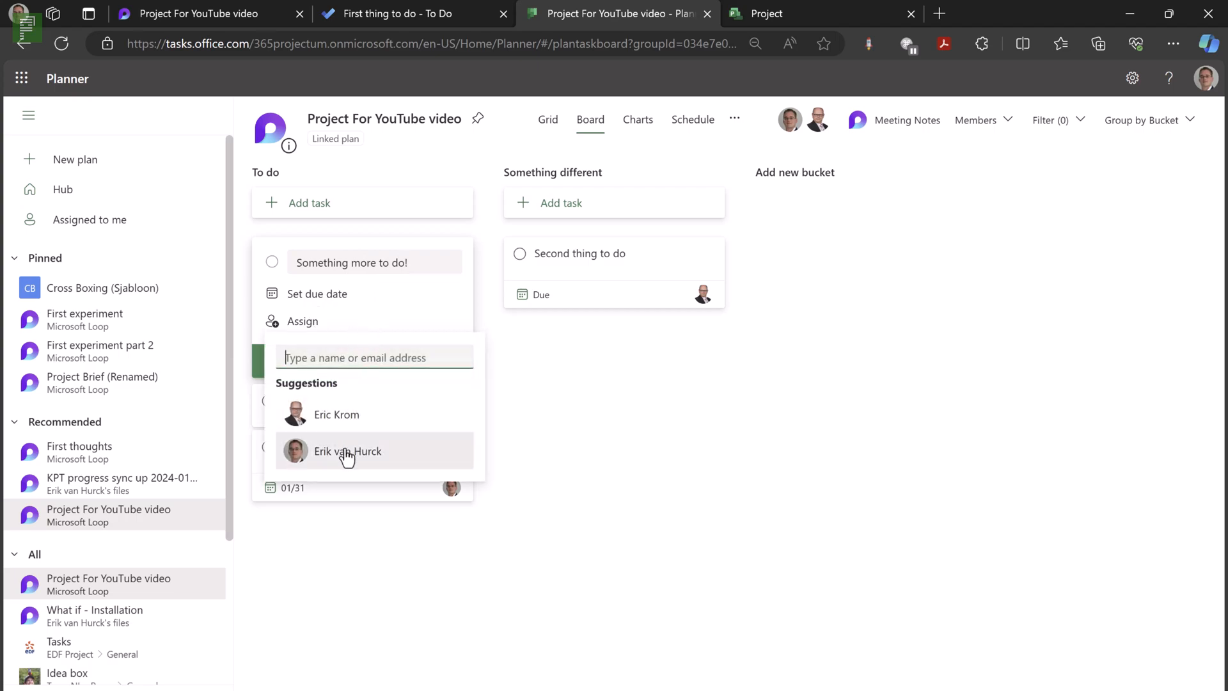
{"action": "left_click", "coordinate": [317, 293]}
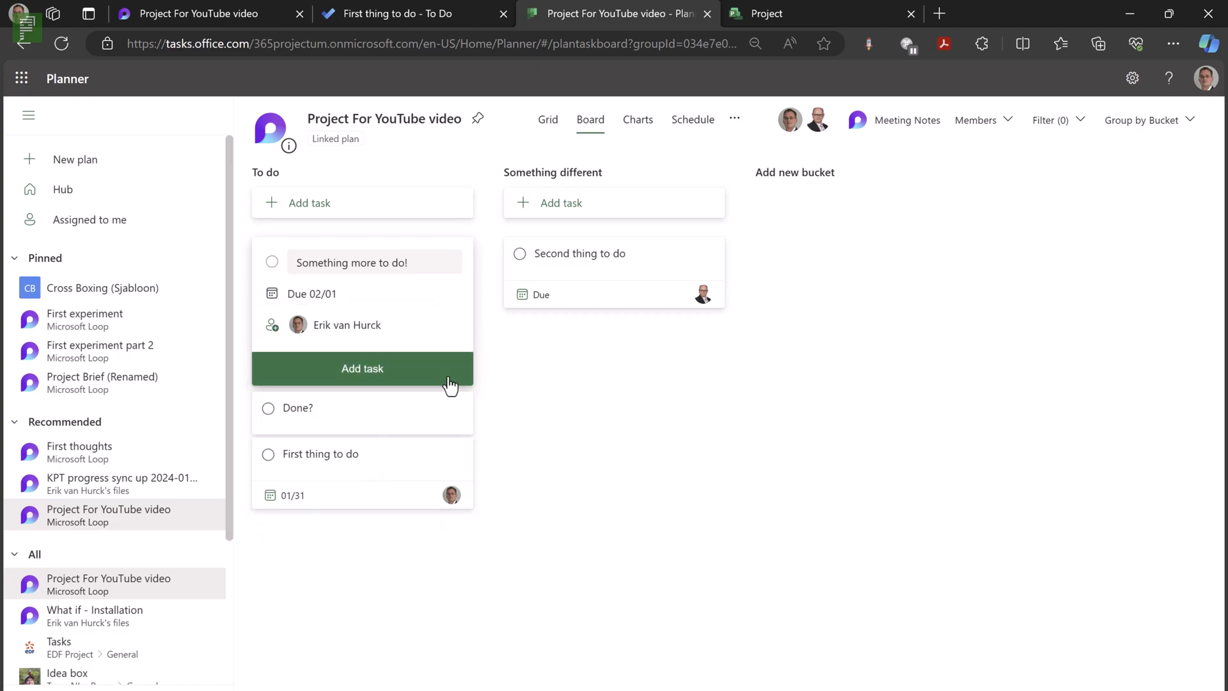
{"action": "left_click", "coordinate": [362, 368]}
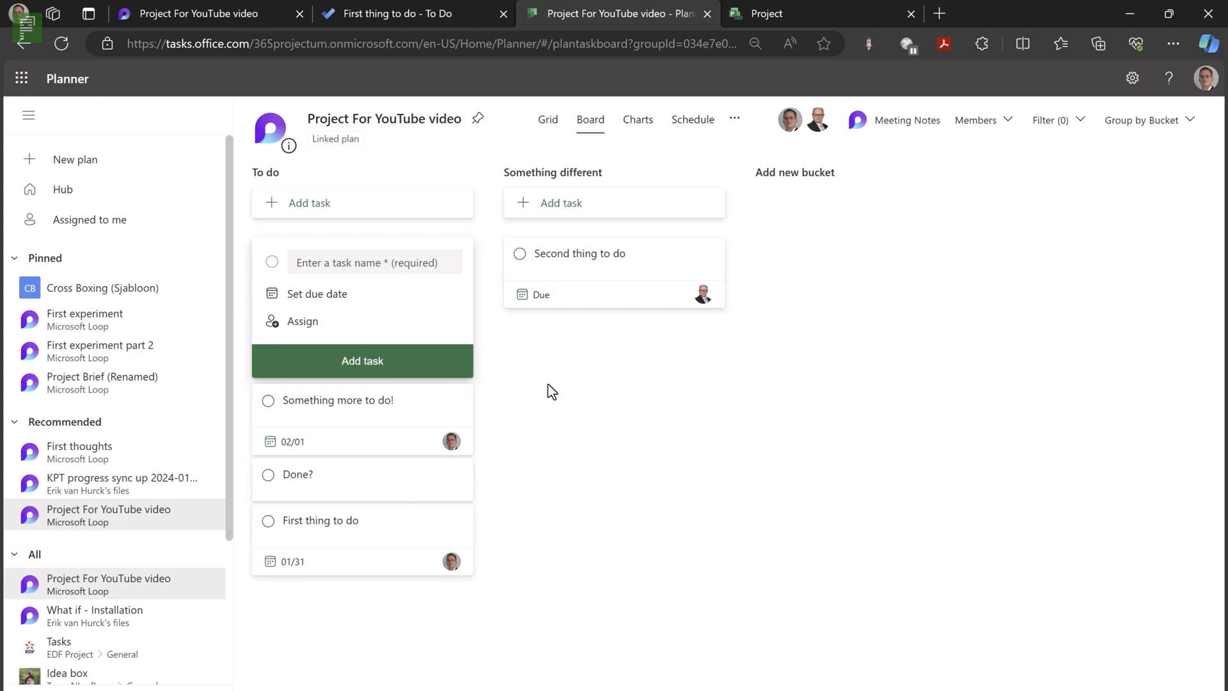
{"action": "mouse_move", "coordinate": [334, 146]}
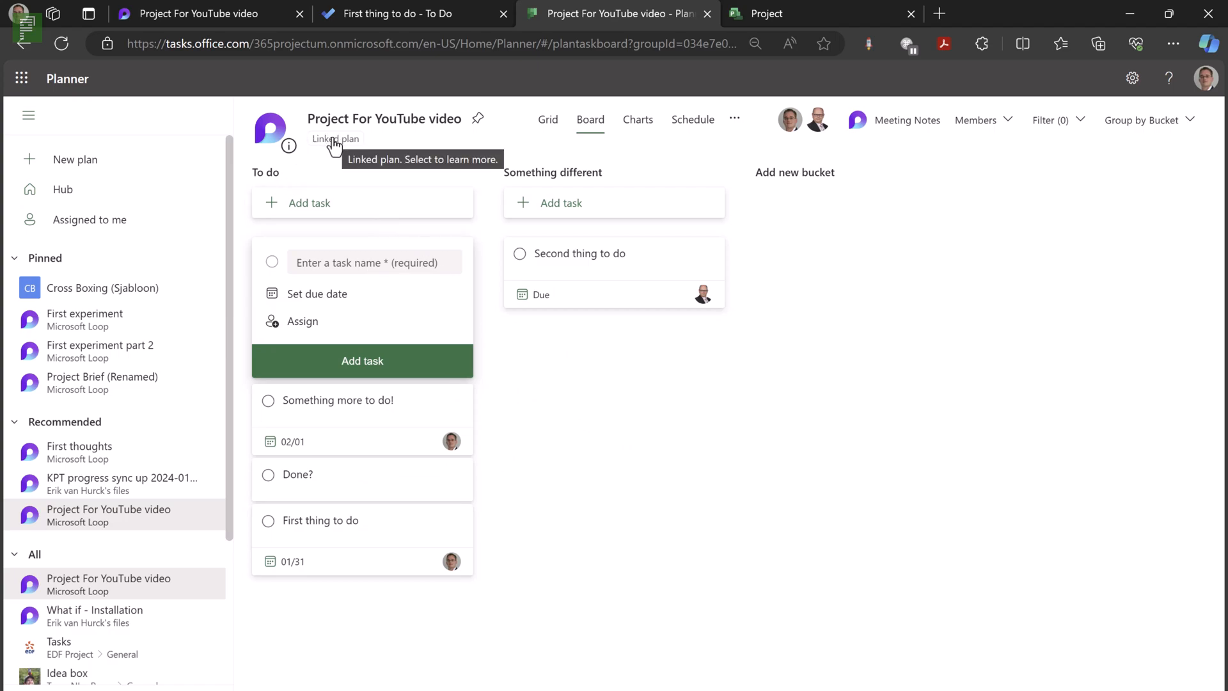
{"action": "mouse_move", "coordinate": [392, 30]}
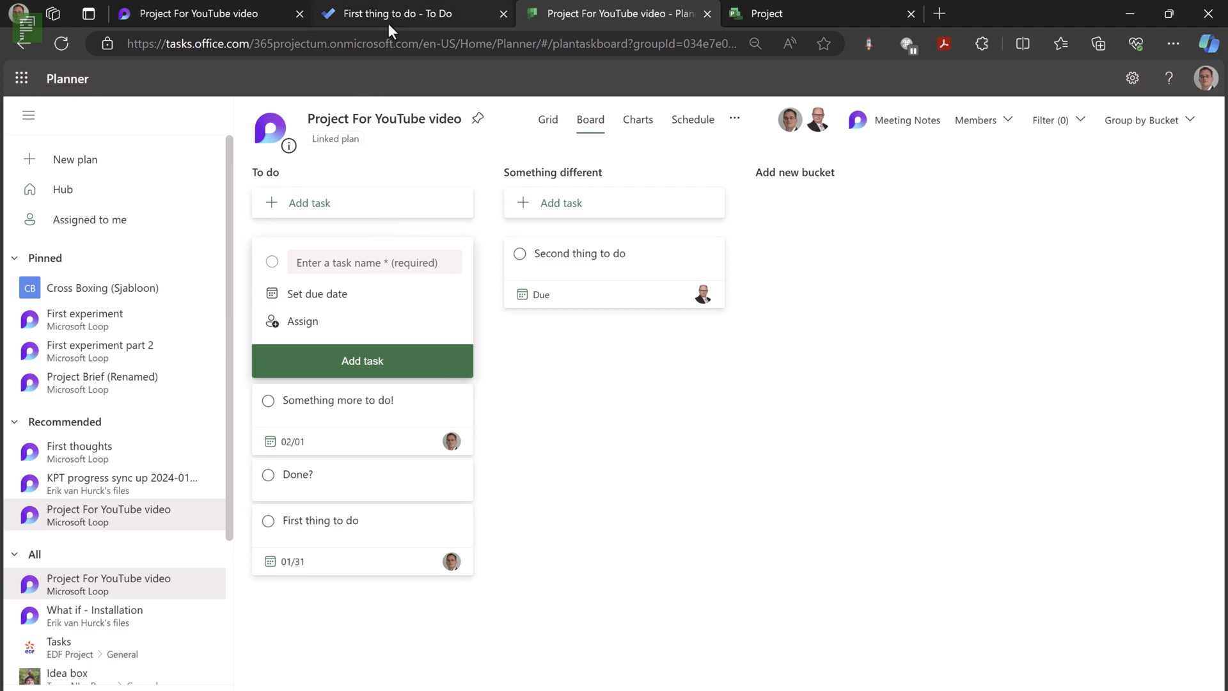
{"action": "mouse_move", "coordinate": [861, 133]}
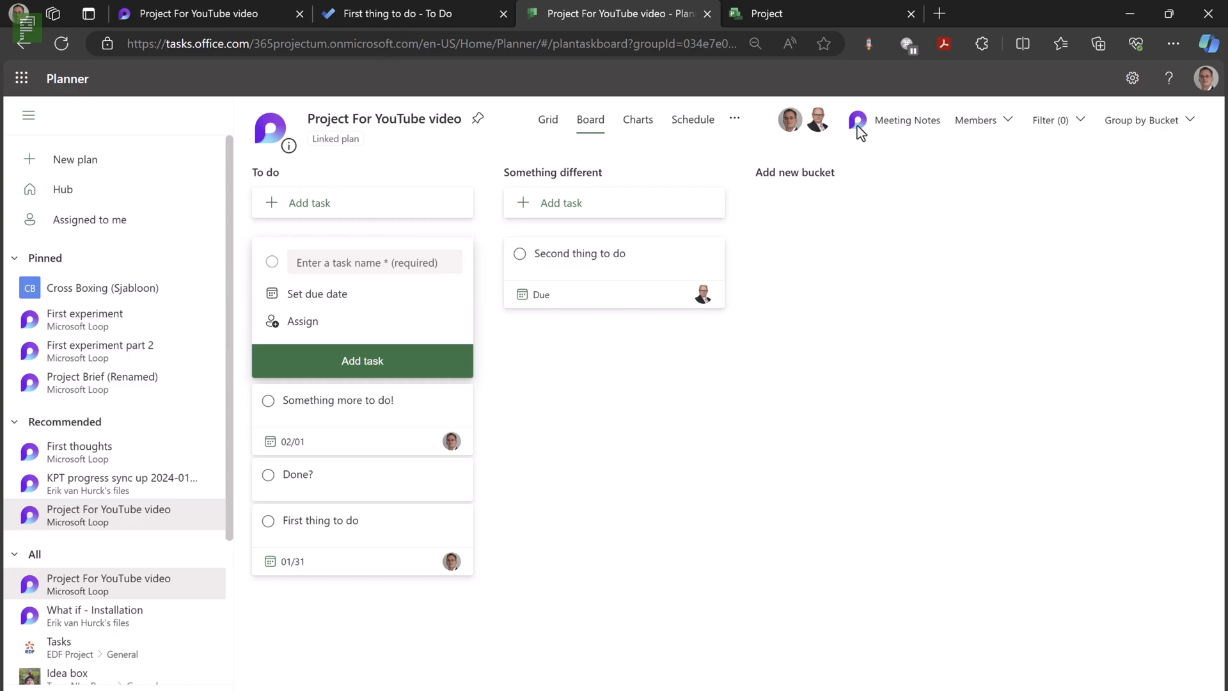
{"action": "mouse_move", "coordinate": [356, 189]}
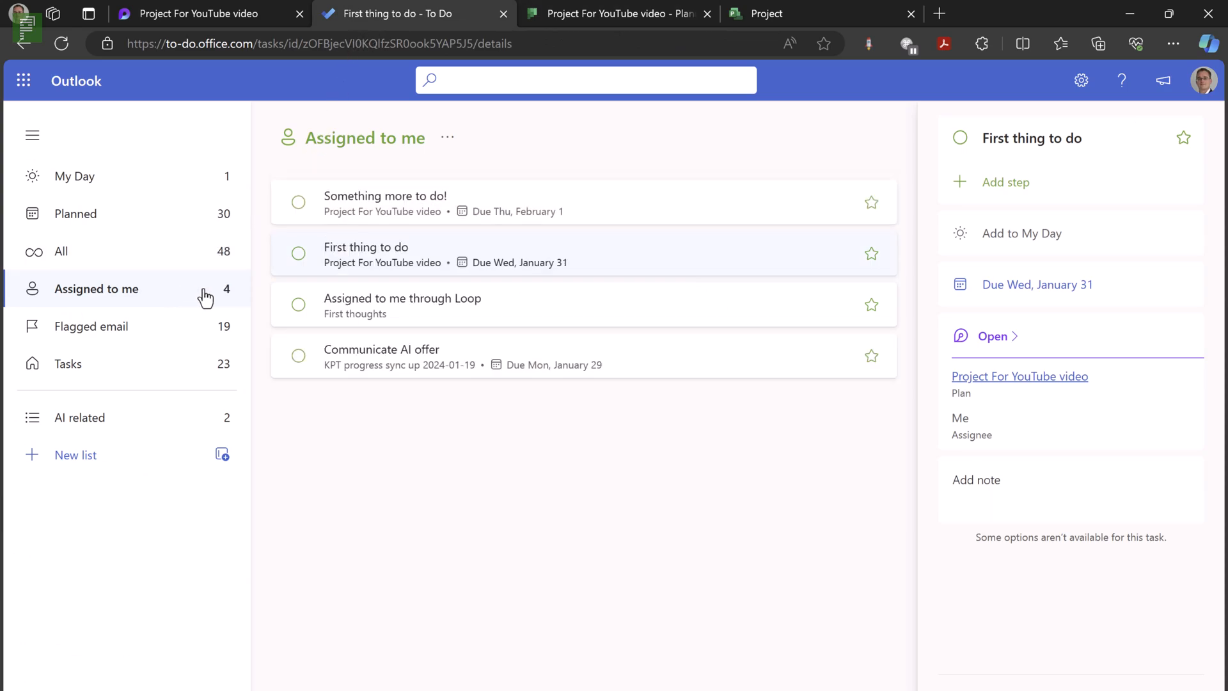
{"action": "mouse_move", "coordinate": [248, 32]}
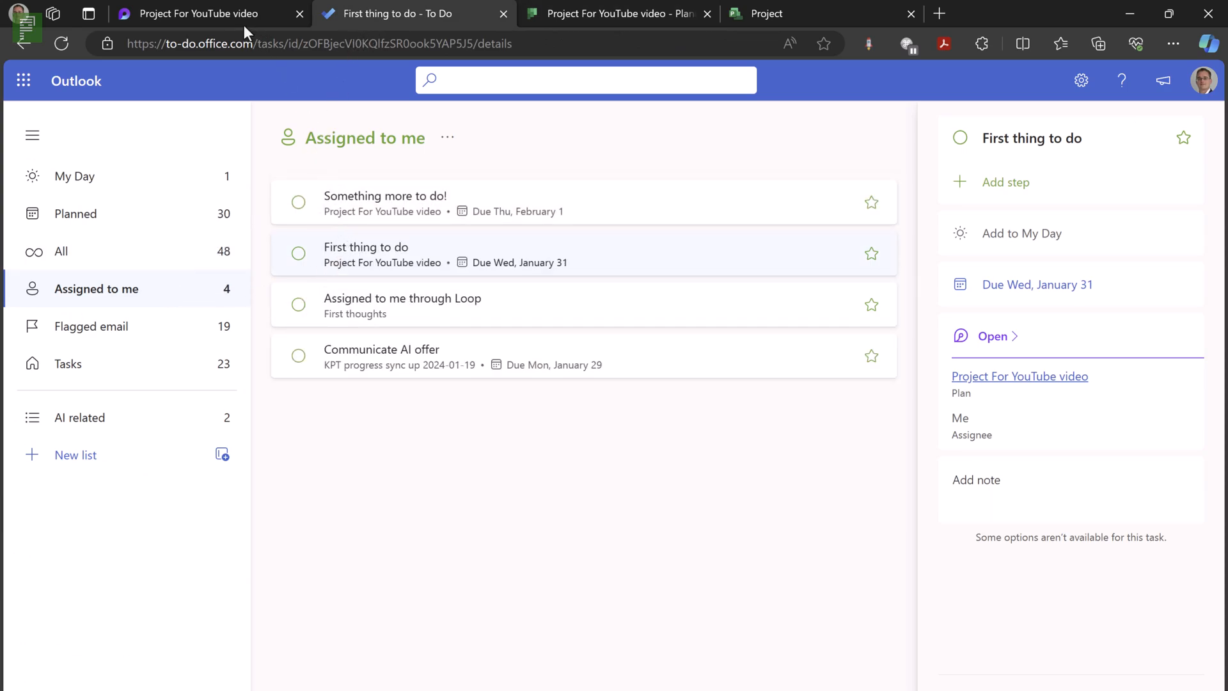
- Return to the Loop project page after confirming the task under Assigned to me
{"action": "left_click", "coordinate": [200, 14]}
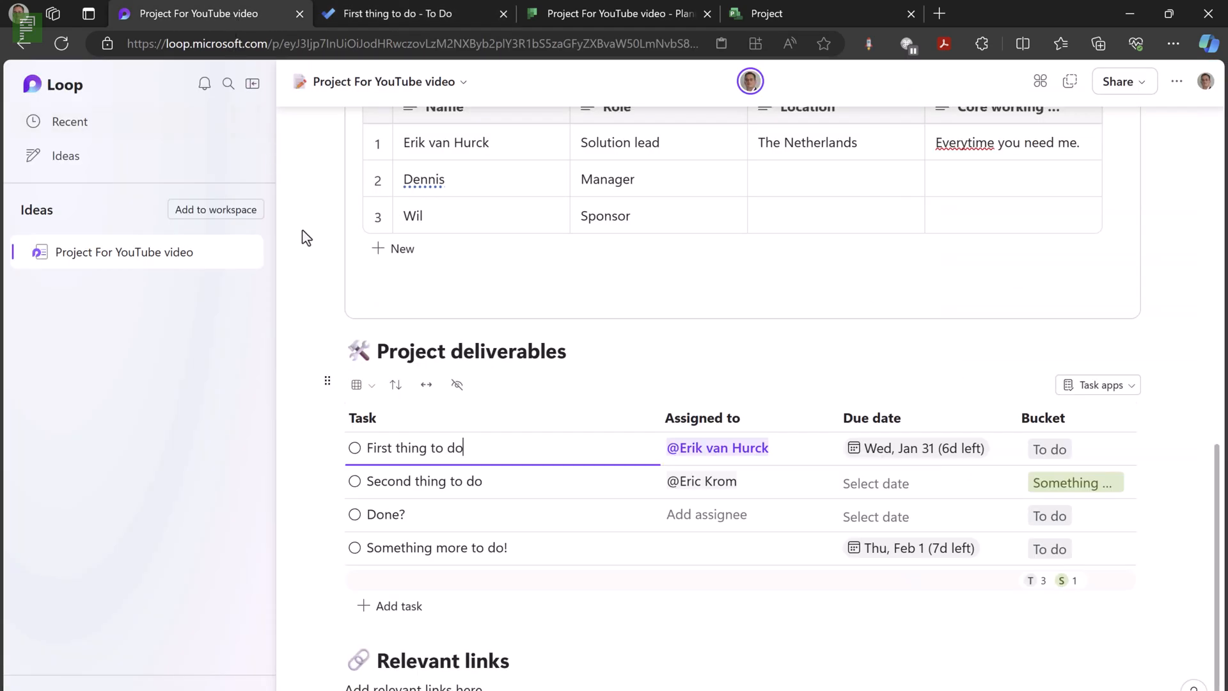
{"action": "mouse_move", "coordinate": [313, 449]}
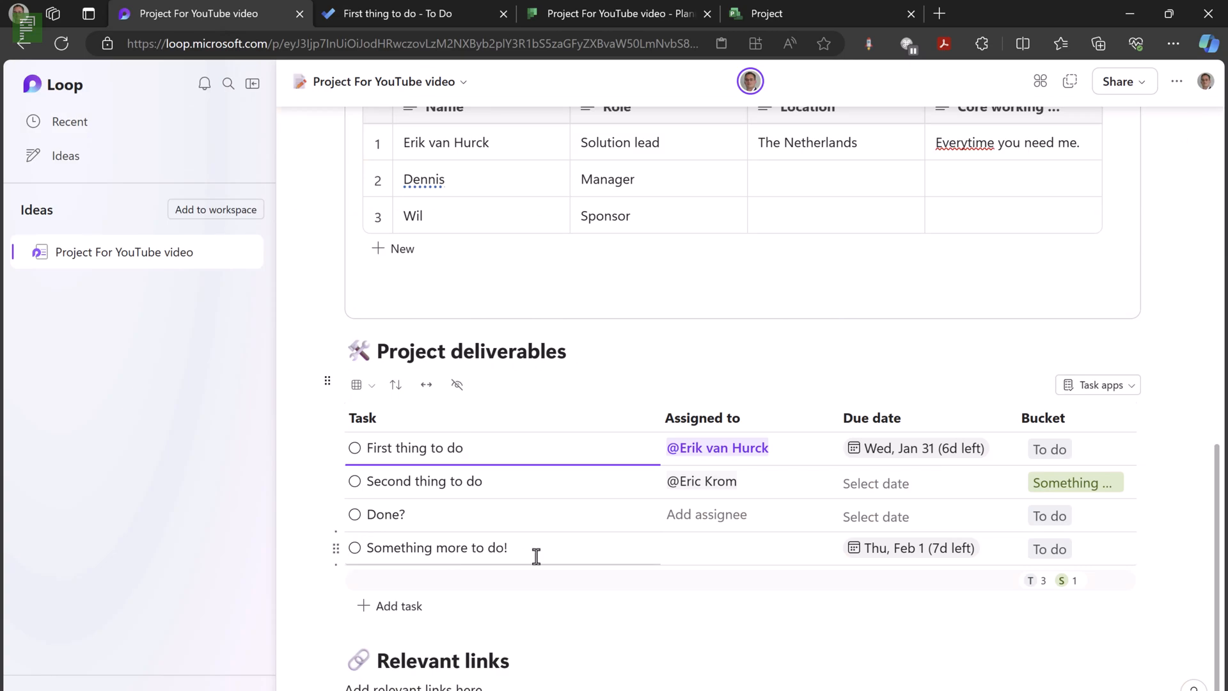
- Set the Loop bucket to Something different and drag the Planner card into that bucket
{"action": "left_click", "coordinate": [1049, 548]}
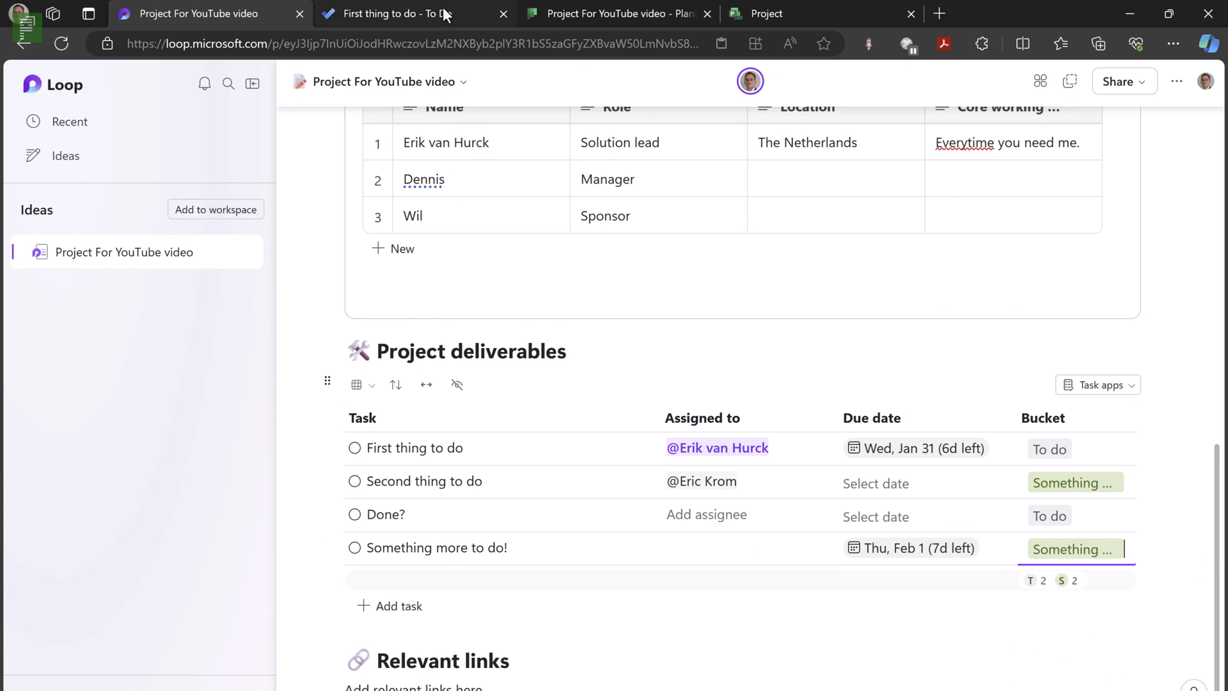
{"action": "left_click", "coordinate": [617, 14]}
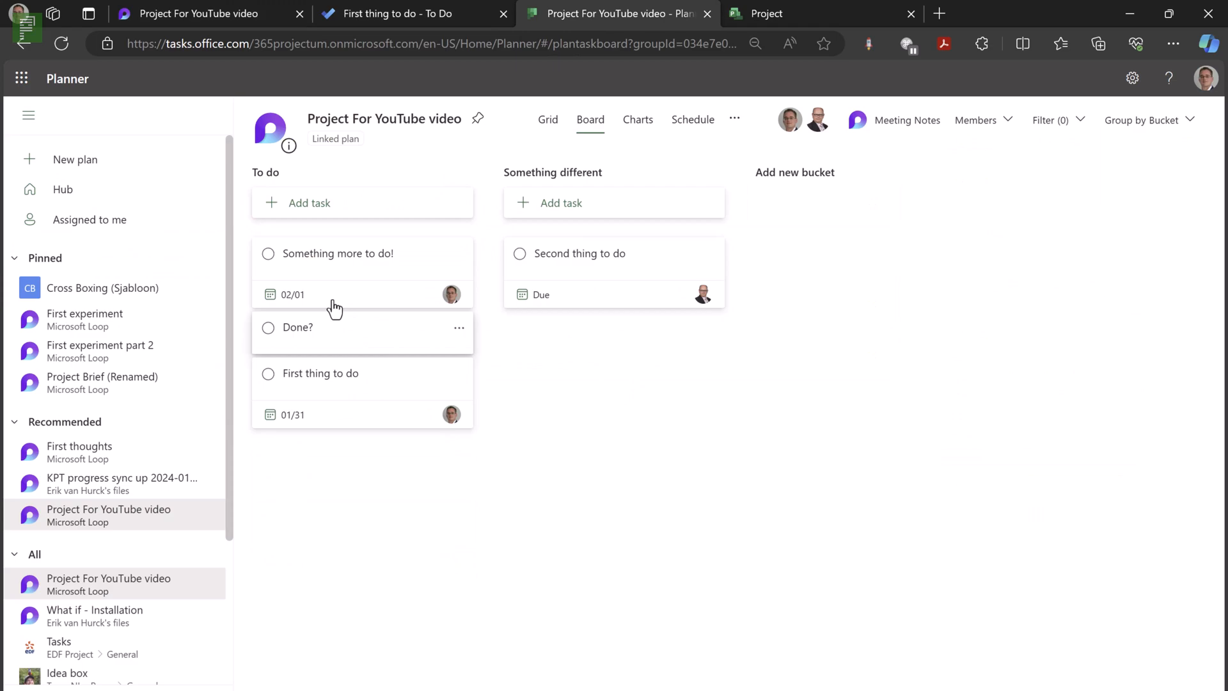
{"action": "left_click", "coordinate": [408, 14]}
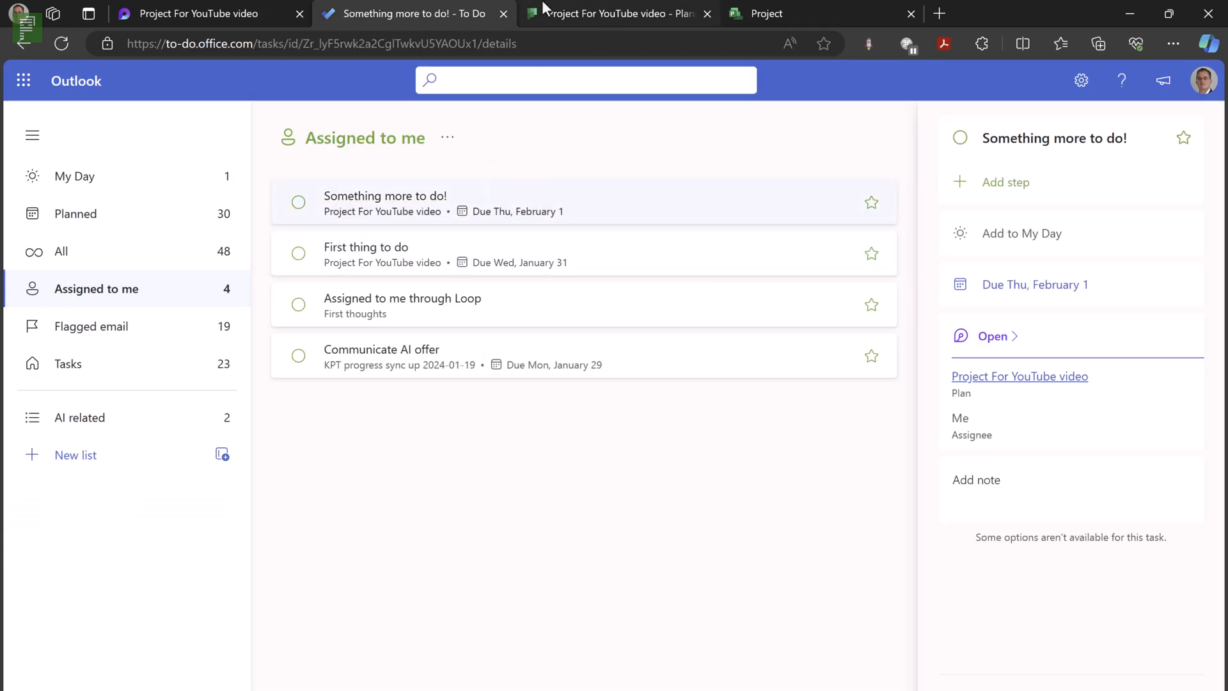
{"action": "left_click", "coordinate": [618, 14]}
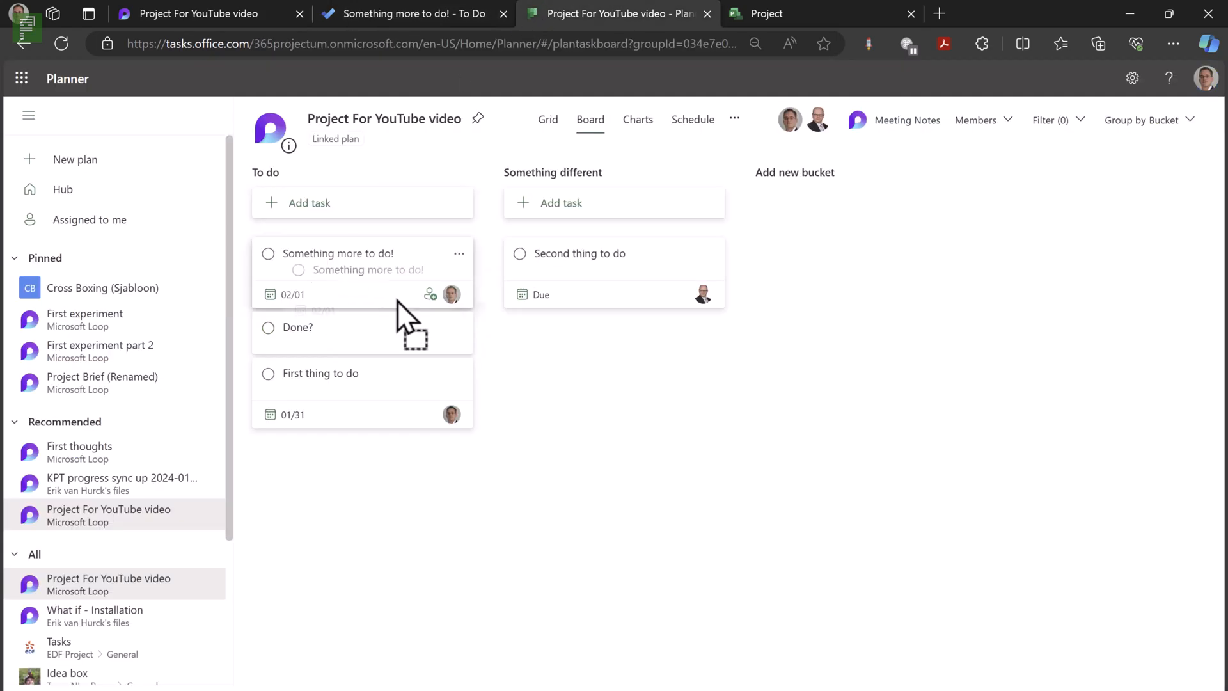
{"action": "left_click_drag", "start_coordinate": [353, 266], "coordinate": [614, 327]}
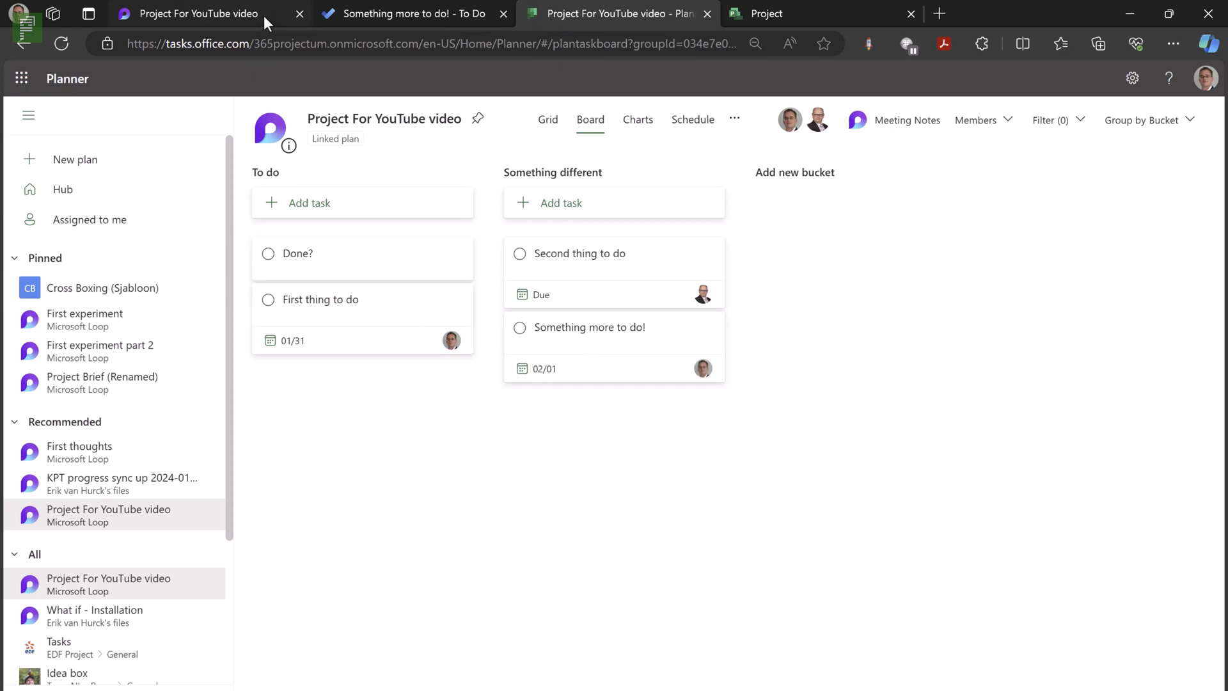
{"action": "left_click", "coordinate": [193, 14]}
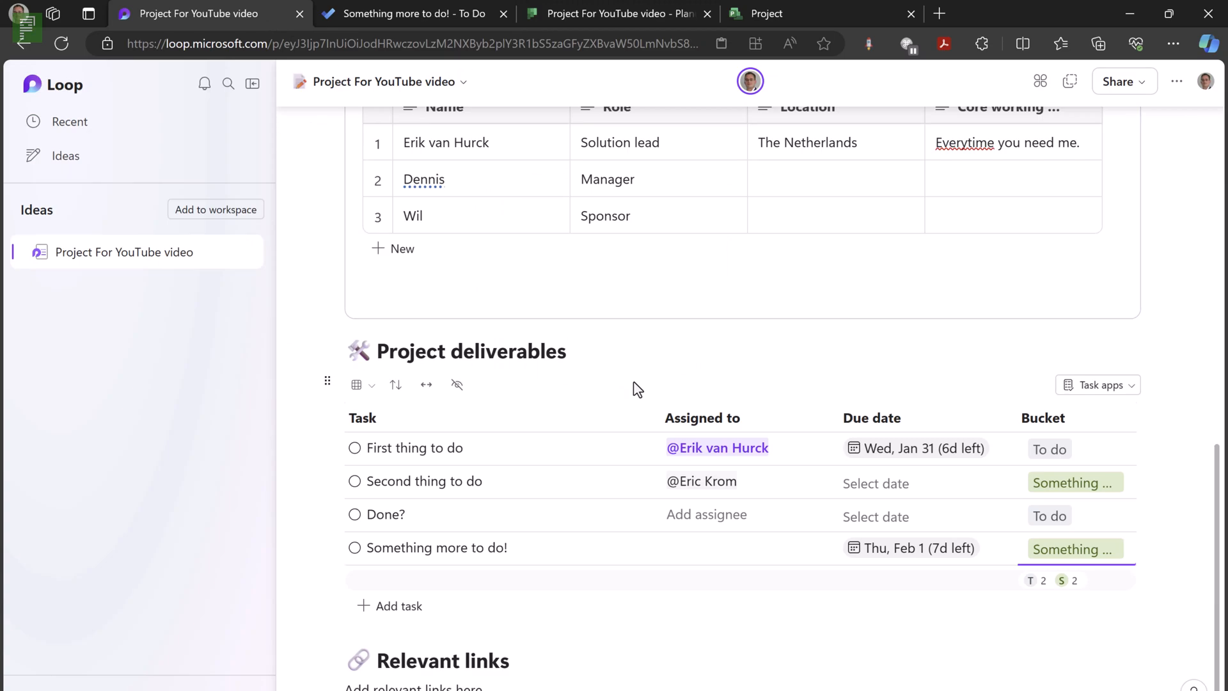
{"action": "left_click", "coordinate": [1073, 549]}
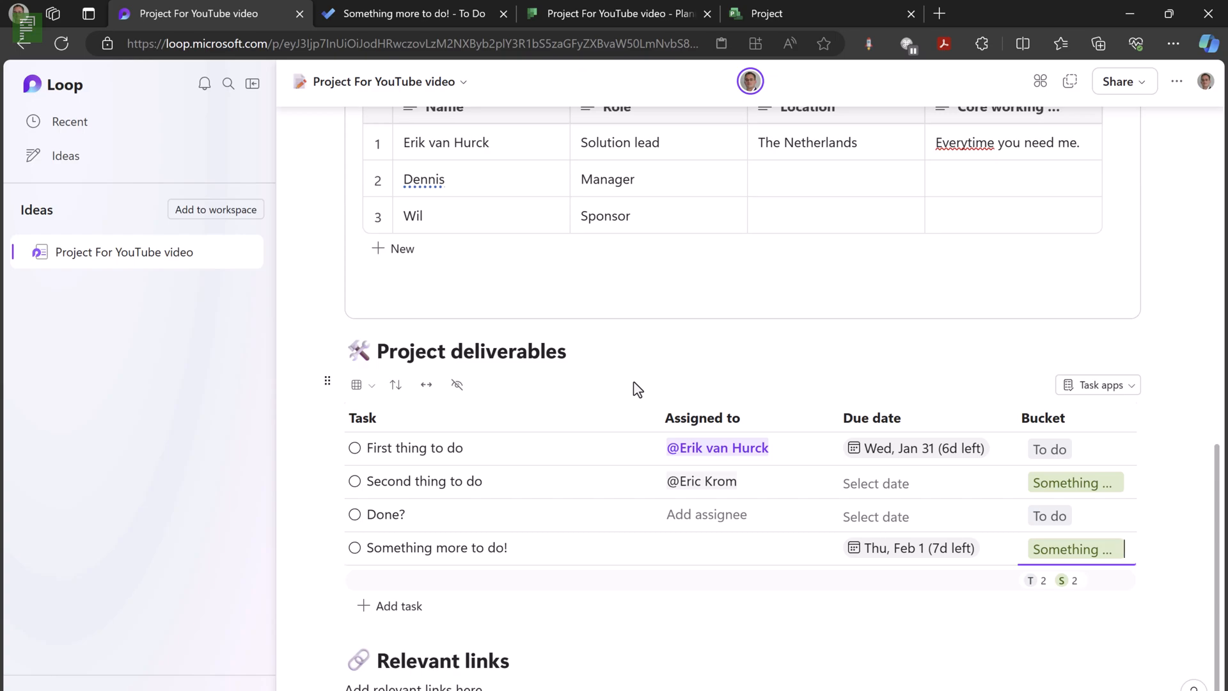
{"action": "scroll", "scroll_direction": "down", "scroll_amount": 3}
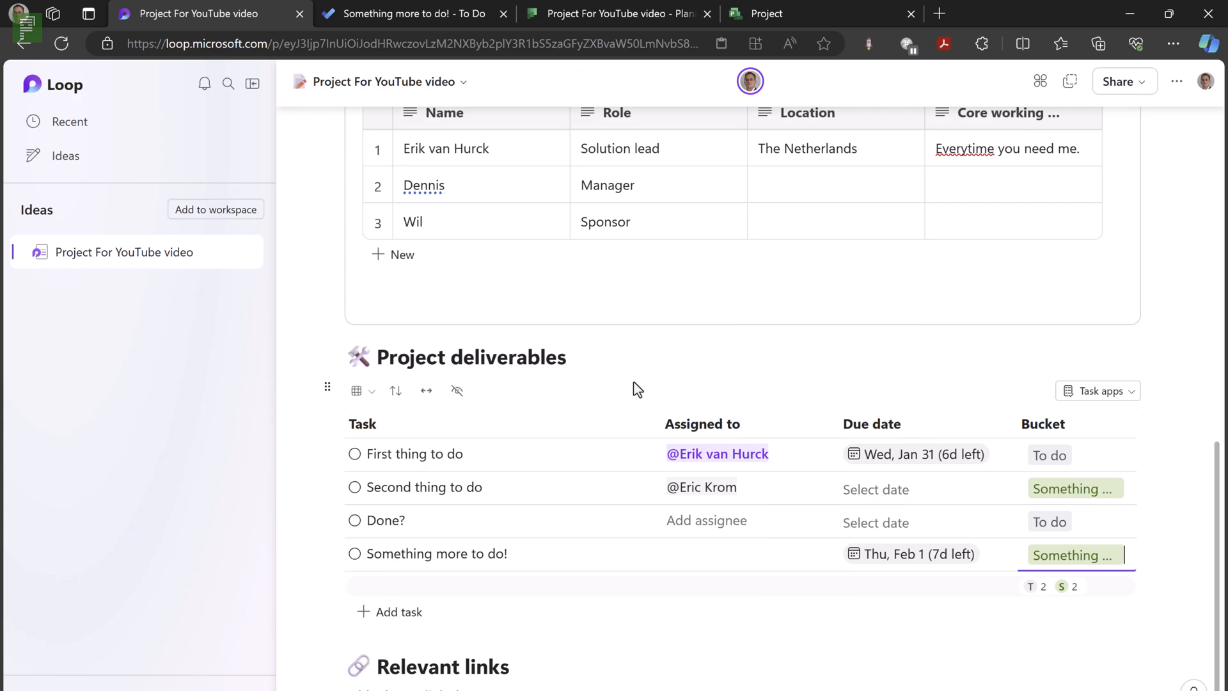